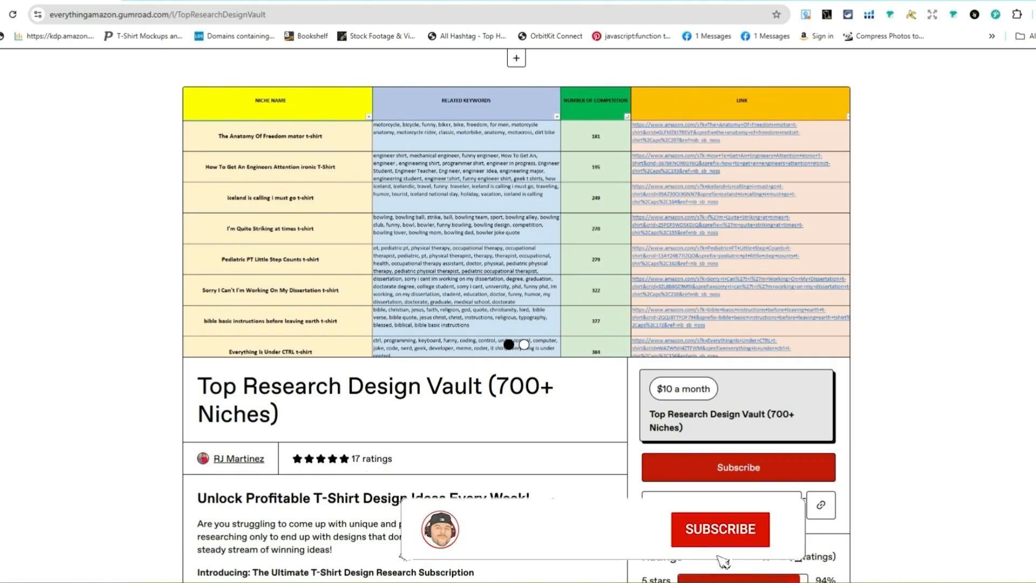
- Name the new project 'Scaled Designs' and review the design types, keeping the 4500 x 5400 T-shirt
click(719, 529)
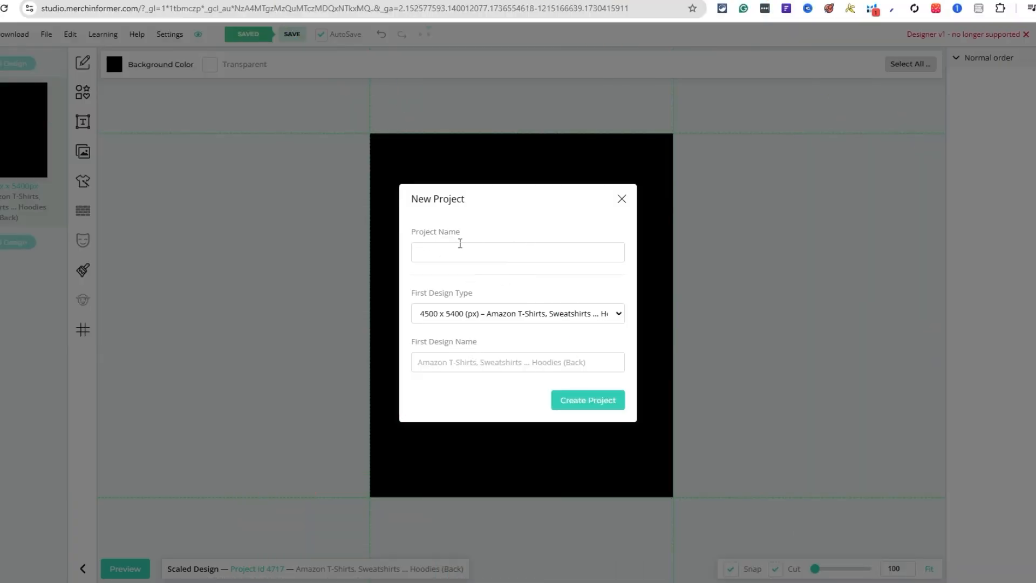
click(518, 252)
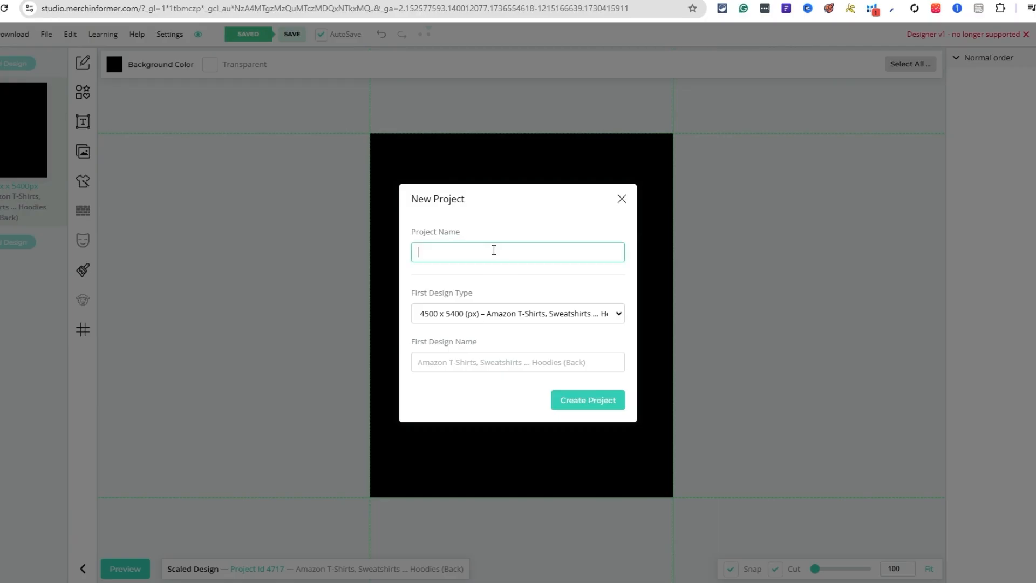
text(Scaled)
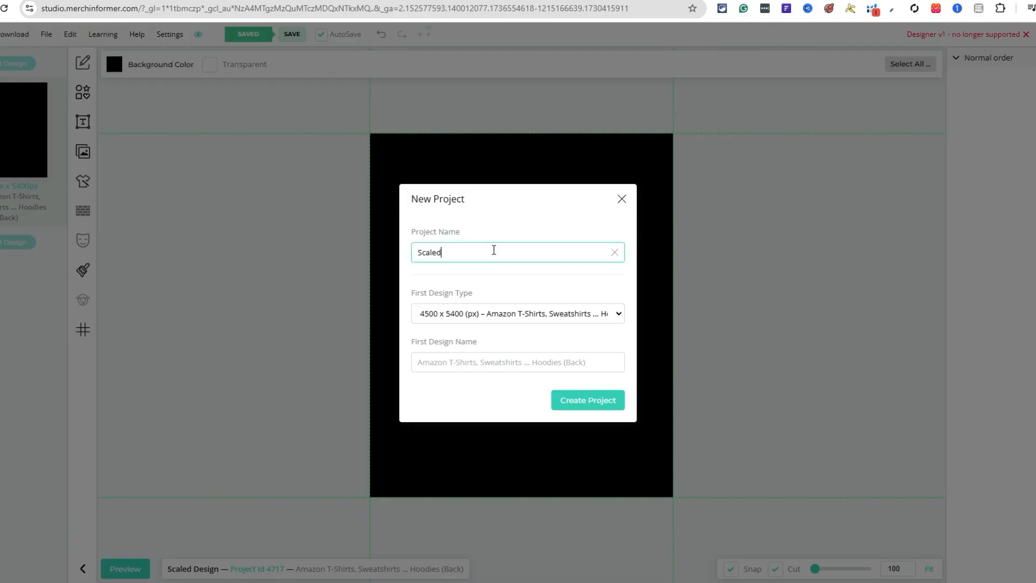
text(Des)
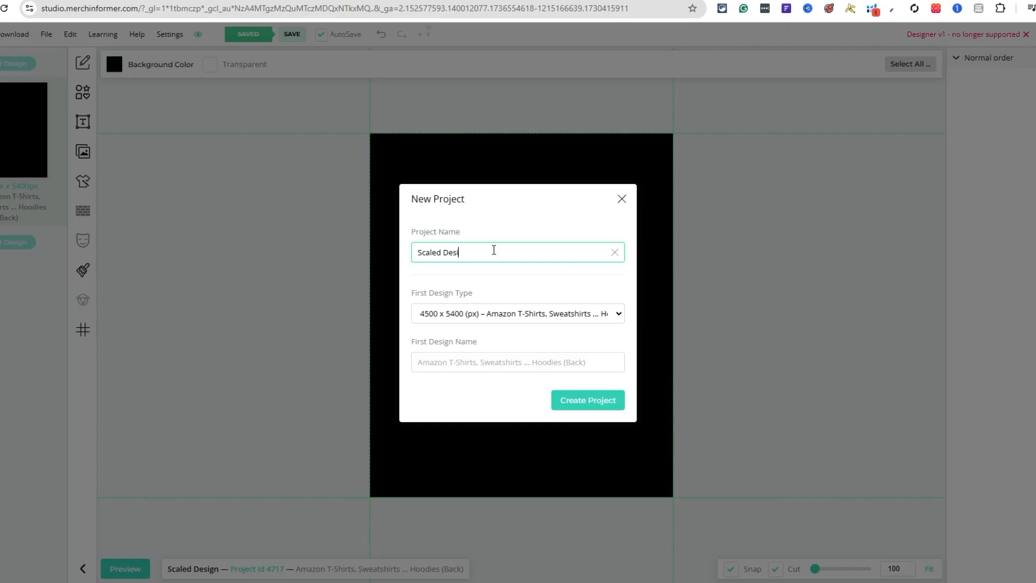
text(igns)
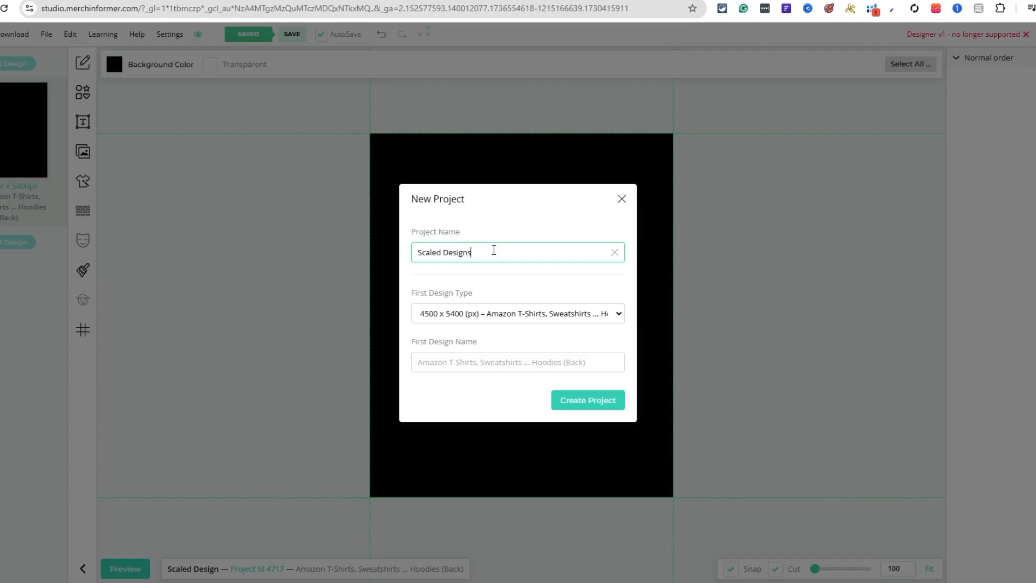
click(518, 313)
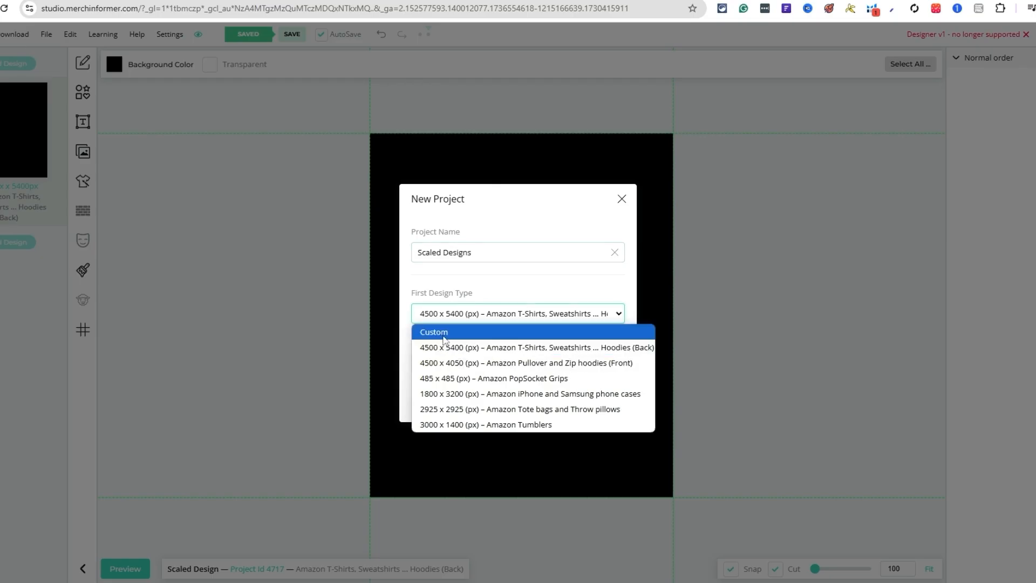
mouse_move(489, 379)
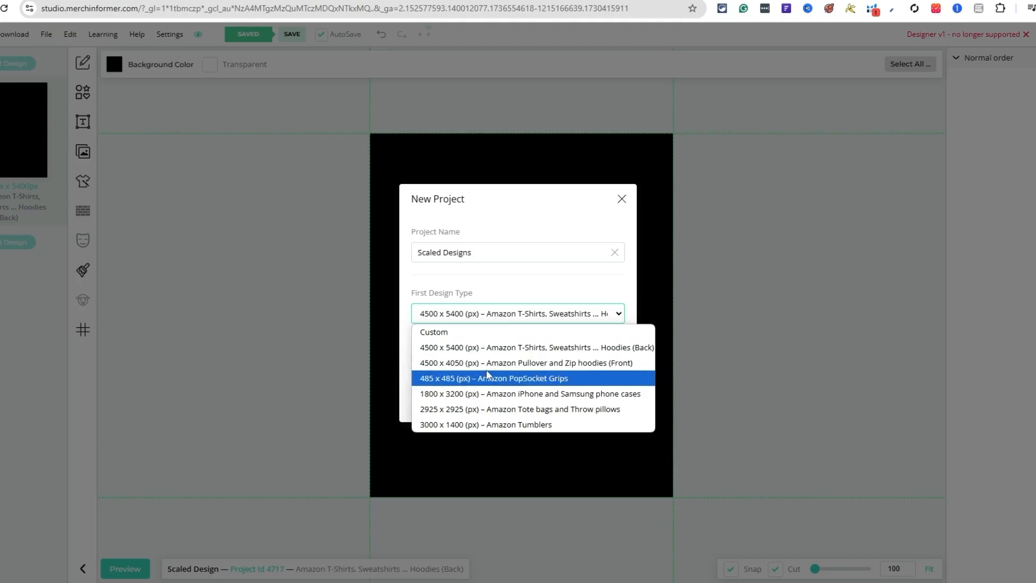
mouse_move(498, 434)
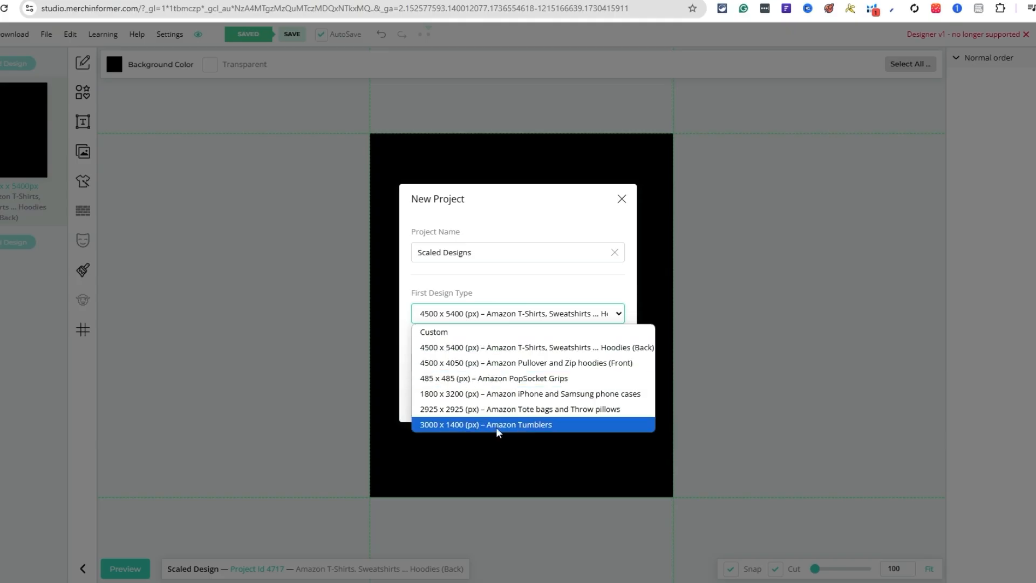
mouse_move(470, 364)
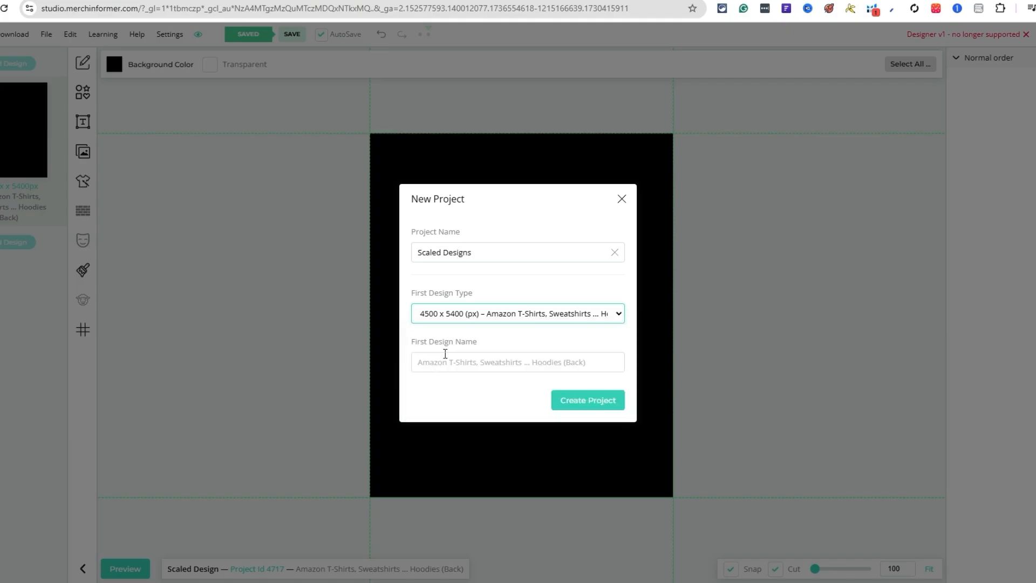
mouse_move(611, 388)
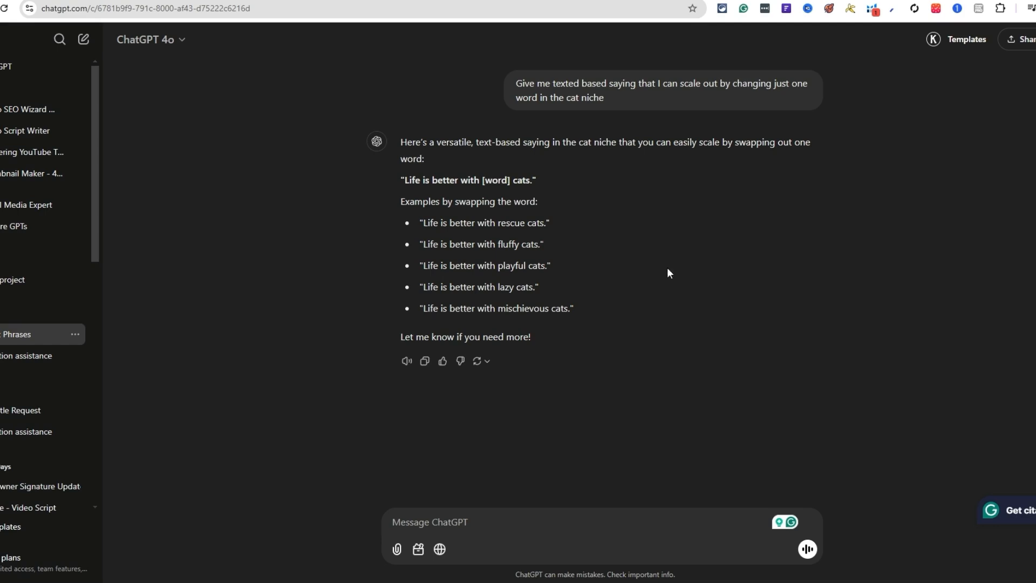
mouse_move(485, 194)
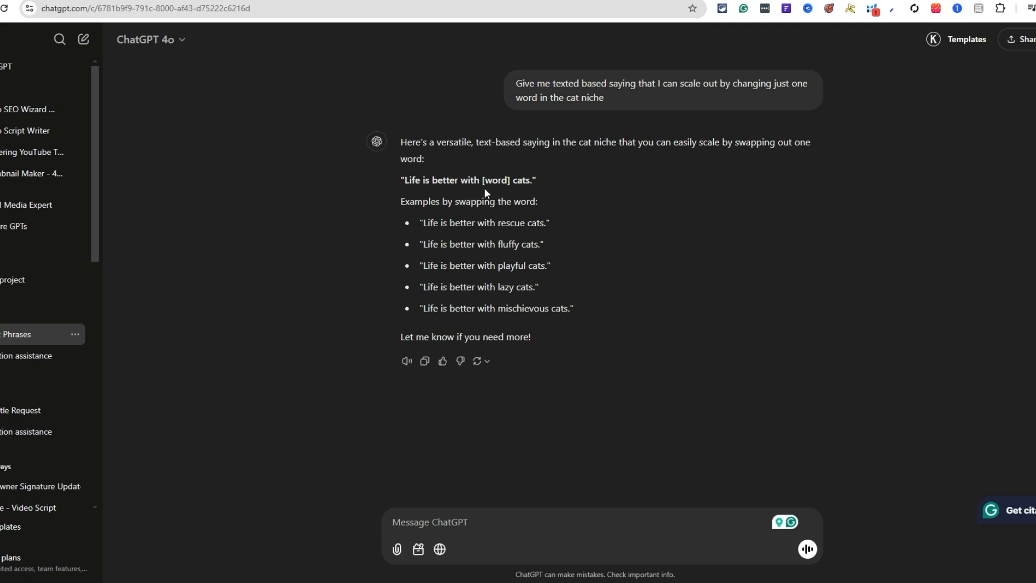
- Take ChatGPT's 'Life is better with' saying as the first design name and create the Scaled Designs project
drag(405, 180, 479, 180)
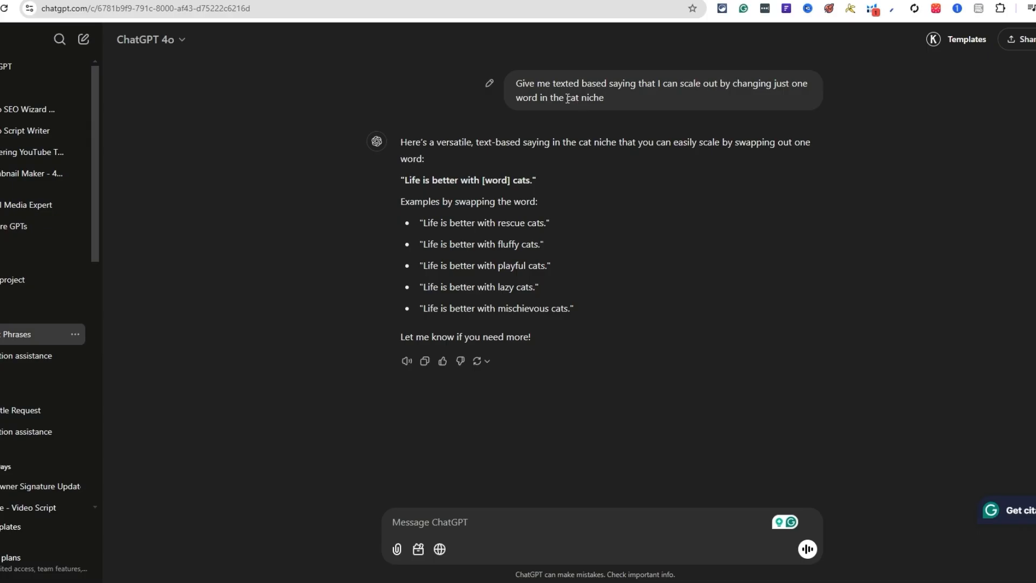
double_click(572, 97)
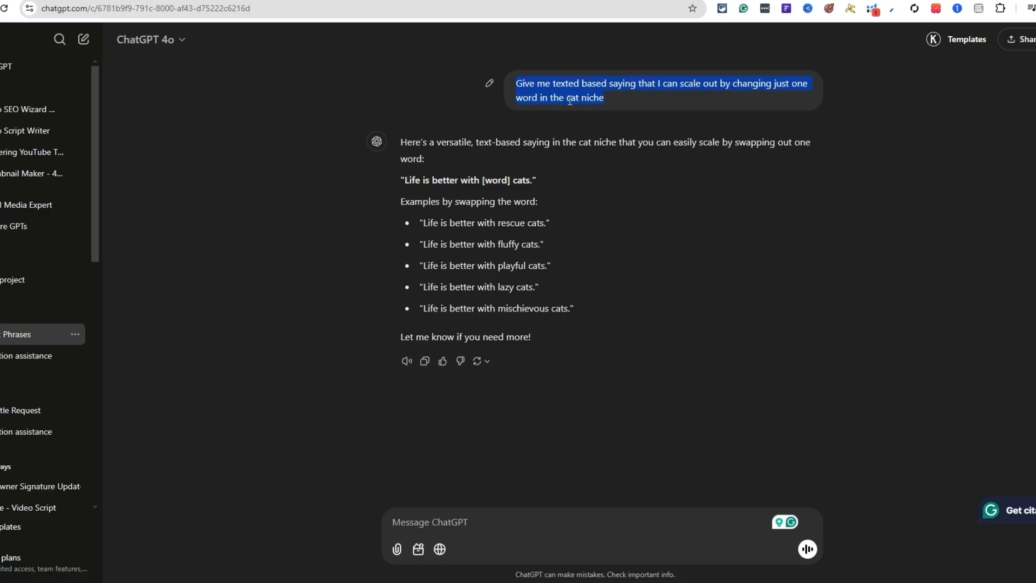
double_click(569, 97)
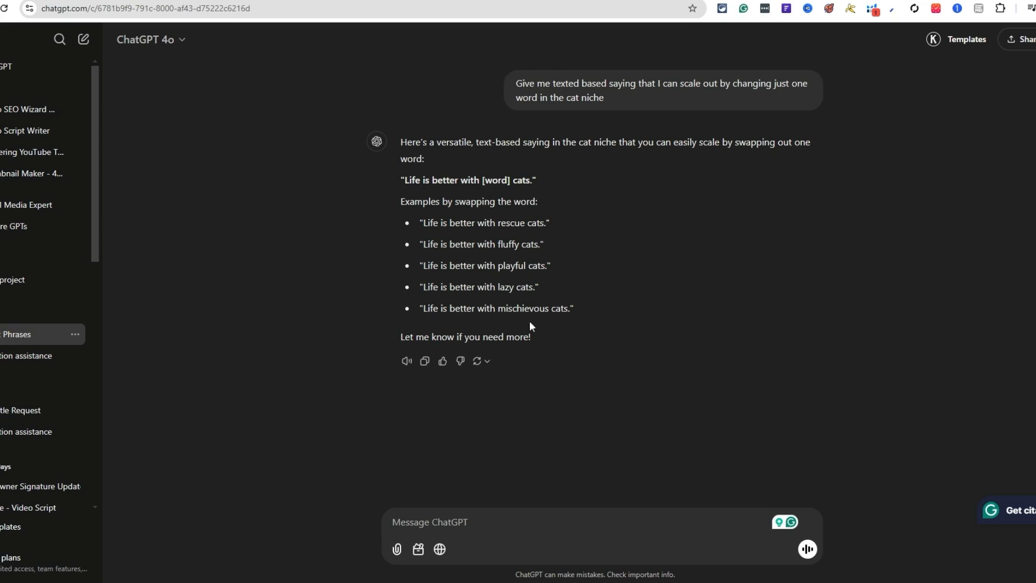
mouse_move(528, 355)
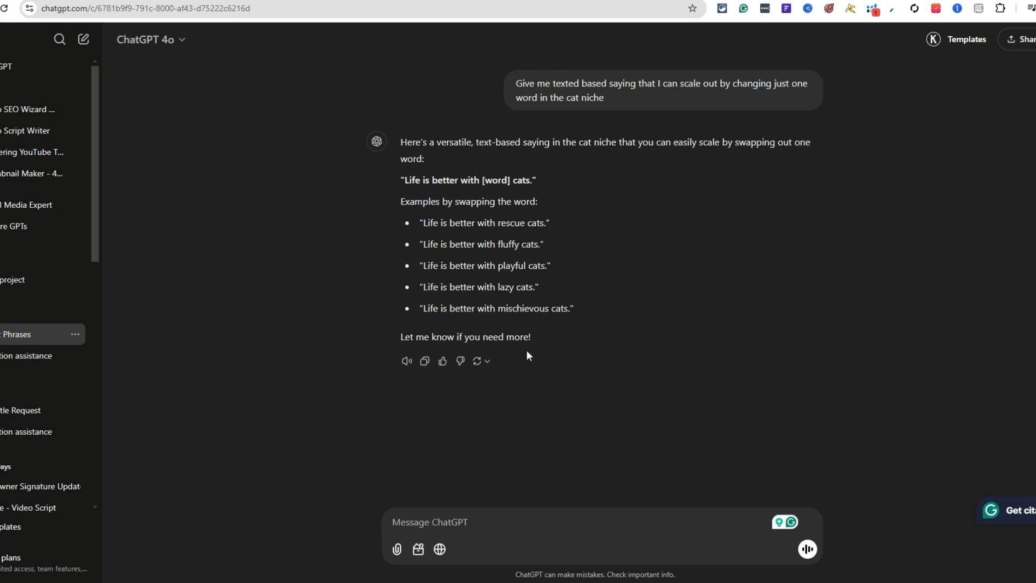
mouse_move(548, 343)
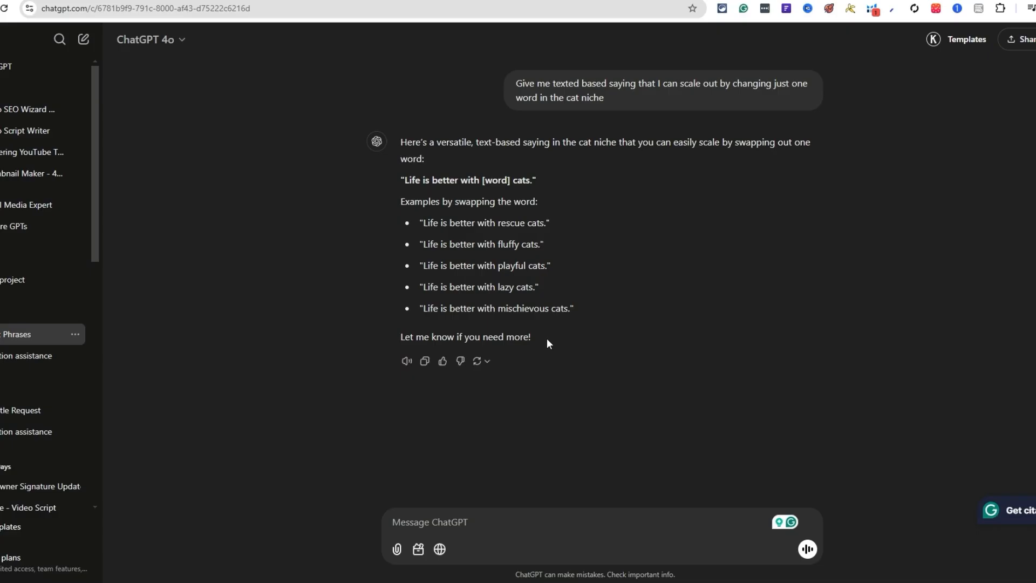
mouse_move(547, 340)
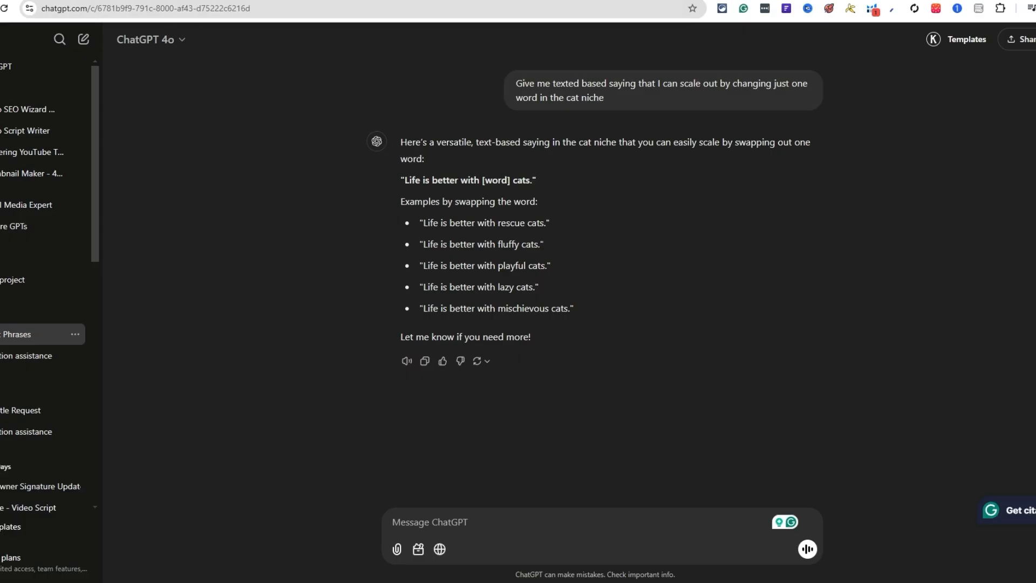
mouse_move(469, 227)
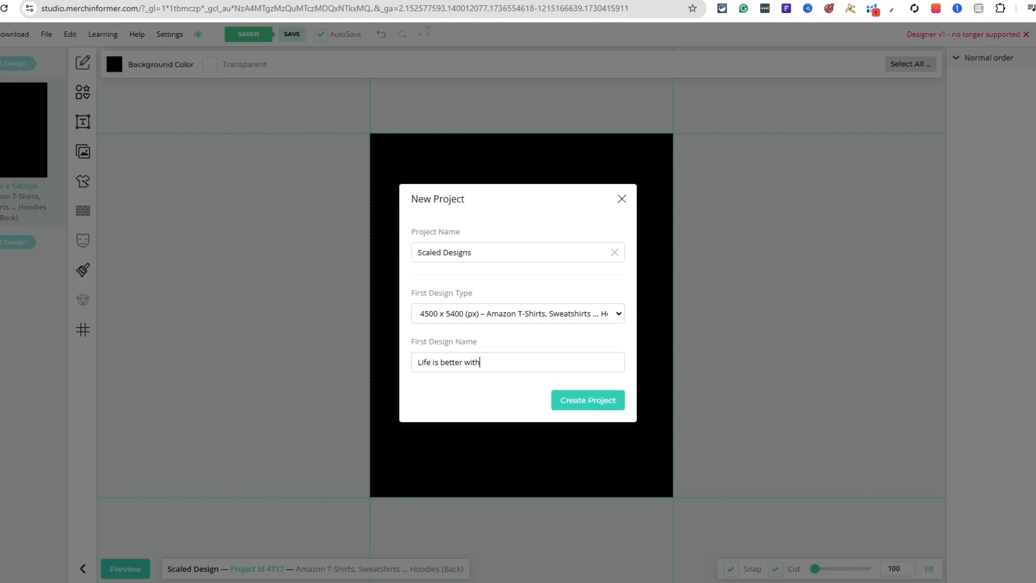
click(588, 399)
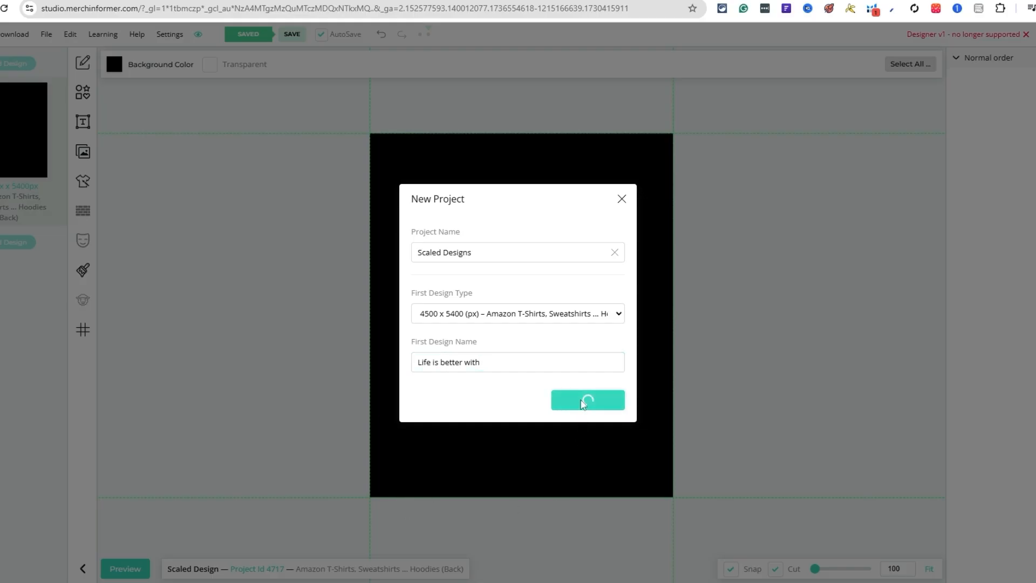
click(588, 399)
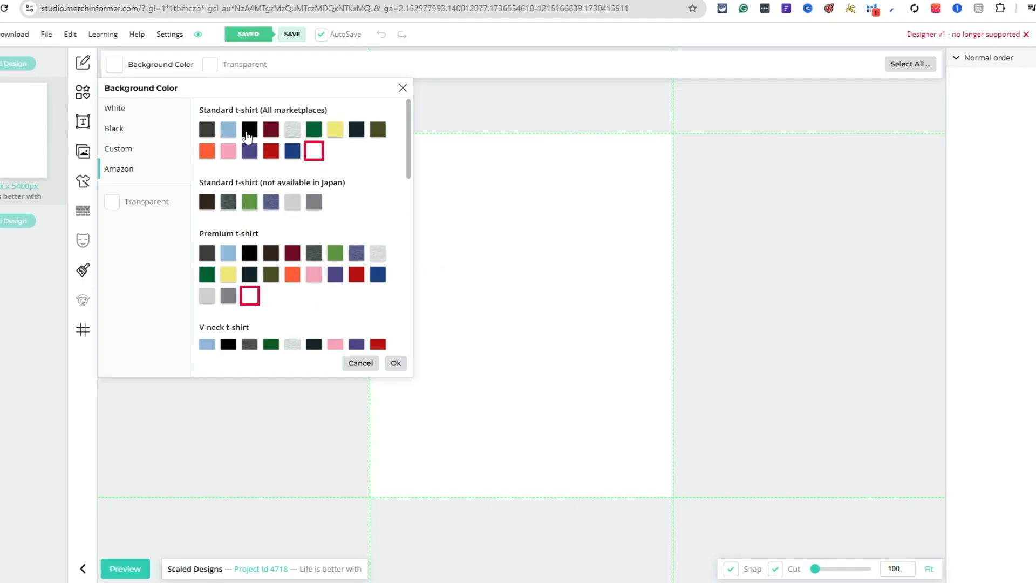
- Give the first design the black Amazon t-shirt background and save the project
scroll(down, 3)
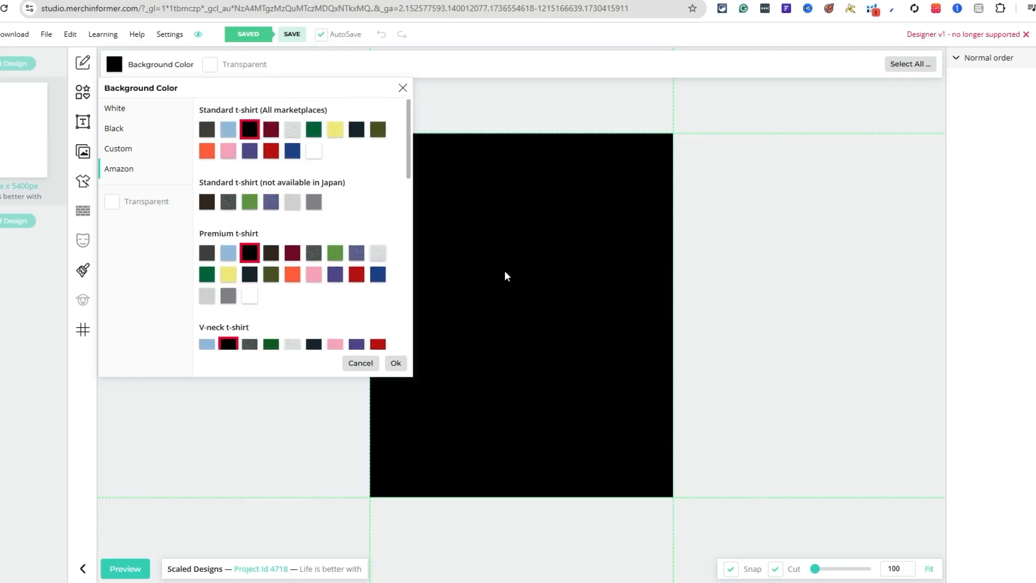
click(395, 363)
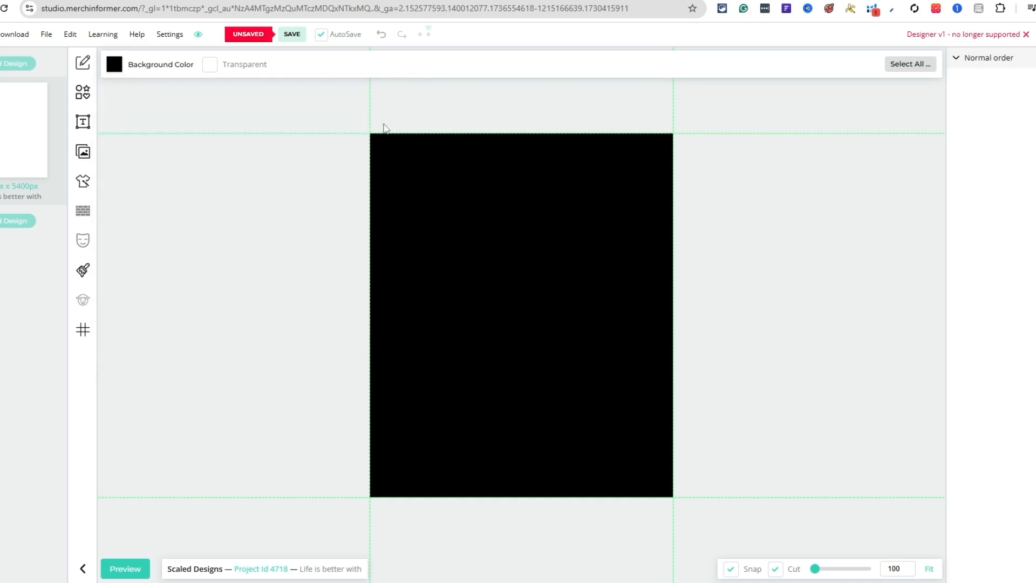
click(291, 34)
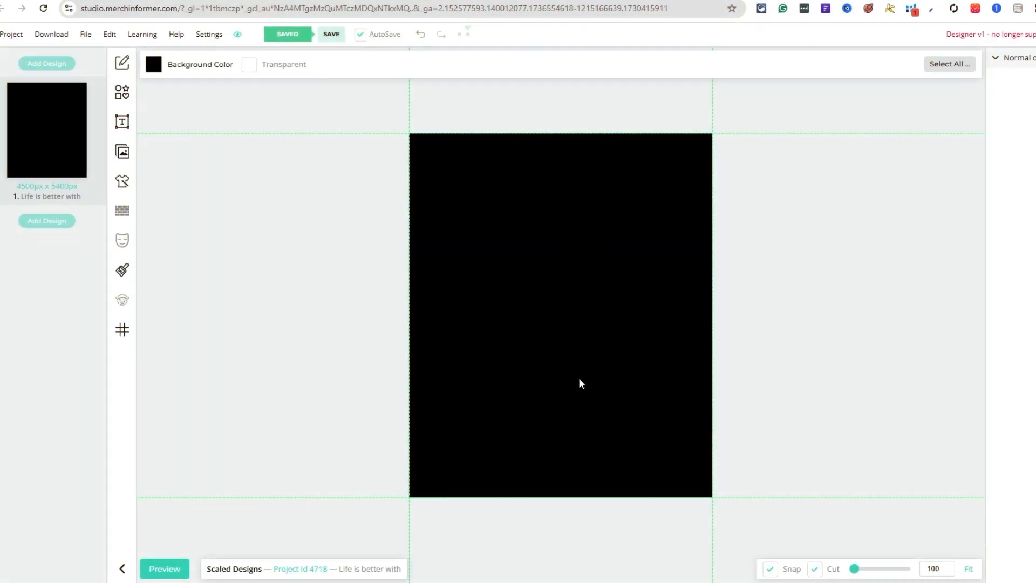
mouse_move(703, 423)
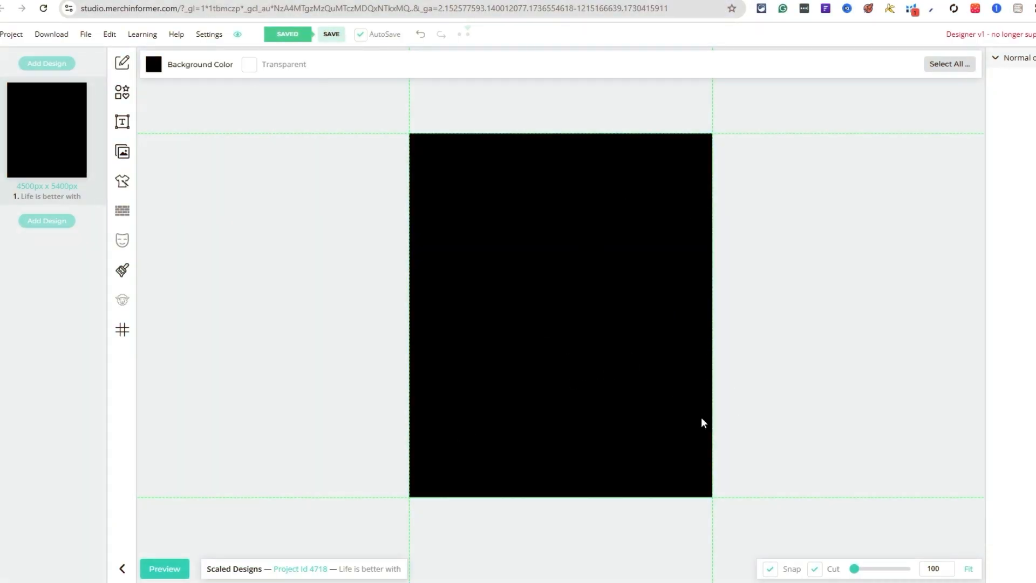
mouse_move(494, 292)
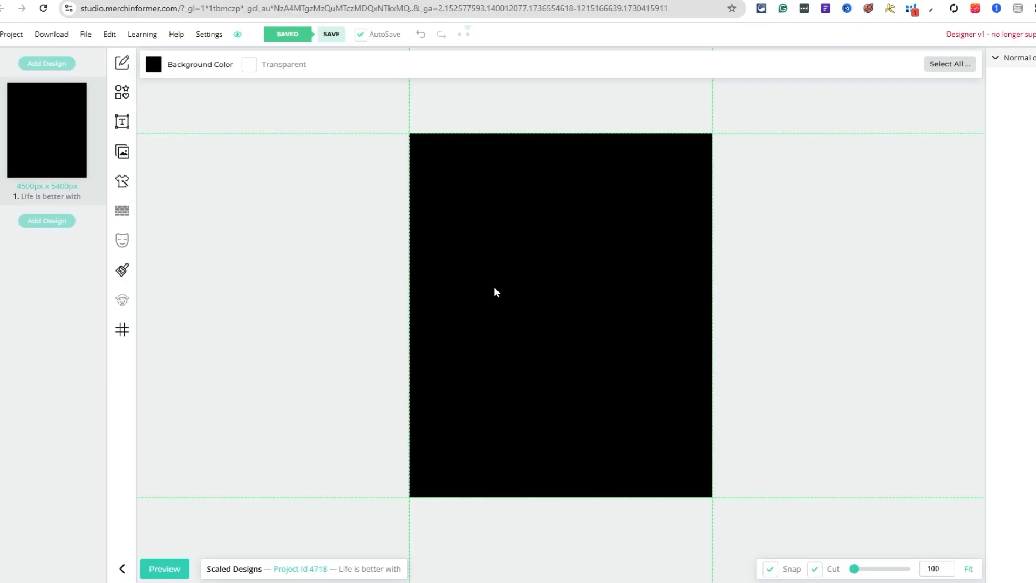
mouse_move(484, 296)
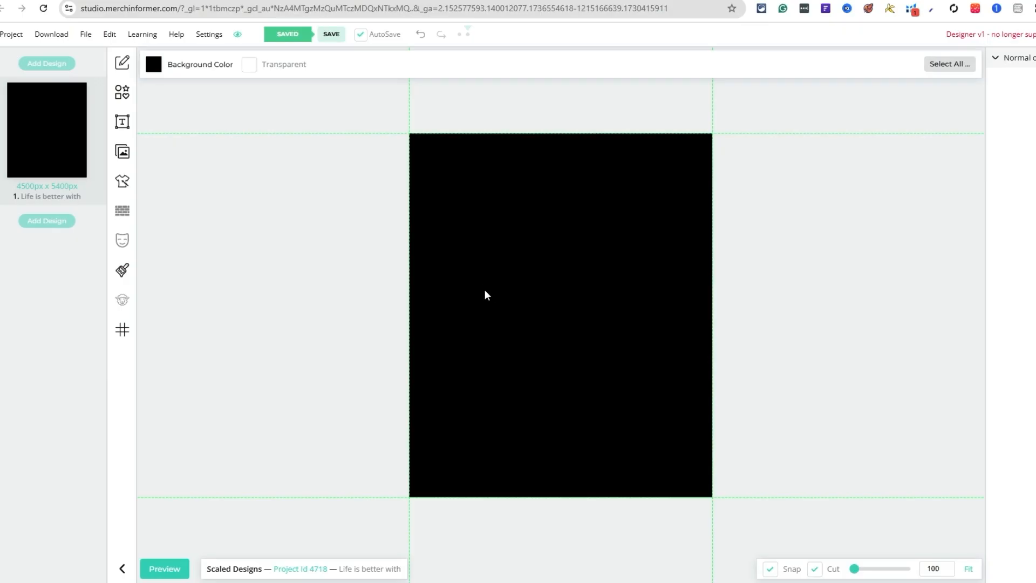
mouse_move(468, 276)
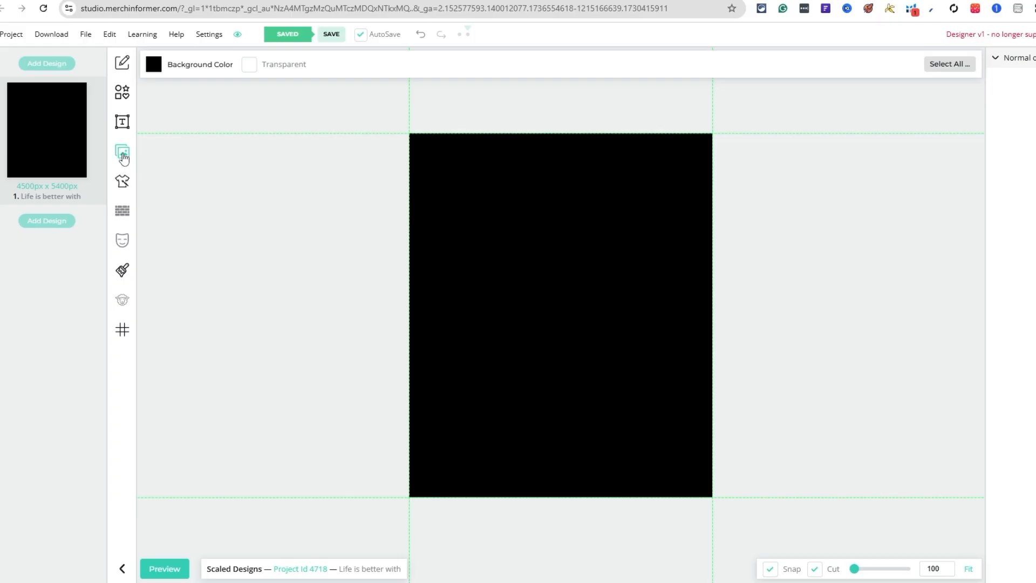
- Browse the MI Graphics library for a ready-made image
click(122, 153)
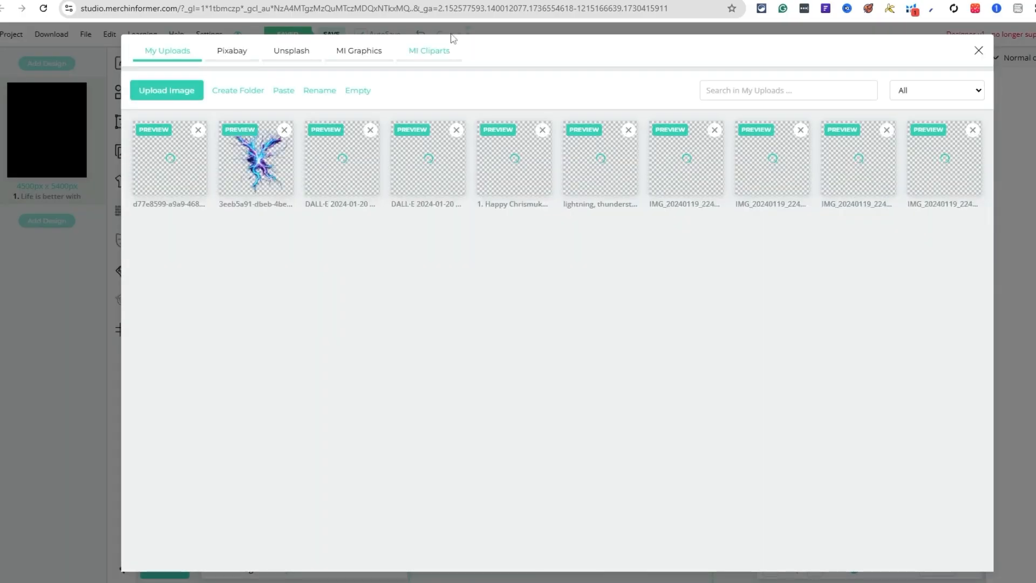
click(358, 51)
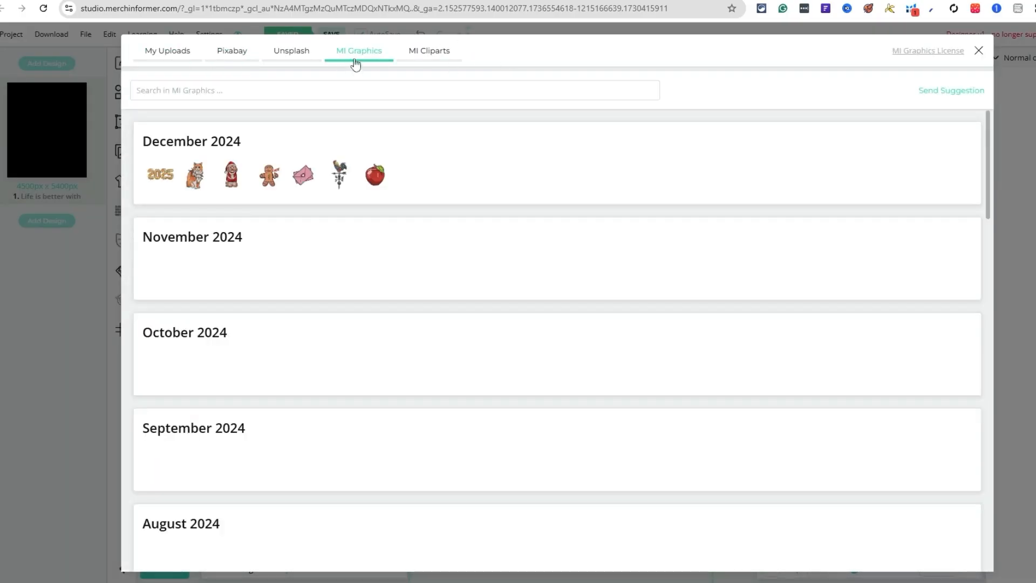
scroll(down, 3)
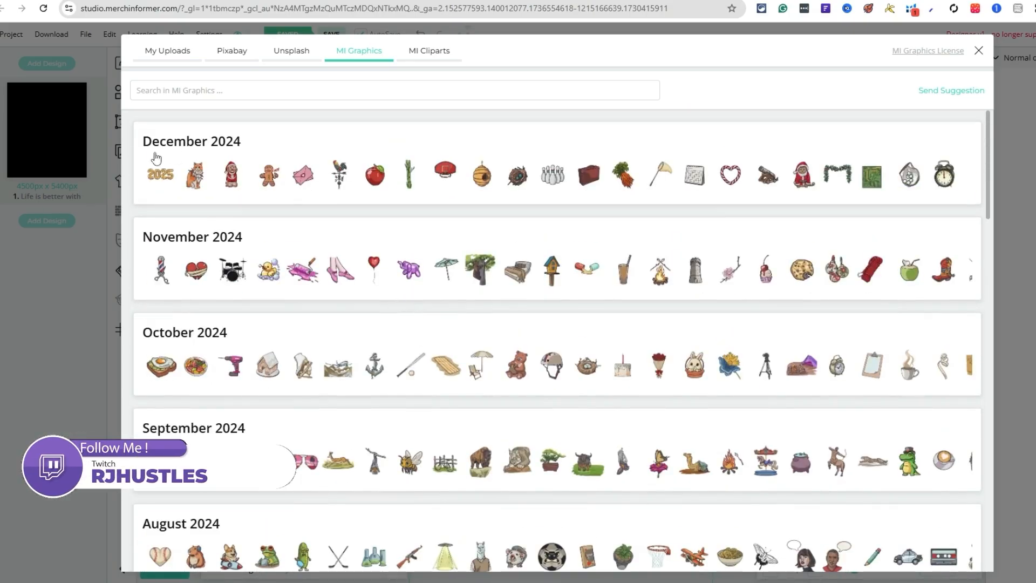
mouse_move(559, 209)
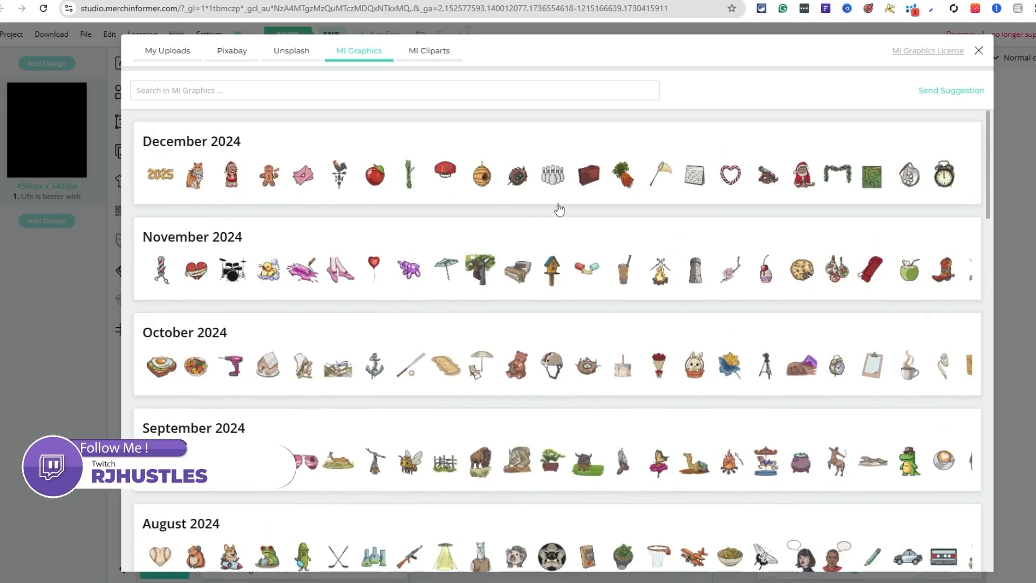
scroll(down, 3)
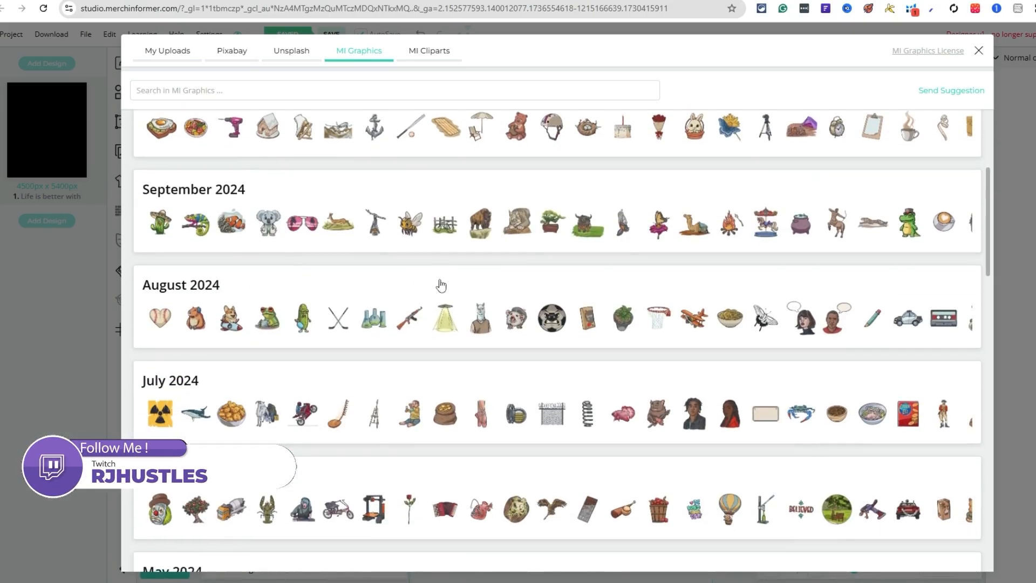
- Look through the MI Cliparts collection, then close the library without adding anything
click(429, 50)
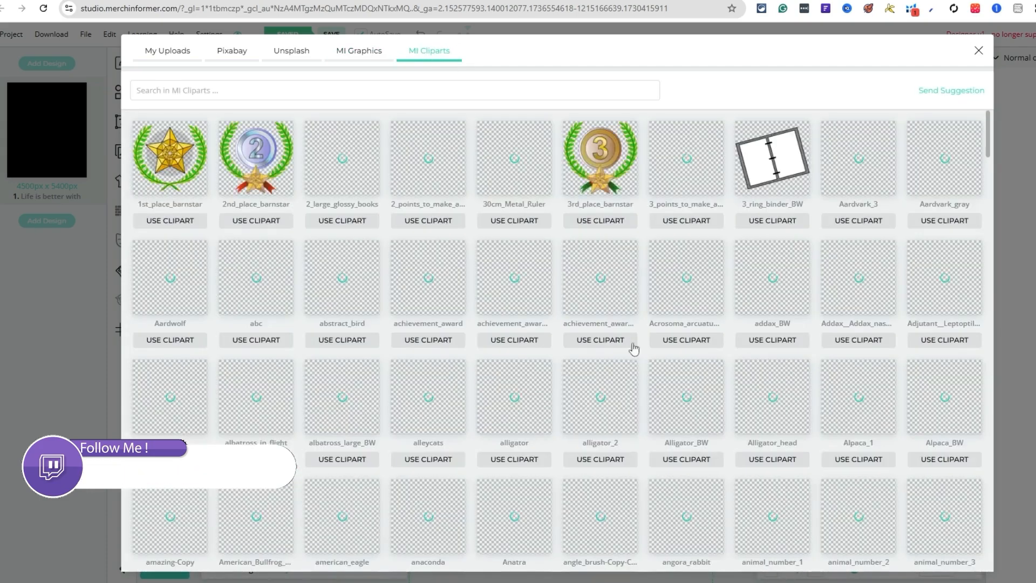
scroll(down, 3)
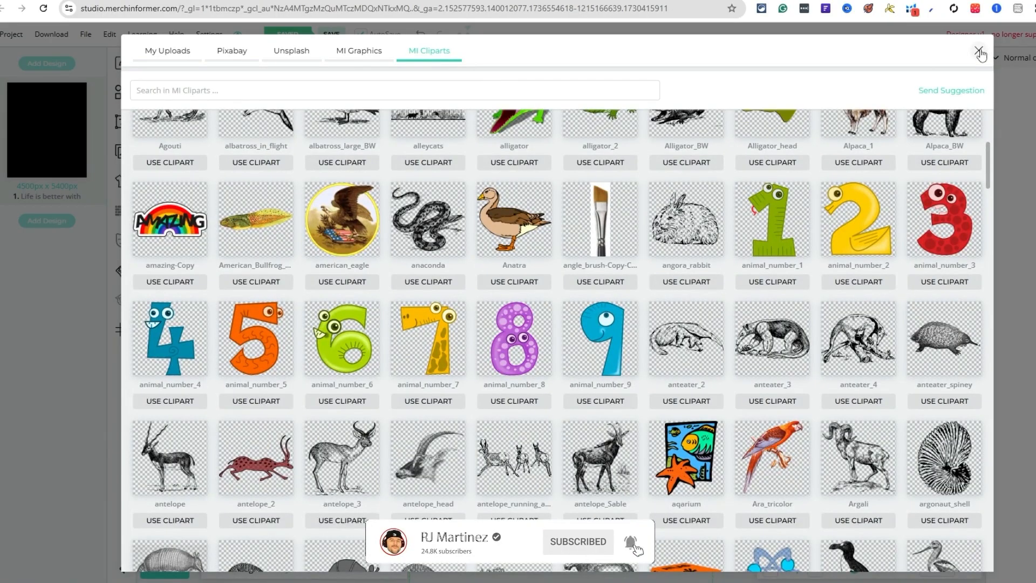
click(978, 50)
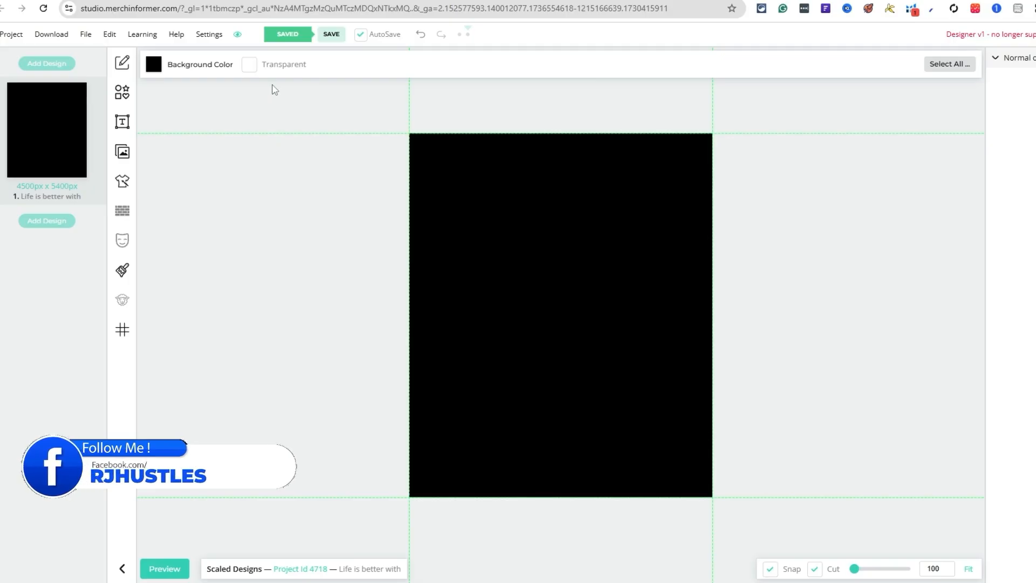
mouse_move(185, 251)
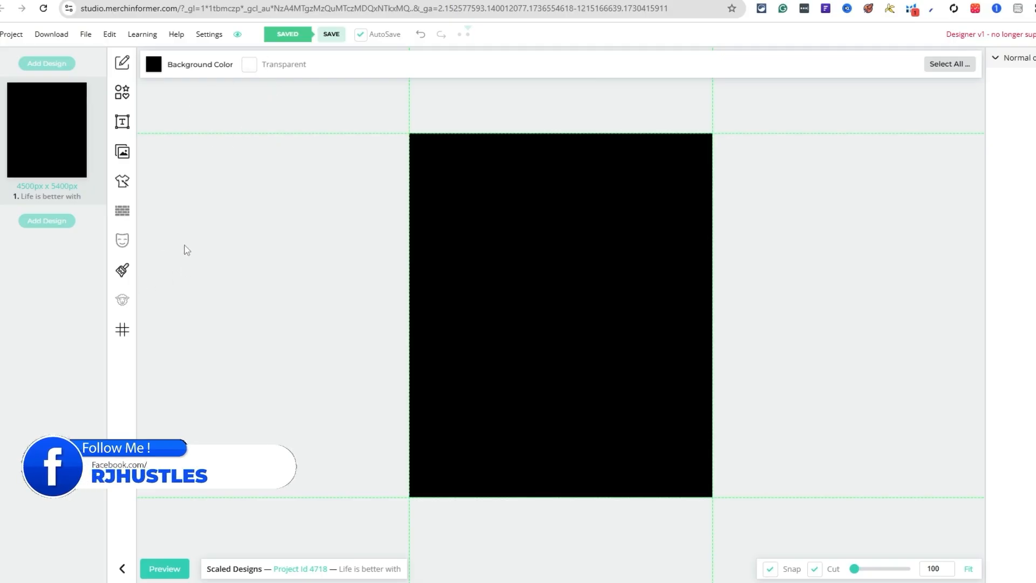
click(122, 121)
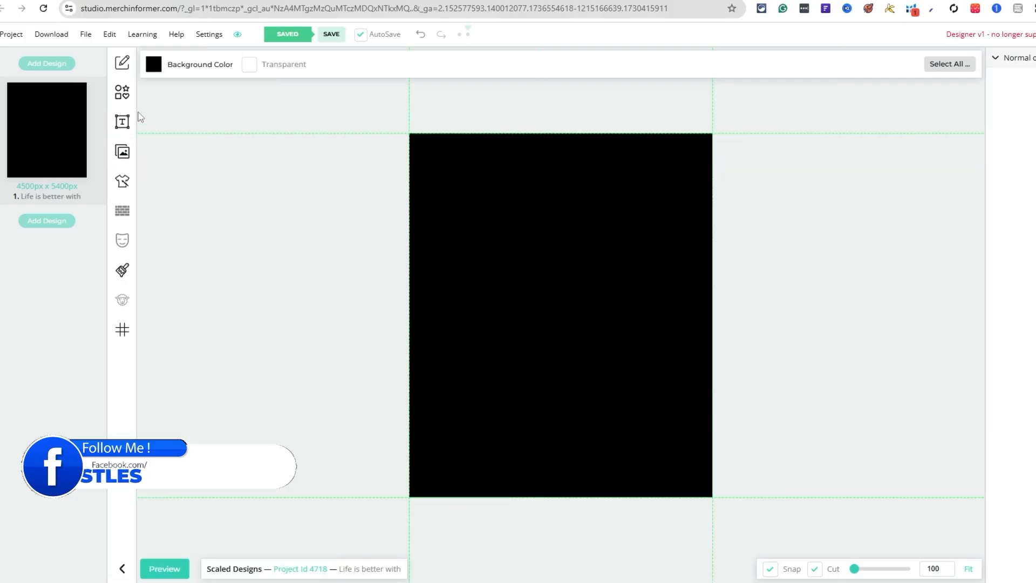
- Add a bold white Heading text element centred on the black design, dismissing the colour tips
click(122, 92)
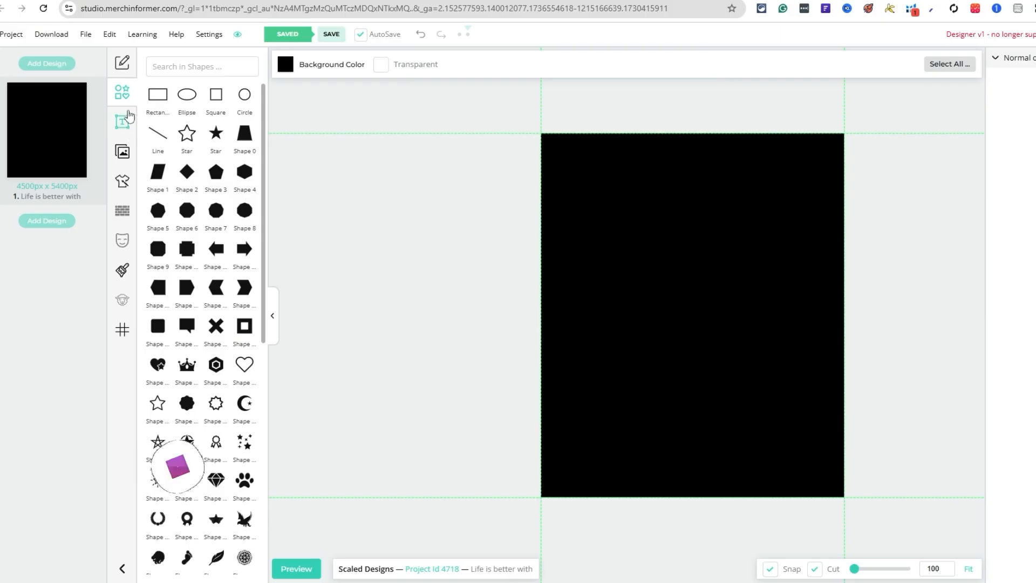
click(123, 121)
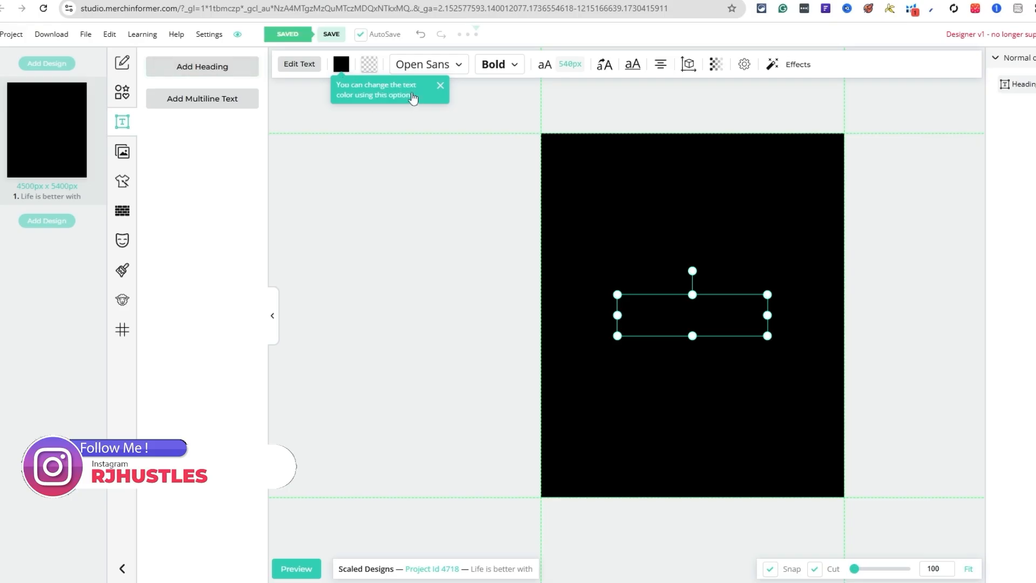
click(341, 65)
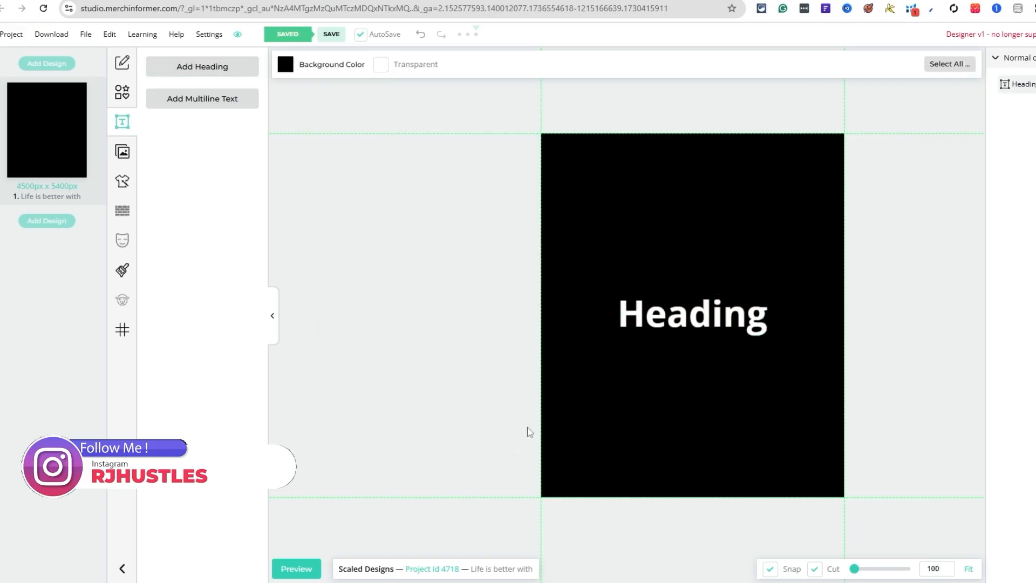
click(690, 315)
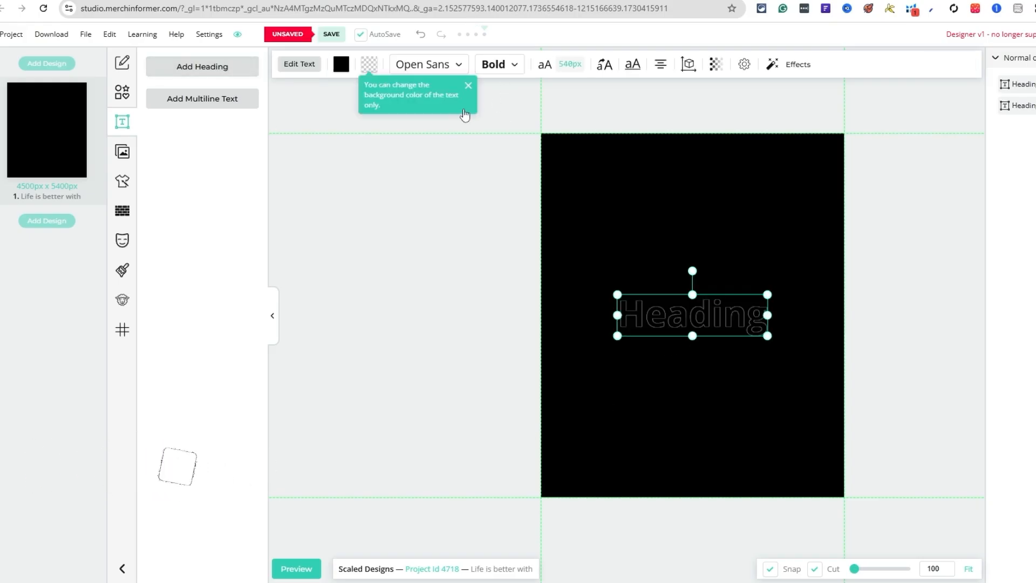
click(340, 65)
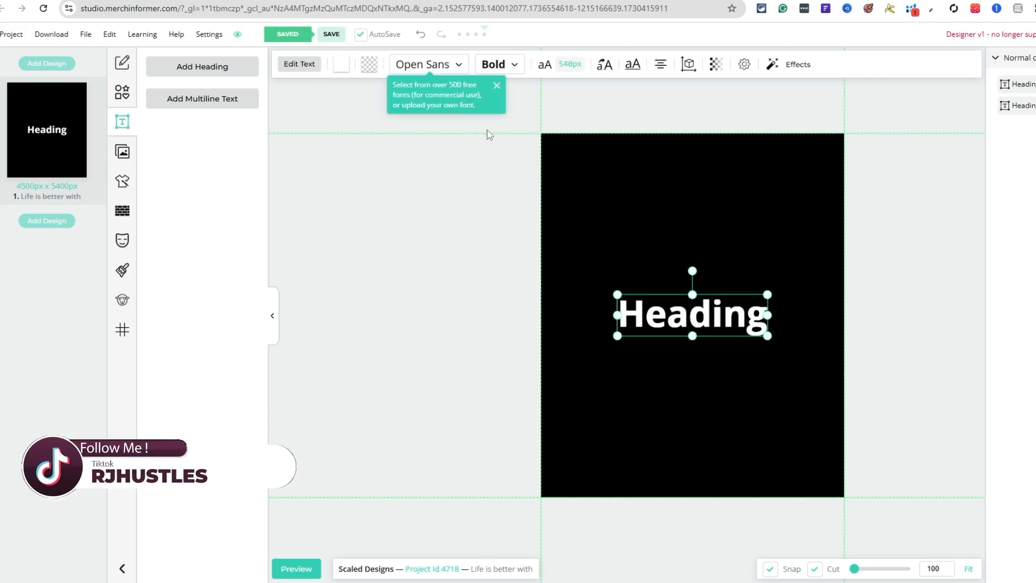
- Preview fonts such as Alfa Slab One, Aldrich and Alef on the heading before settling on Amberly Garden
click(427, 65)
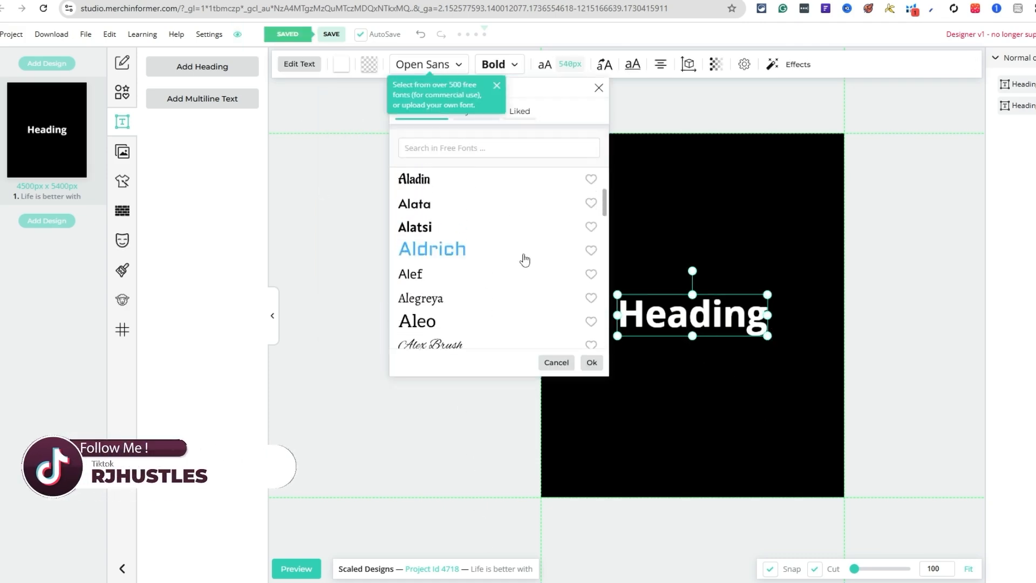
click(444, 213)
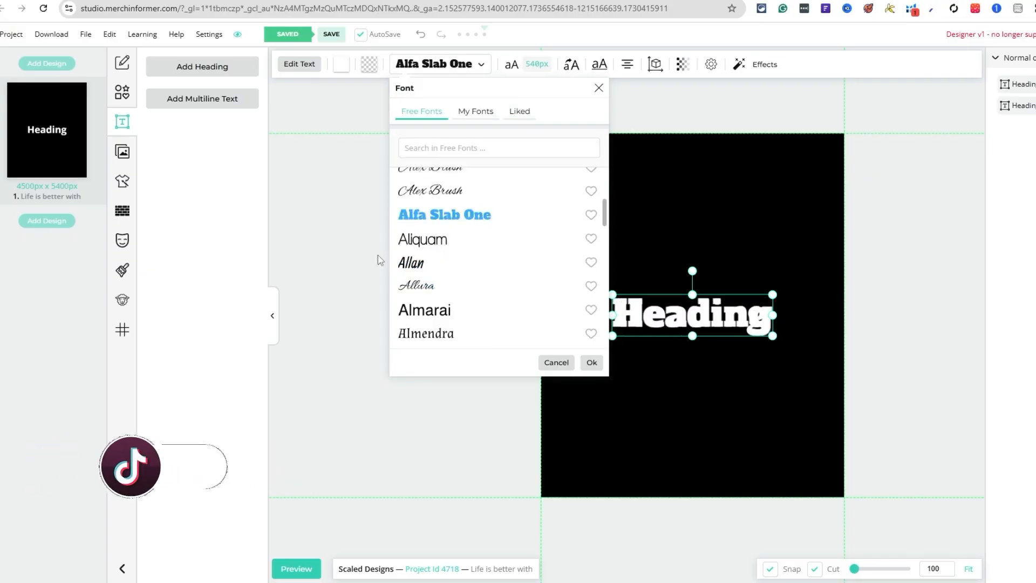
click(432, 248)
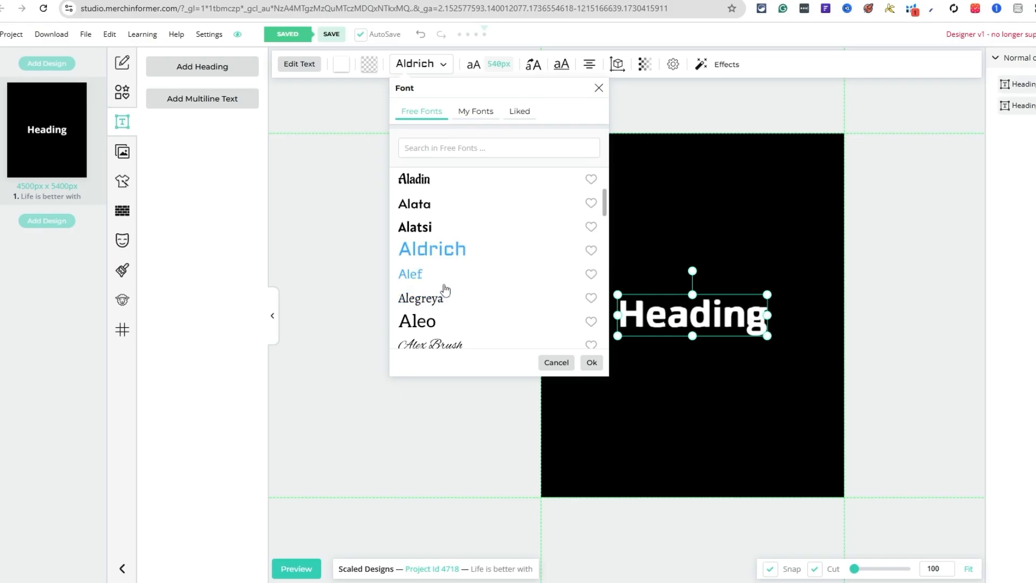
click(460, 238)
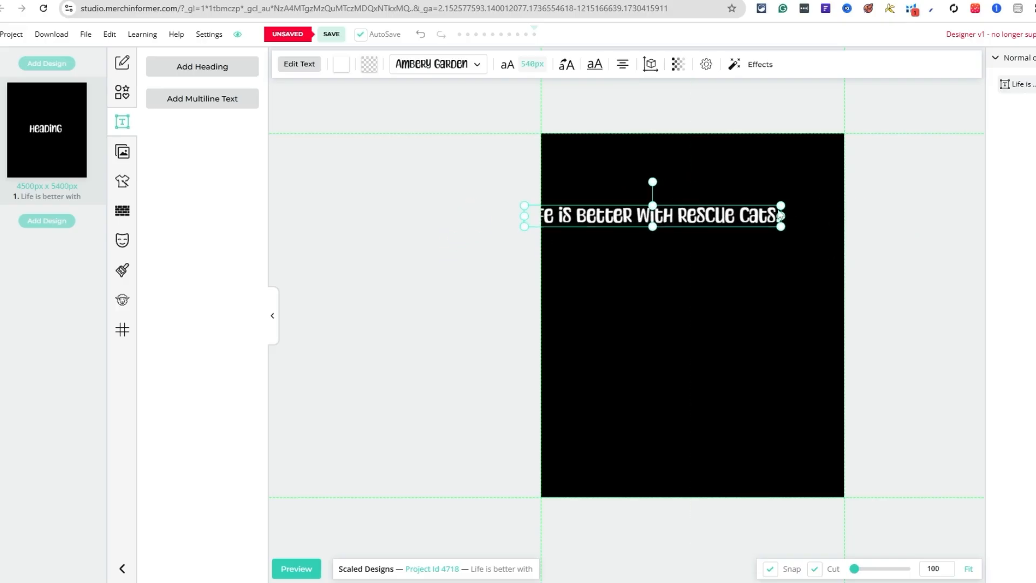
- Move the slogan onto the canvas and resize its box to wrap onto two larger lines near the top
drag(654, 215, 691, 229)
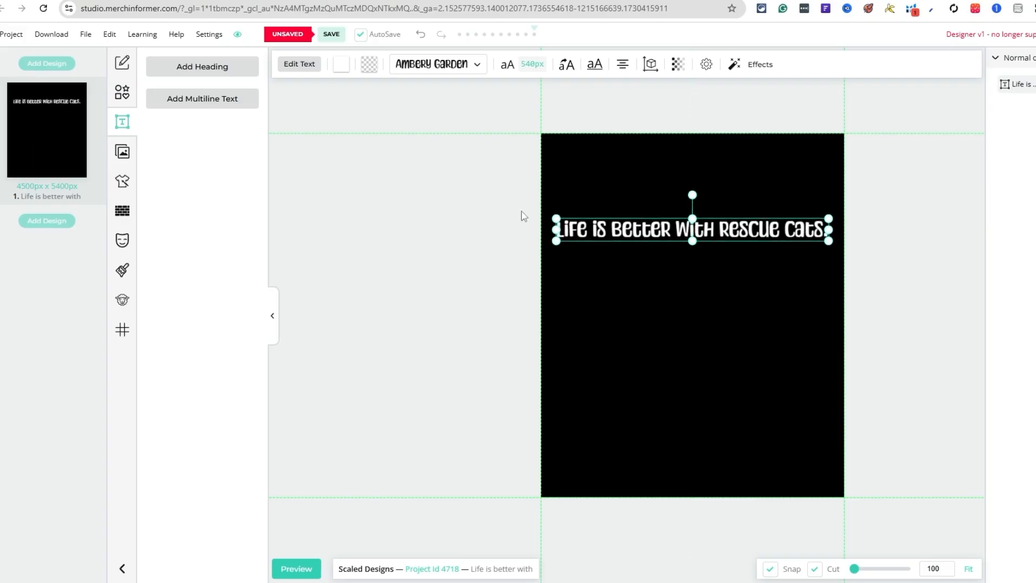
drag(828, 239, 804, 265)
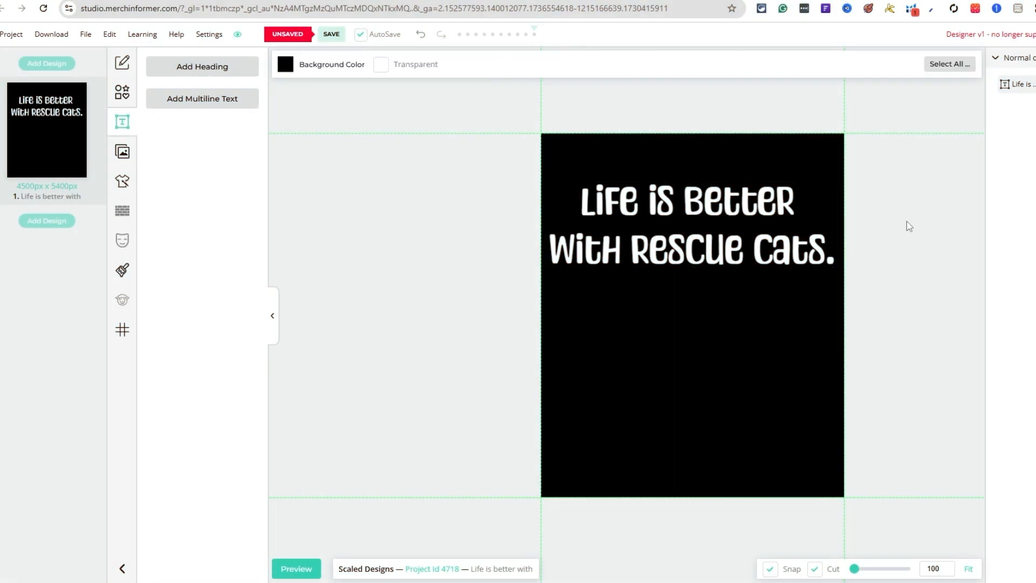
mouse_move(943, 233)
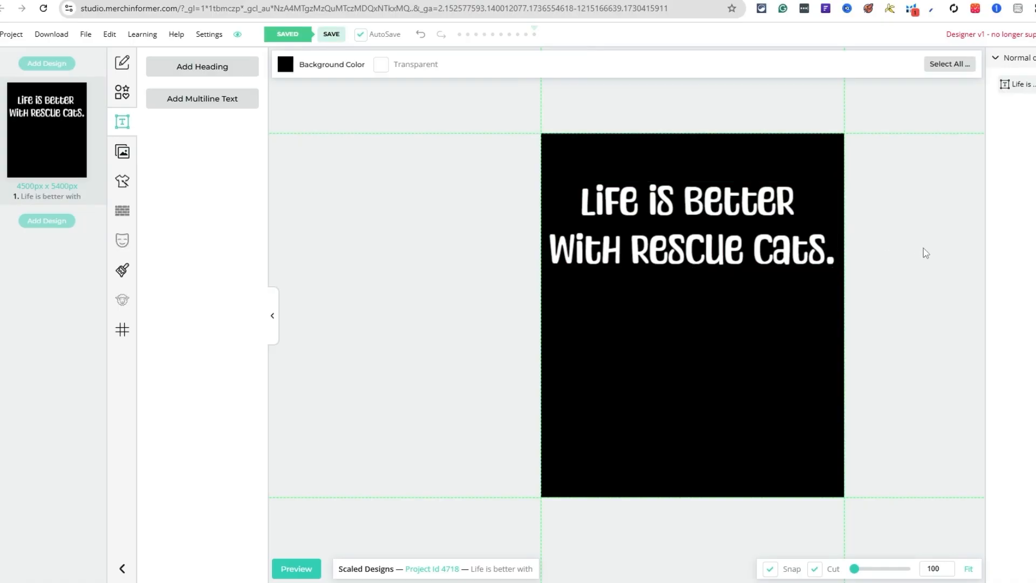
mouse_move(705, 256)
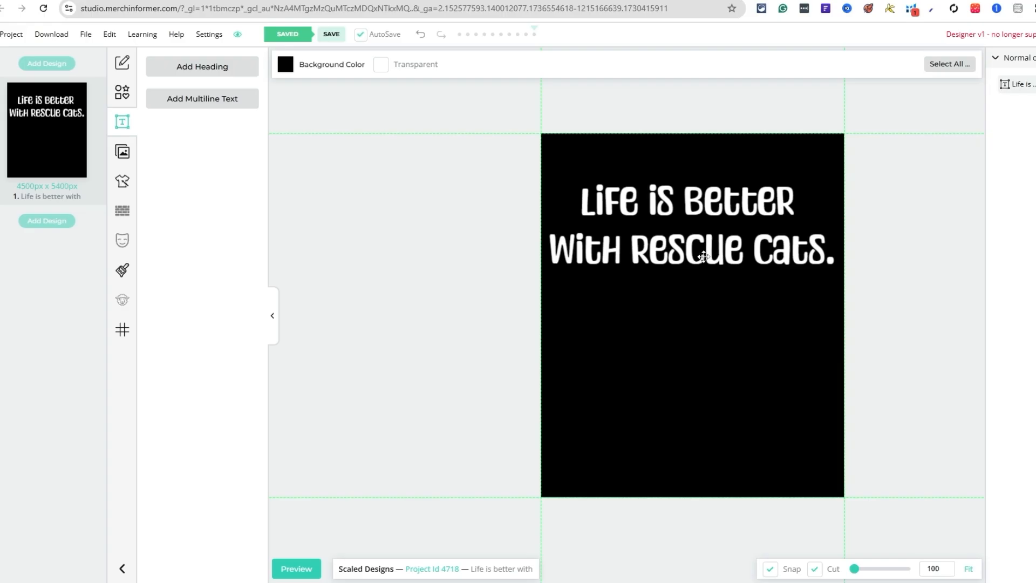
mouse_move(684, 255)
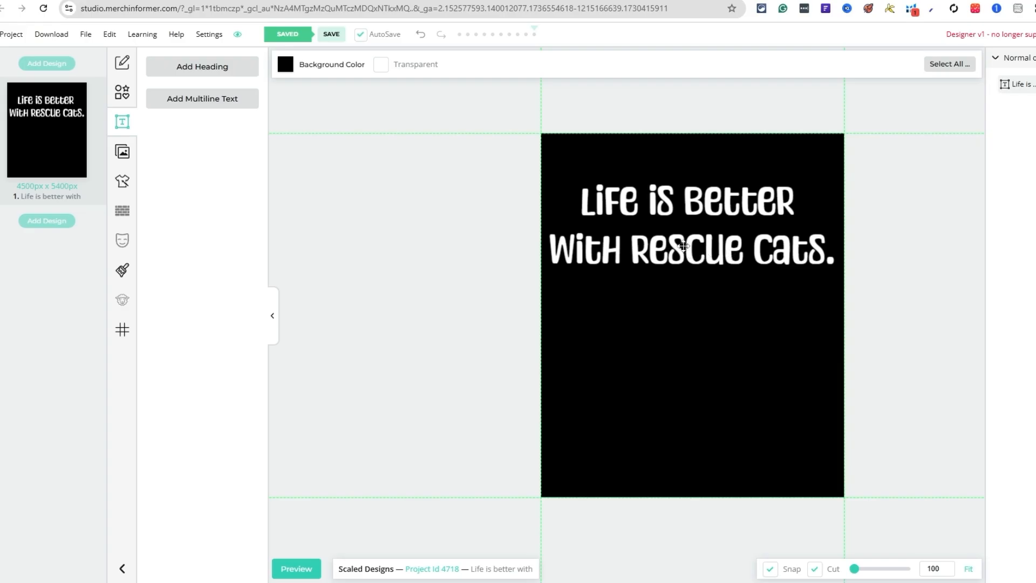
mouse_move(657, 275)
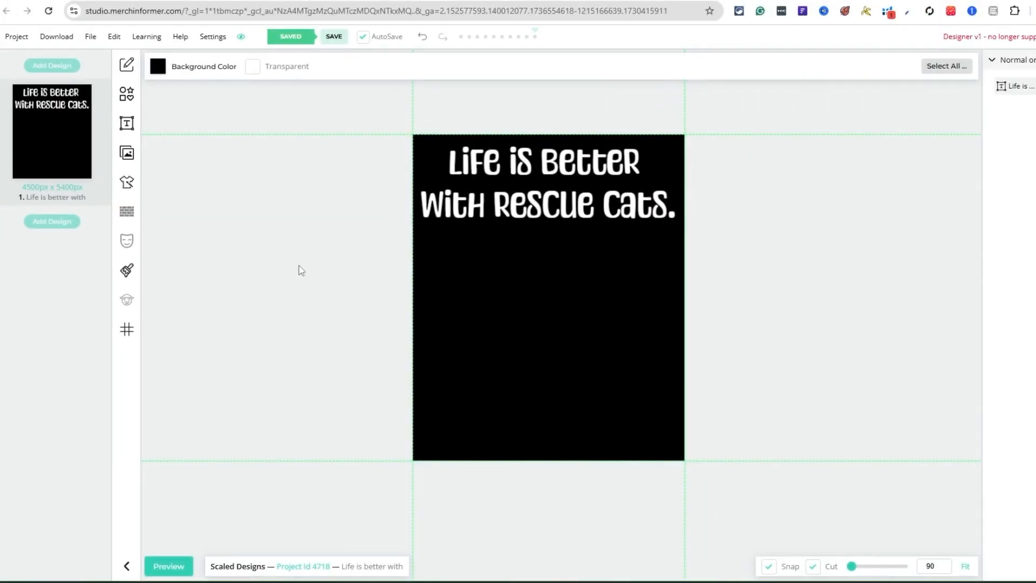
mouse_move(517, 156)
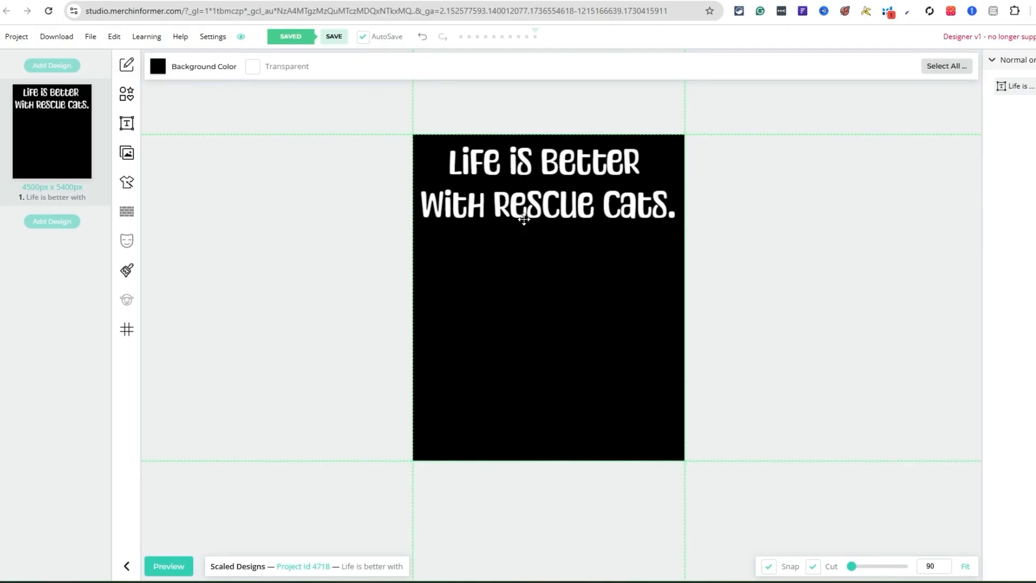
mouse_move(260, 201)
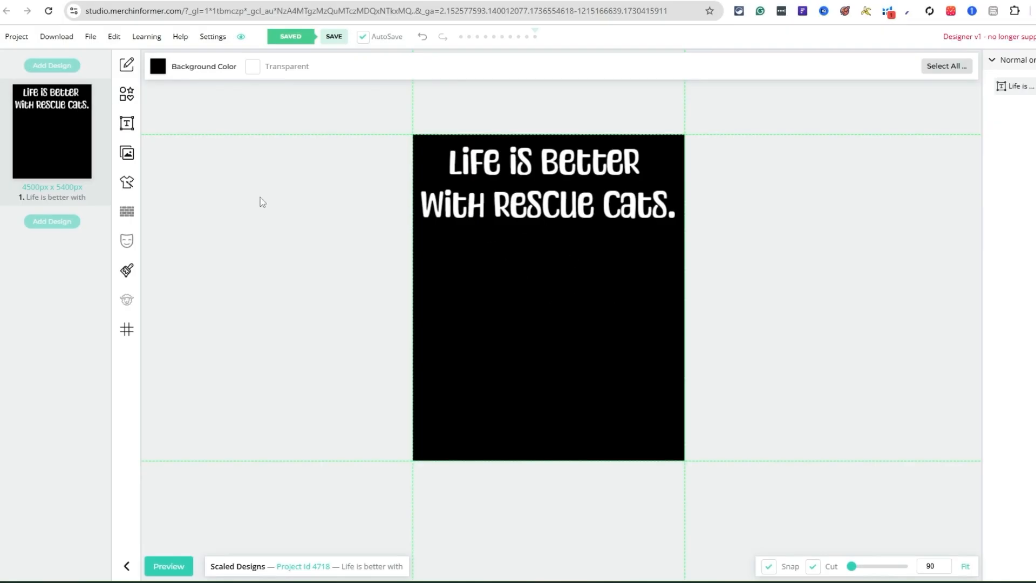
- Add the fluffy Cats 5 illustration from MI Graphics below the slogan
click(126, 153)
text(cat)
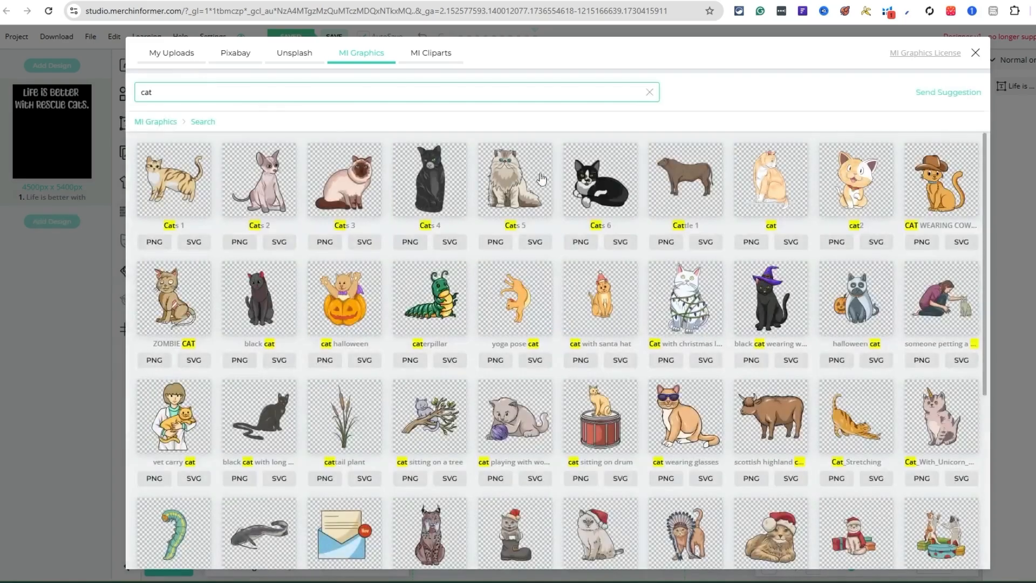
click(514, 179)
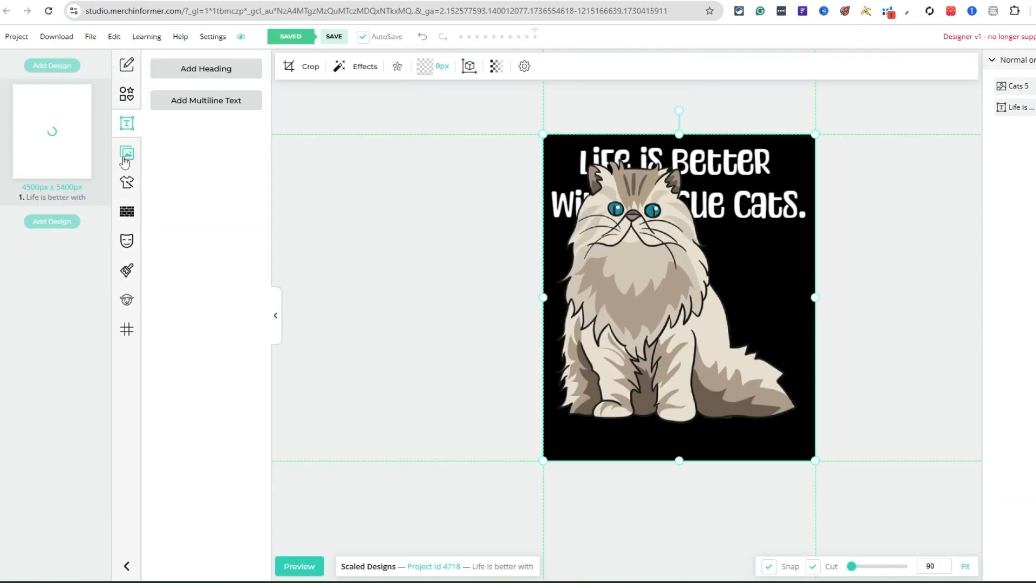
click(125, 152)
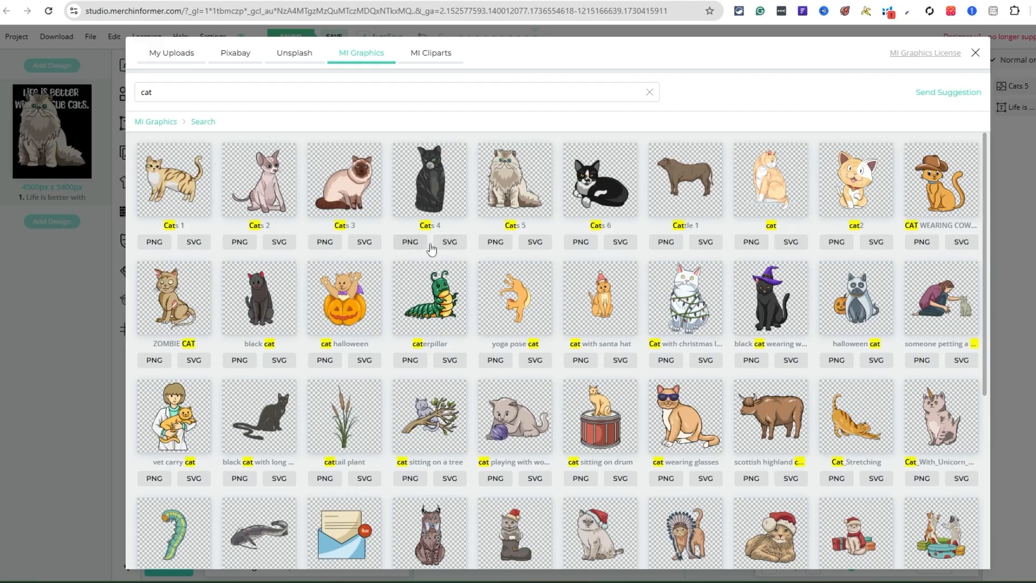
mouse_move(881, 48)
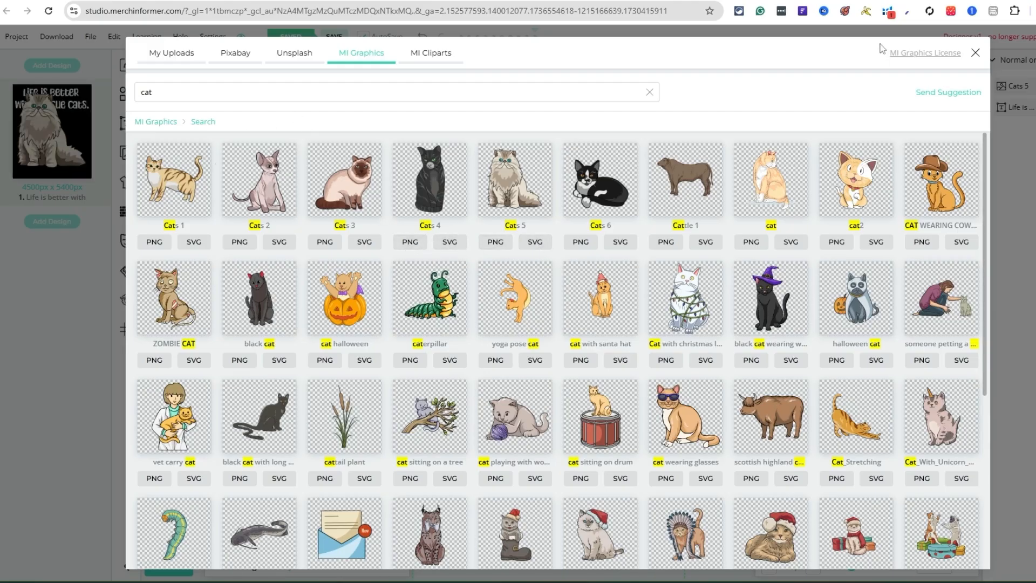
click(976, 52)
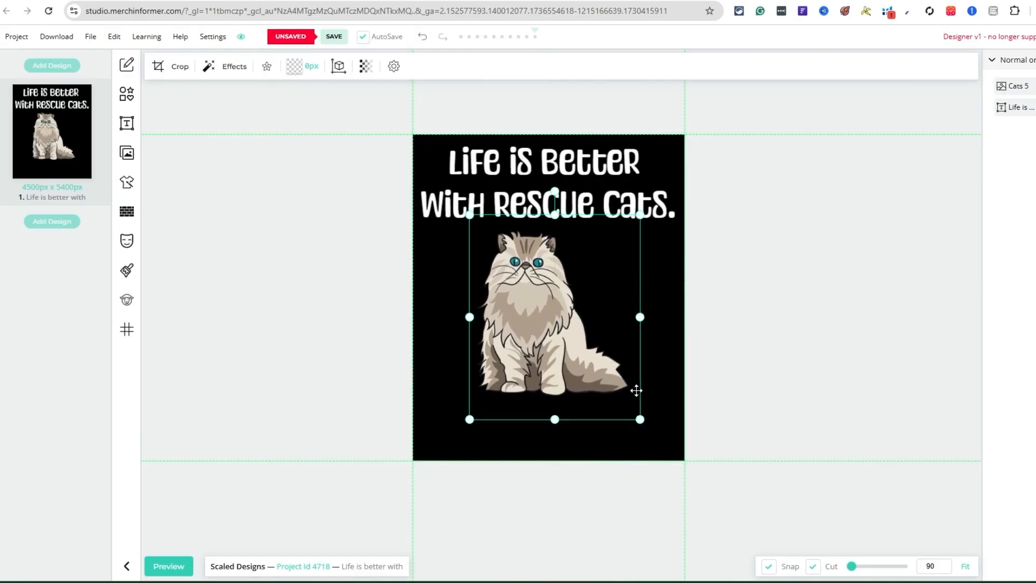
- Shrink the cat picture slightly so it sits neatly beneath the rescue-cats slogan
drag(638, 418, 646, 428)
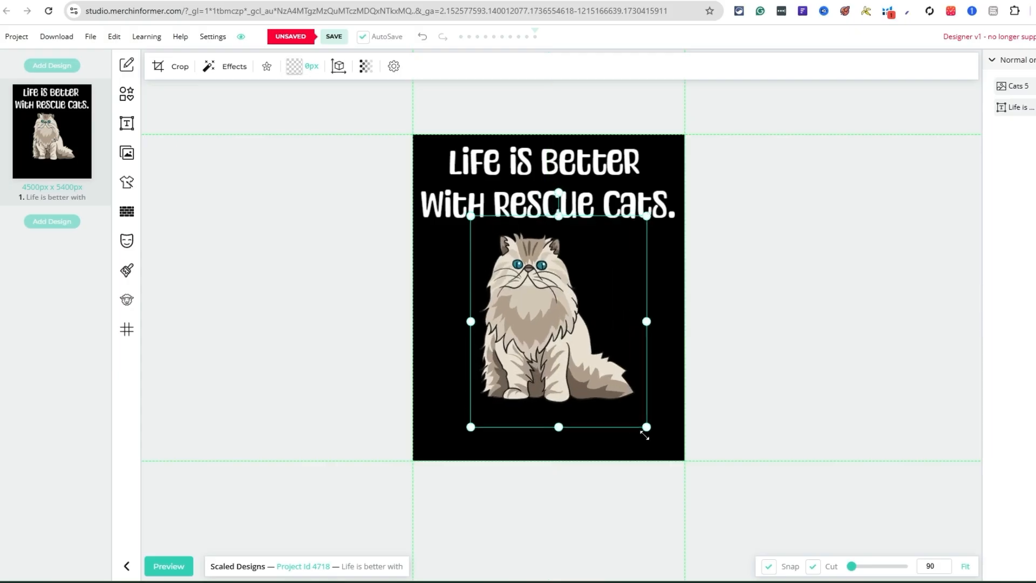
drag(645, 428, 632, 409)
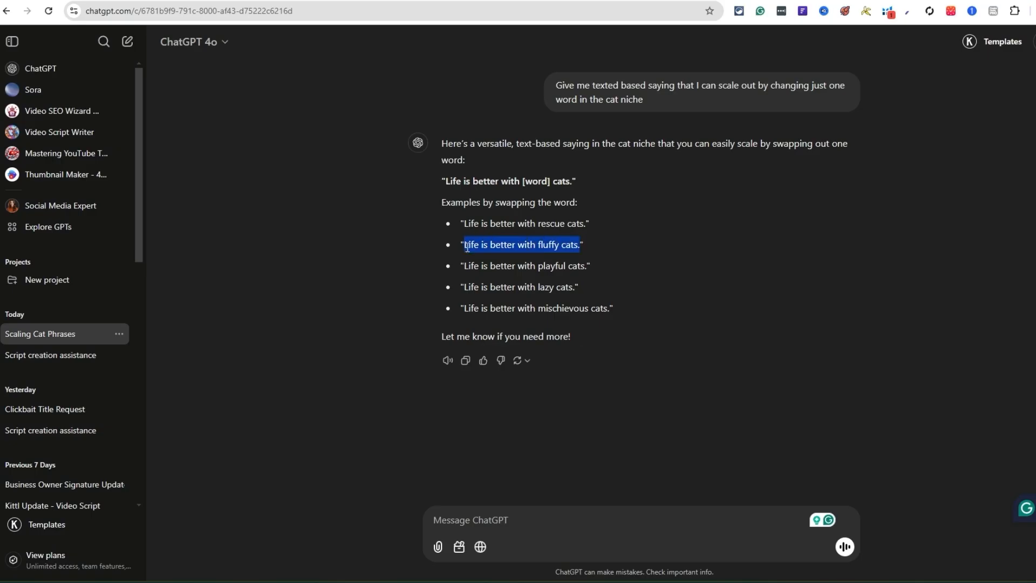
mouse_move(479, 382)
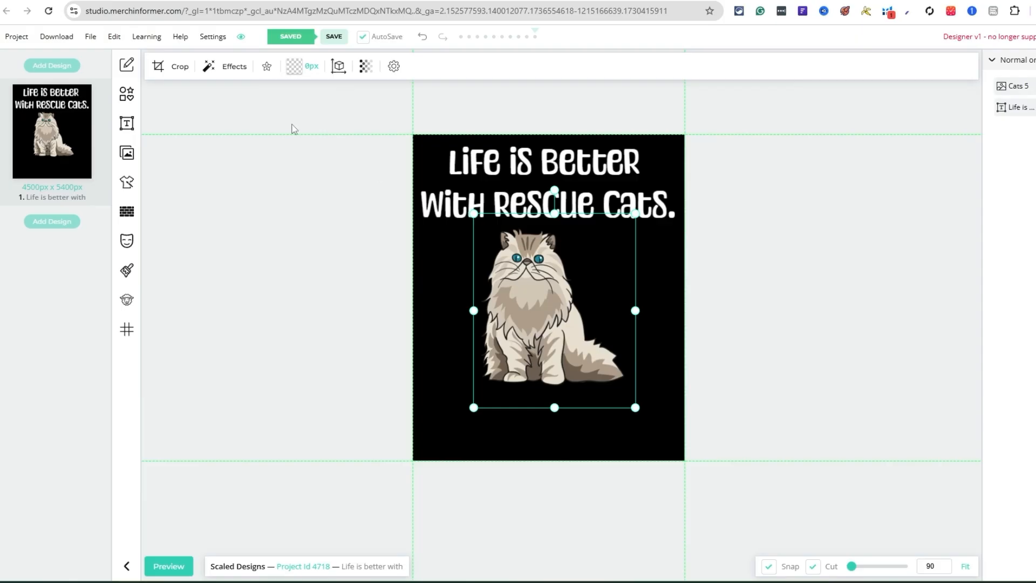
- Add a second slogan wording, 'Life is better with fluffy cats.', as a text variant
click(546, 183)
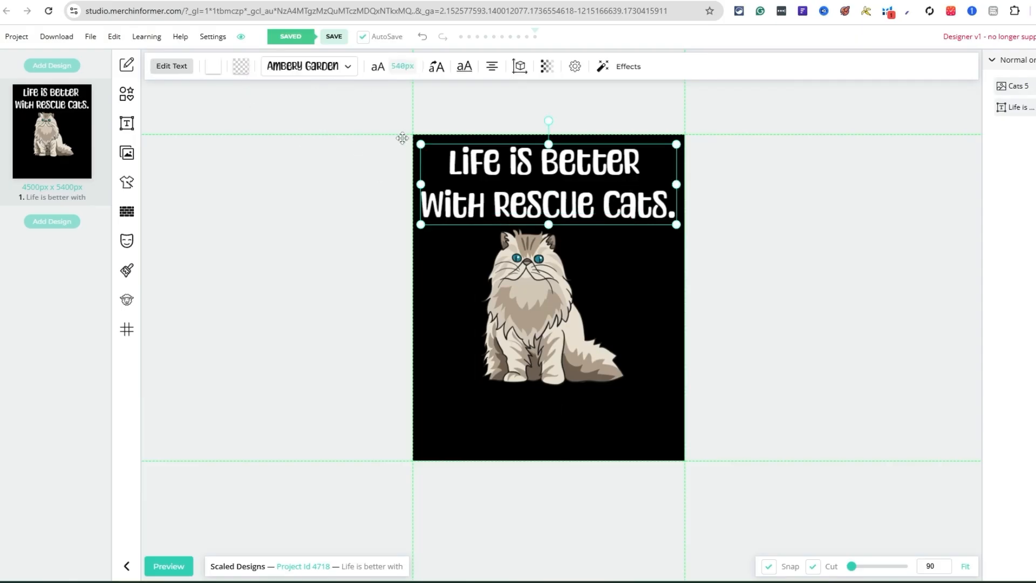
click(172, 66)
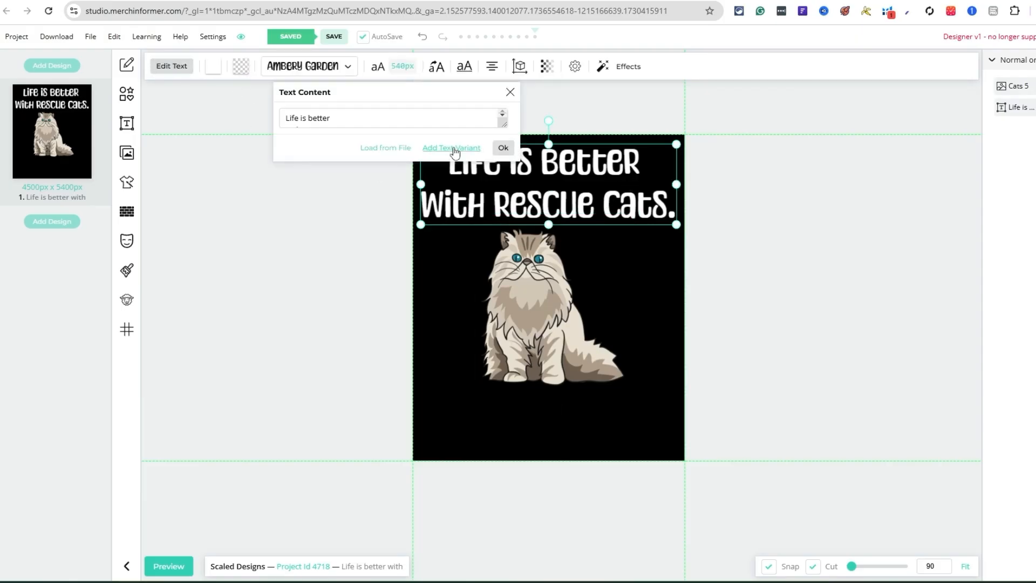
click(451, 147)
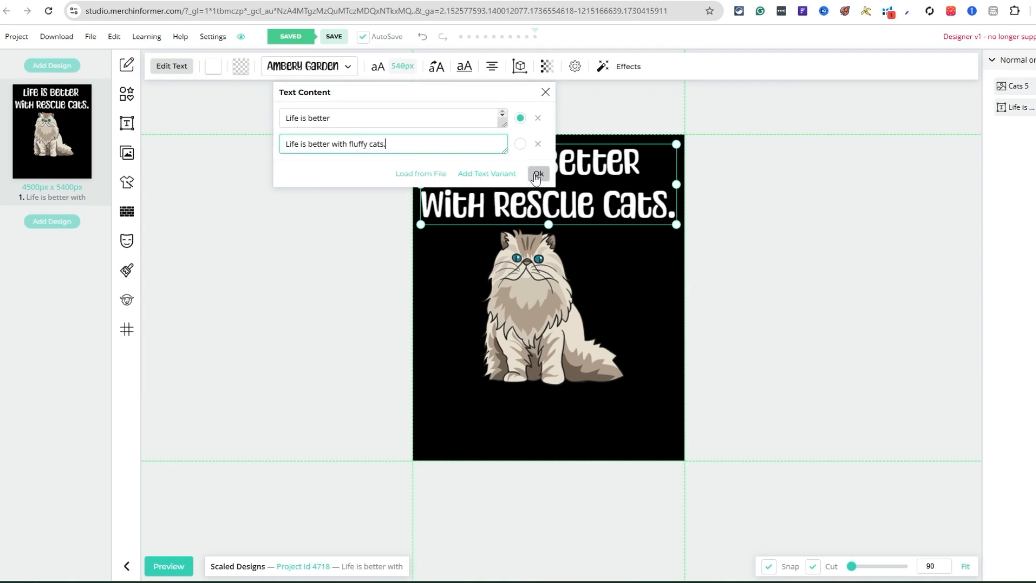
click(538, 174)
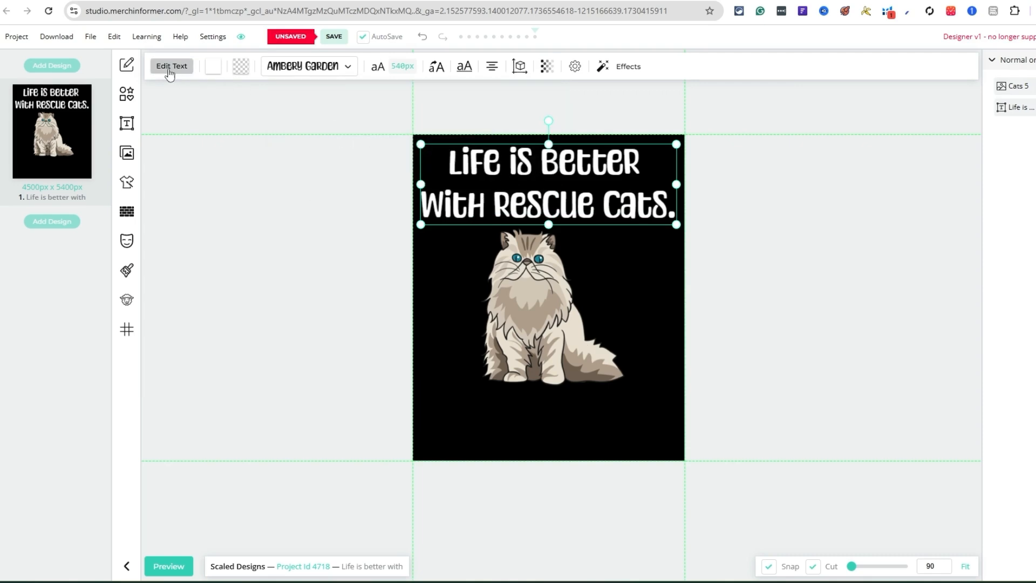
click(171, 66)
text(with fluffy cats.)
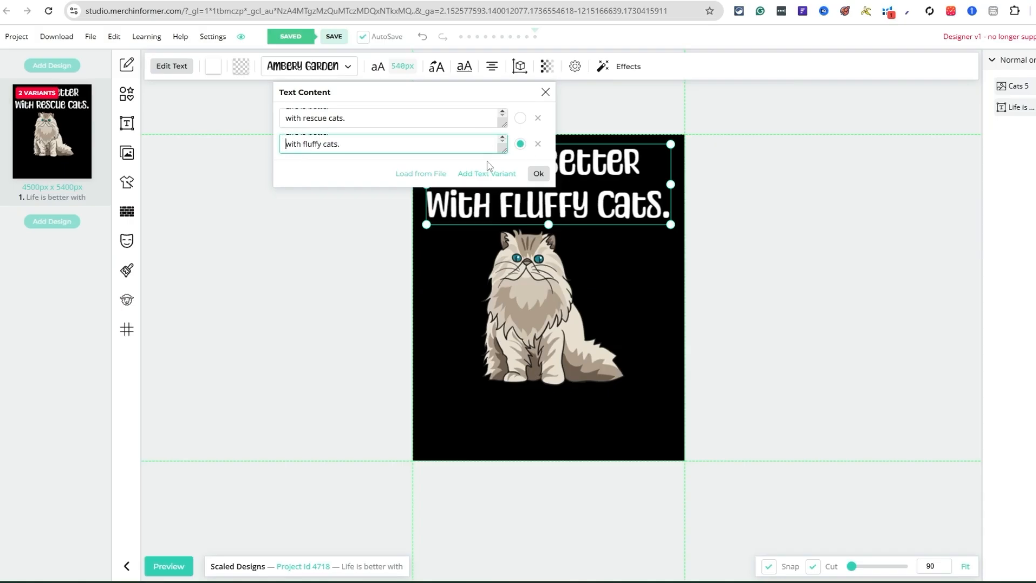
click(537, 172)
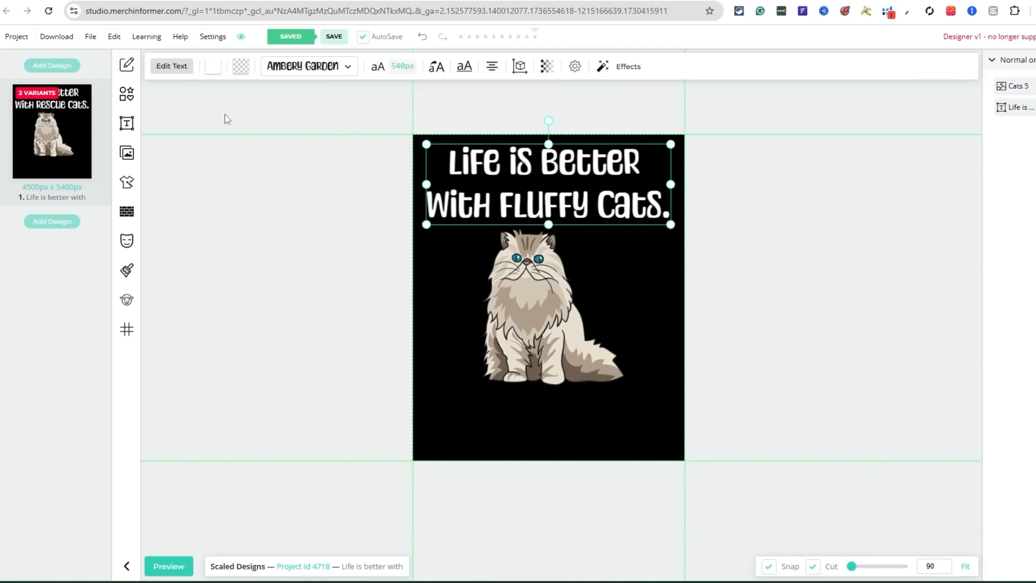
- Add the playful cats and lazy cats variants and preview them on the design
click(172, 66)
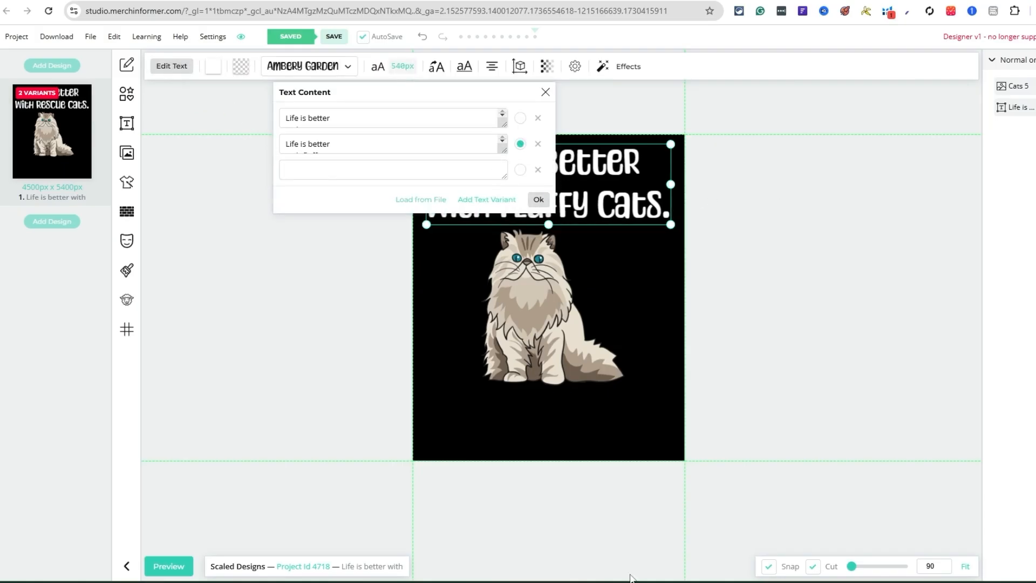
click(365, 169)
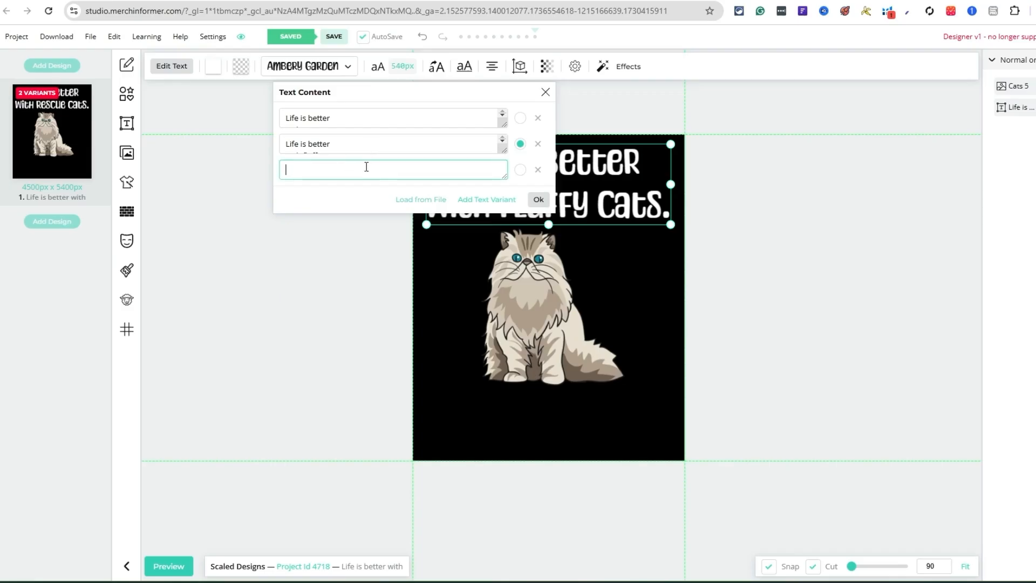
text(Life is better with playful cats.)
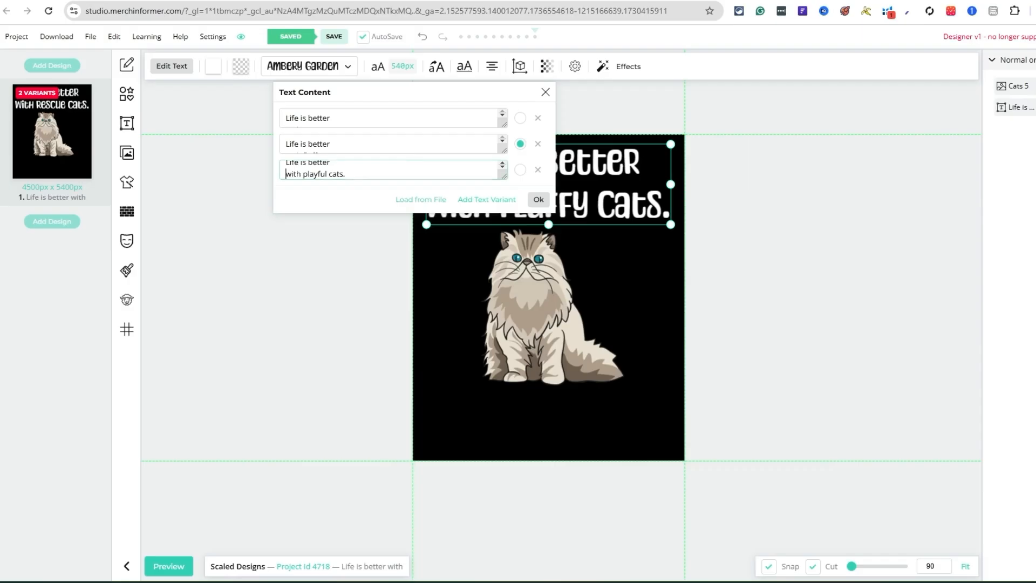
text(Life is better with lazy cats)
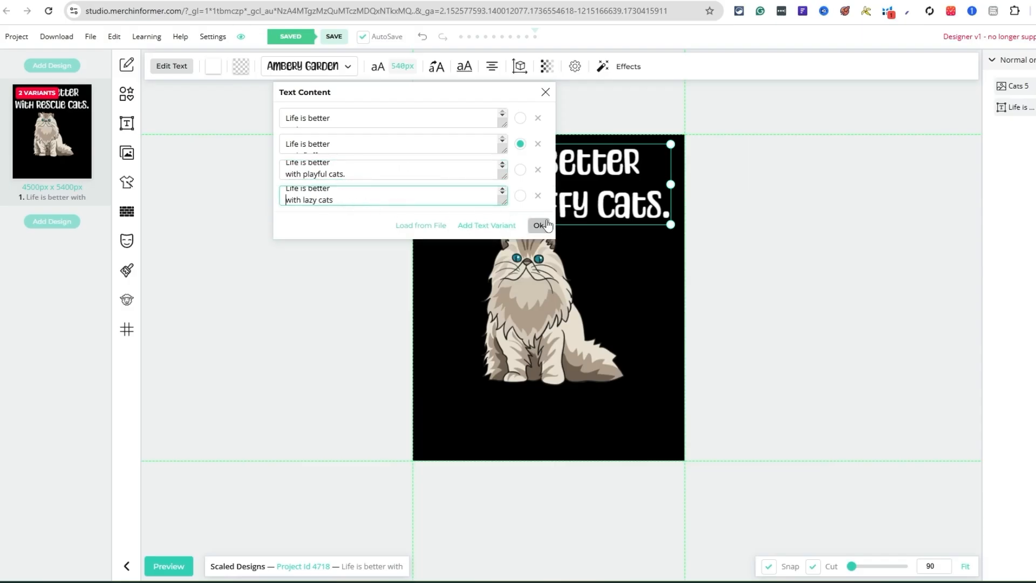
click(519, 169)
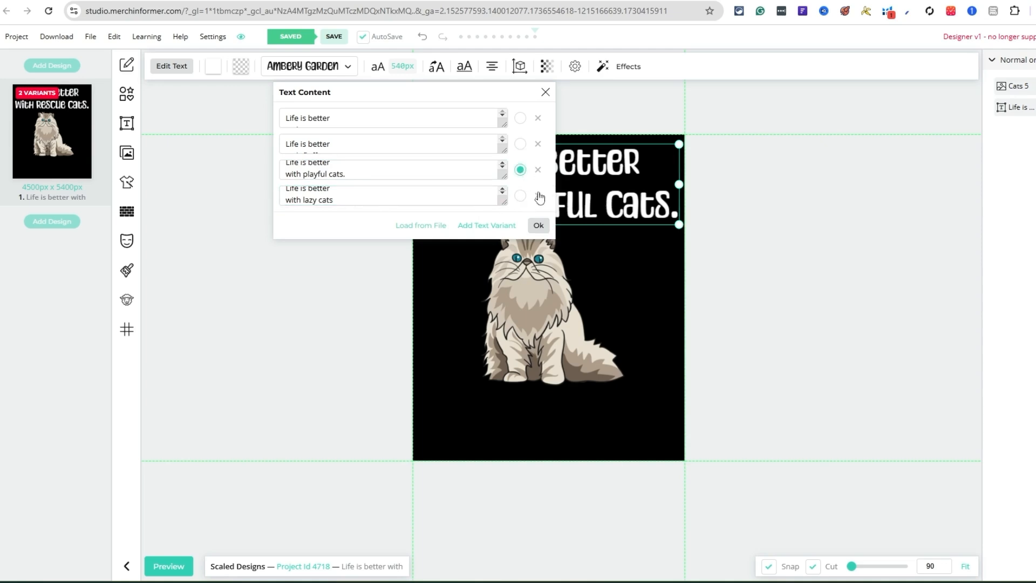
click(539, 226)
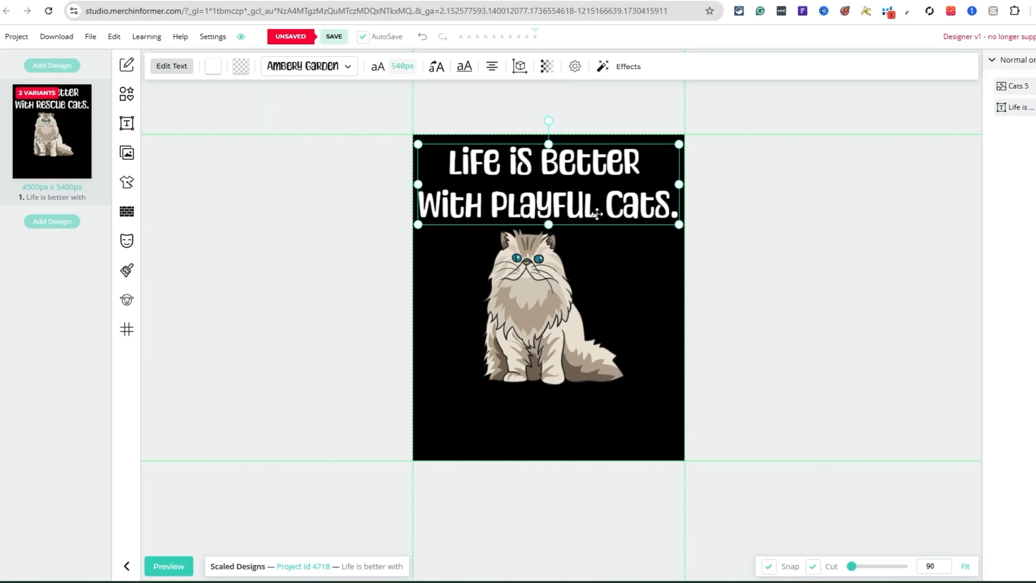
click(172, 66)
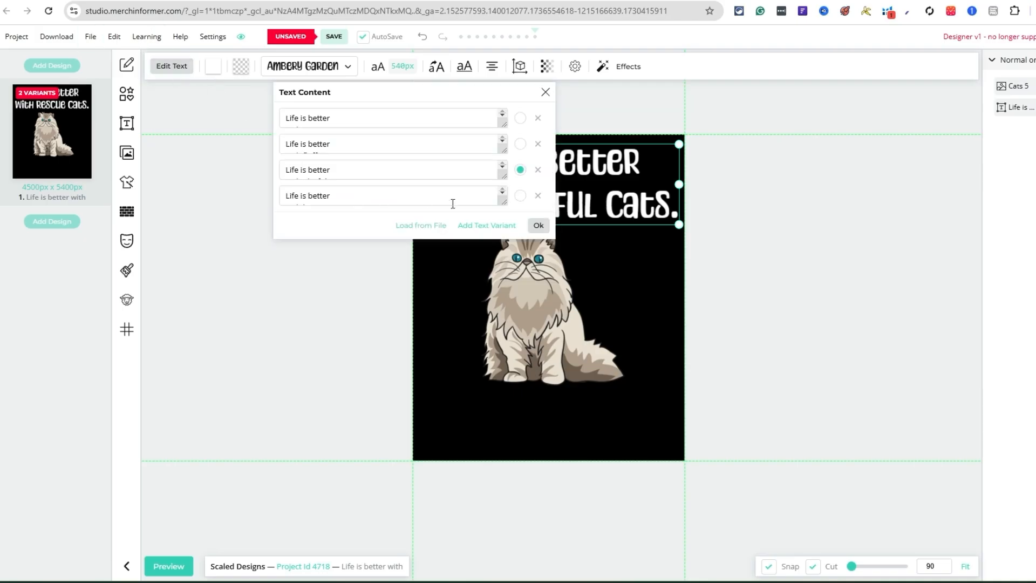
click(538, 225)
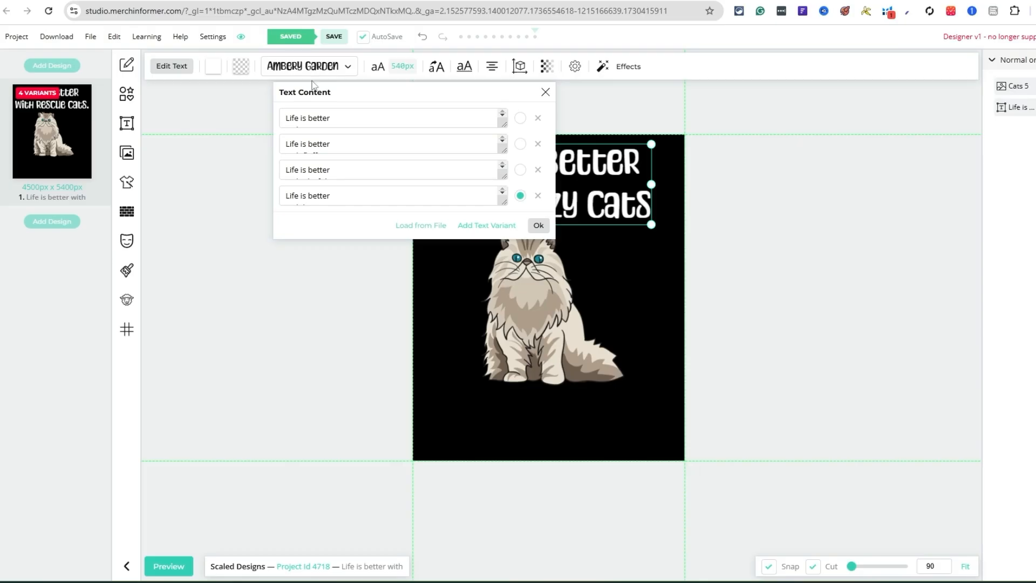
click(520, 169)
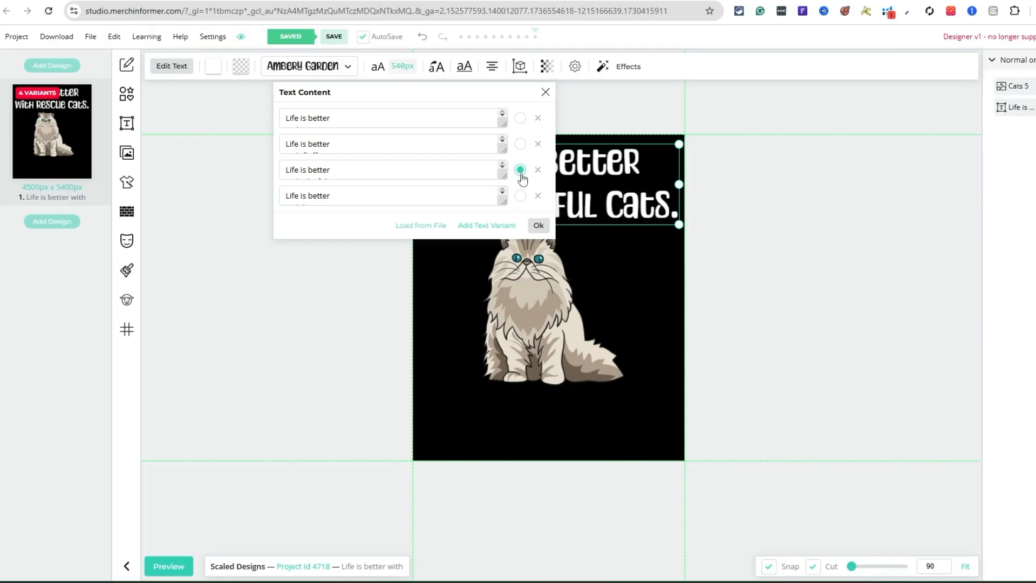
mouse_move(521, 173)
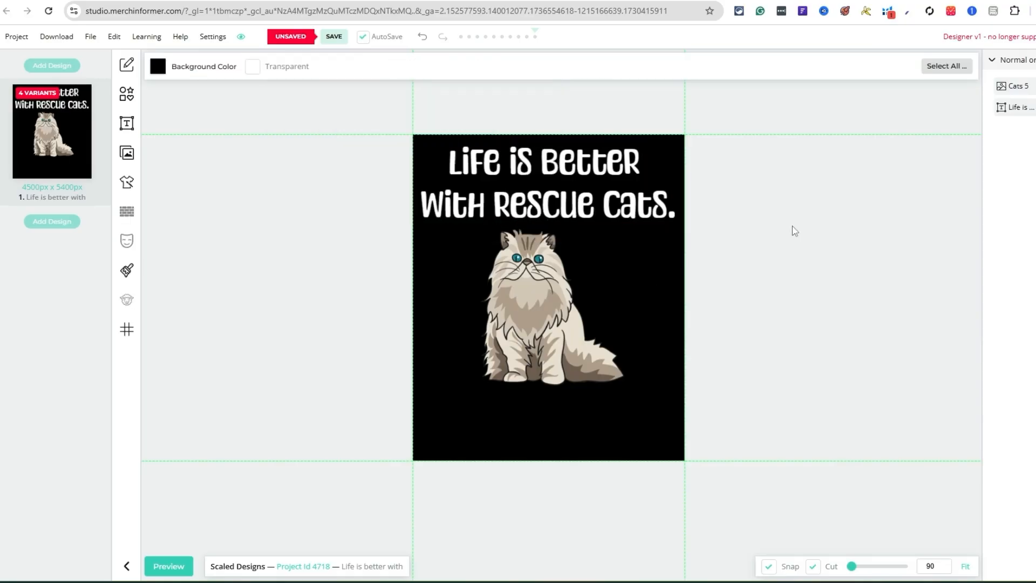
mouse_move(775, 179)
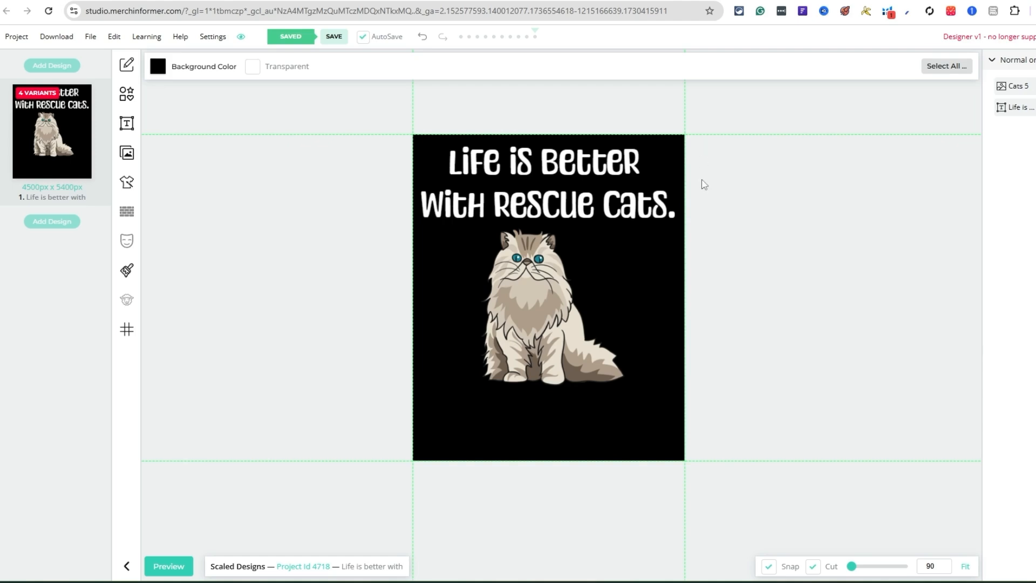
mouse_move(692, 142)
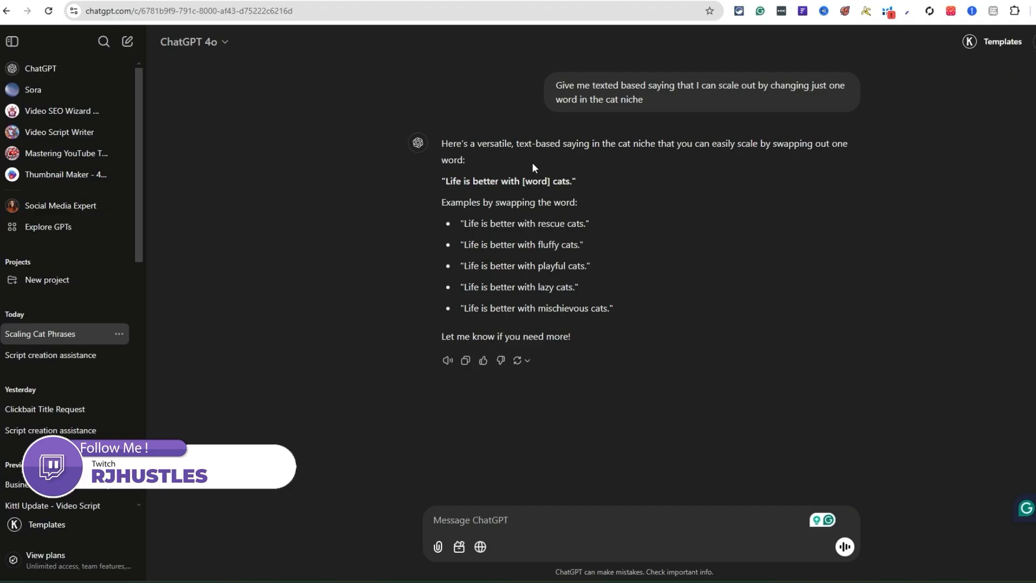
mouse_move(481, 309)
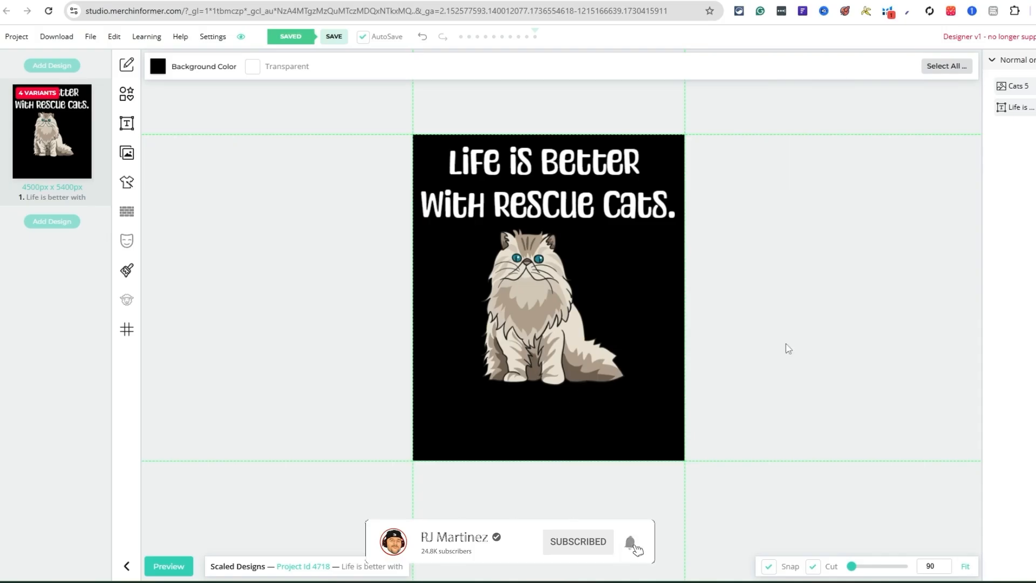
mouse_move(681, 330)
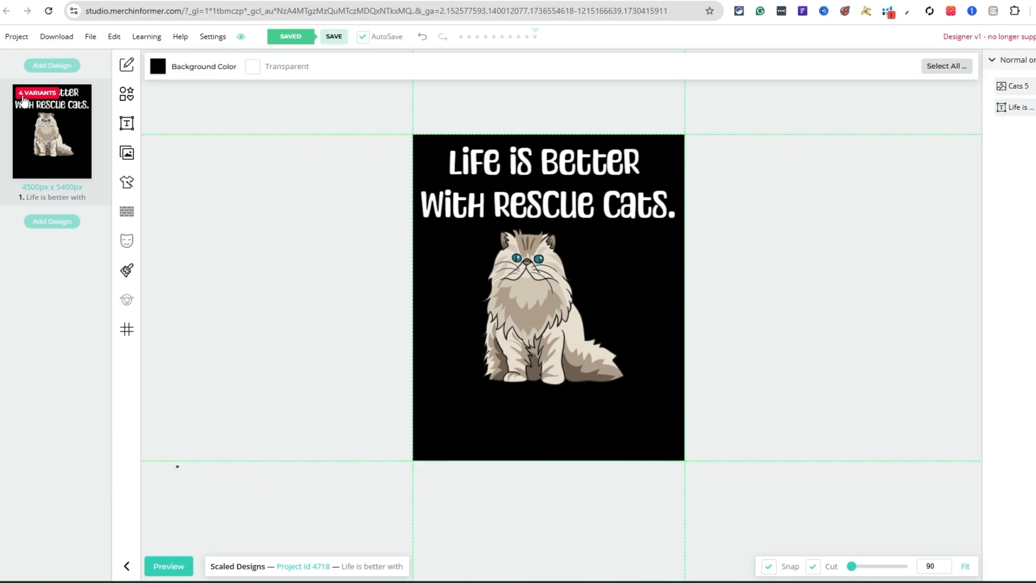
- Switch back to ChatGPT's list of one-word cat saying variations after the design autosaves
click(56, 37)
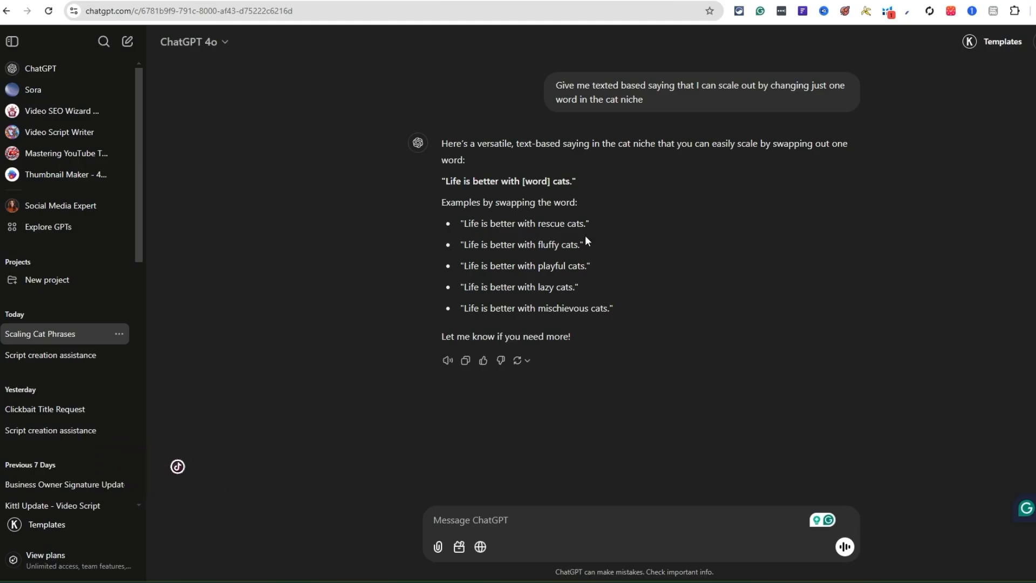
mouse_move(475, 201)
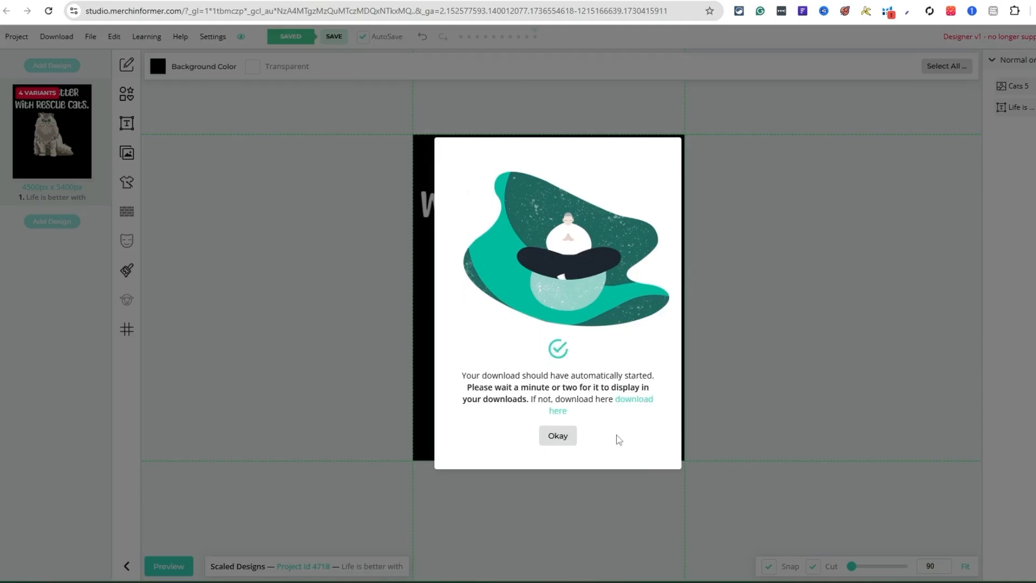
- Dismiss the notice for the Scaled Designs 4718 (PNG).zip download
click(556, 435)
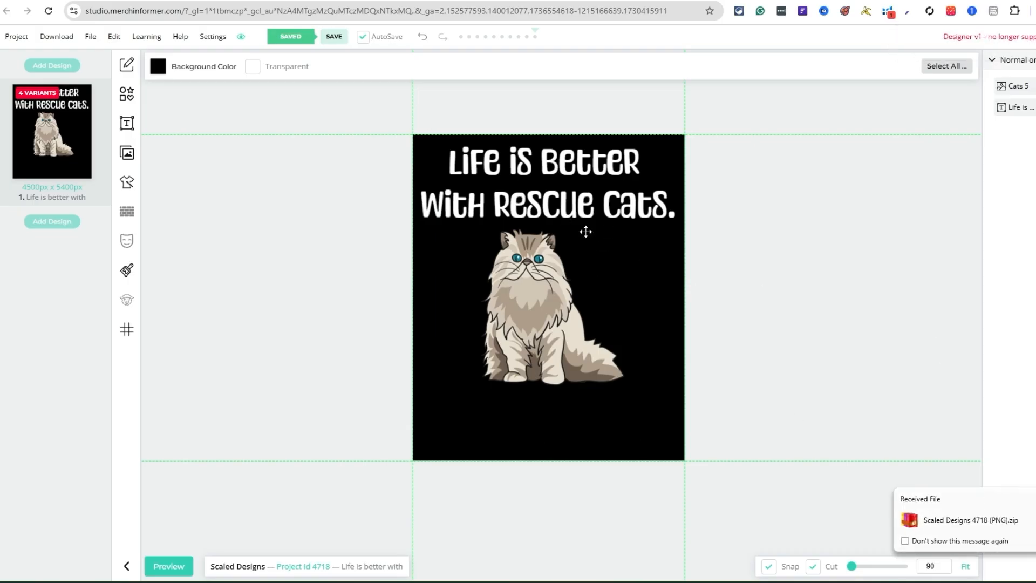
mouse_move(104, 177)
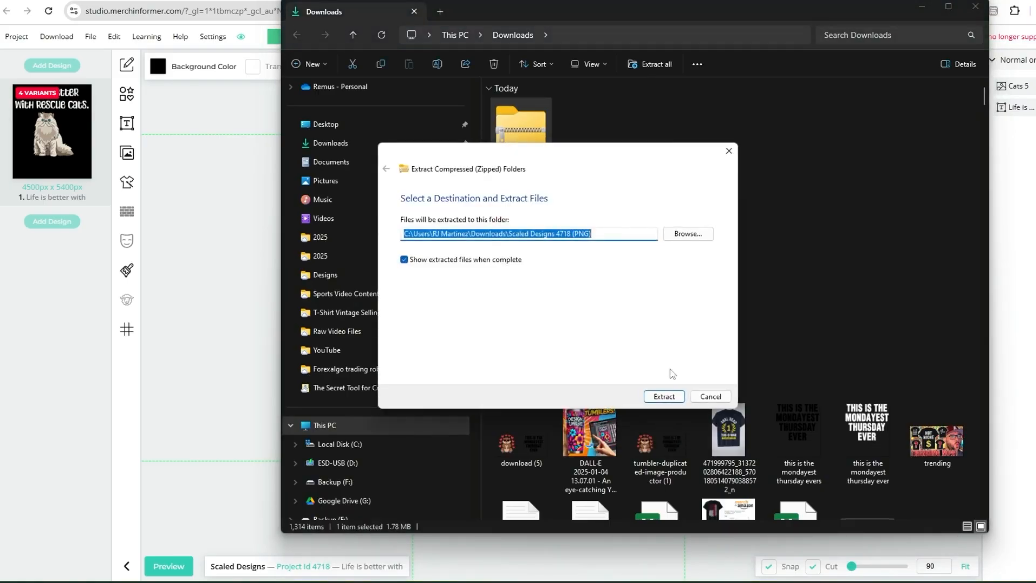
- Extract the Scaled Designs 4718 zip into its own folder
click(663, 396)
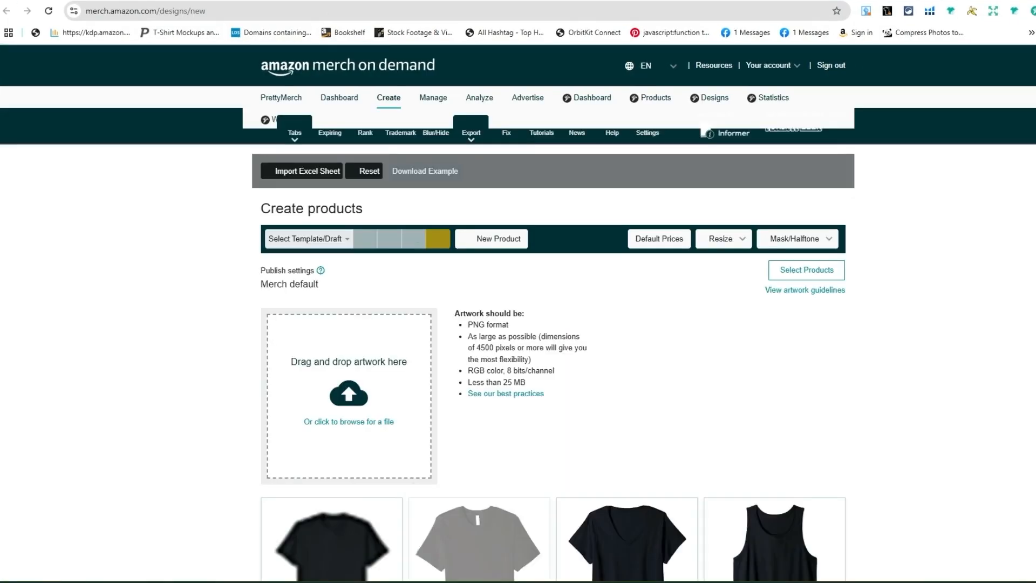
- Upload a slogan design from the extracted folder and review the black Standard t-shirt mockups
click(348, 421)
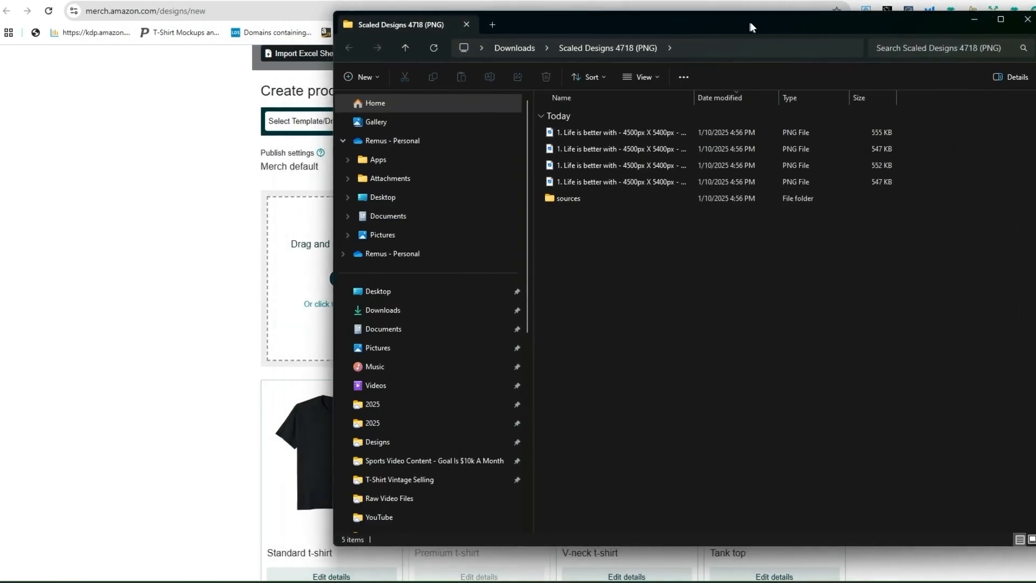
click(712, 137)
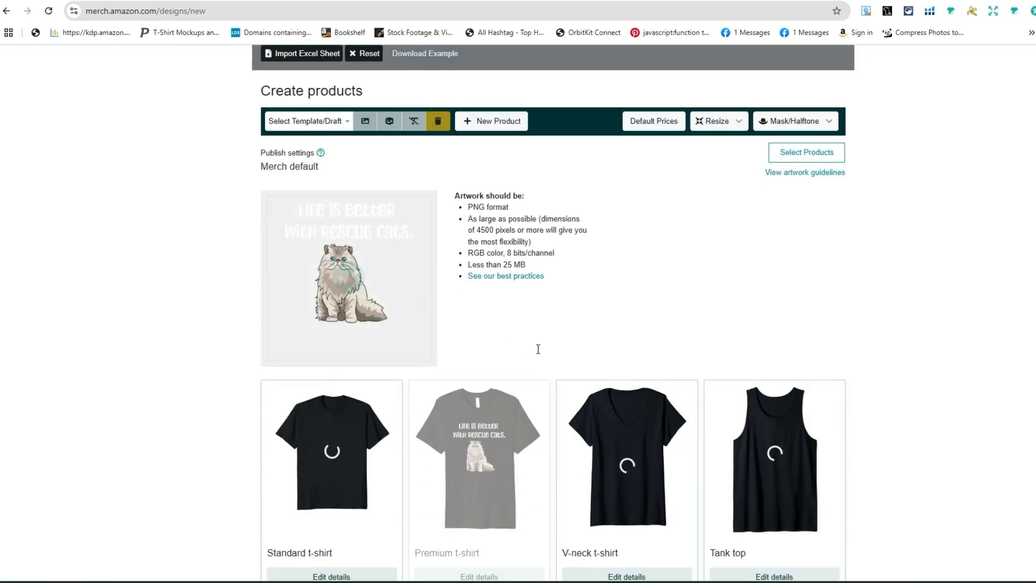
scroll(down, 3)
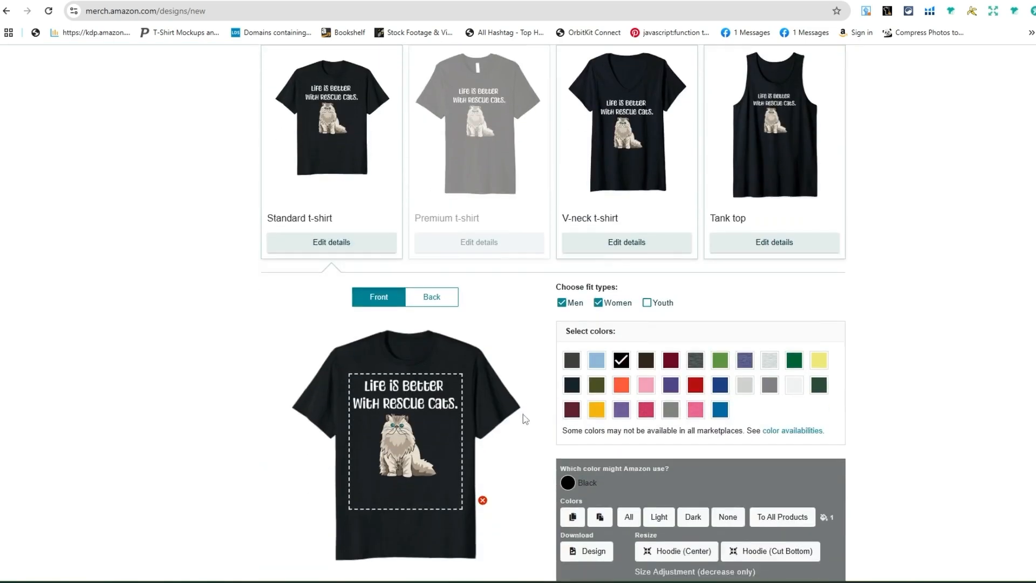
scroll(down, 3)
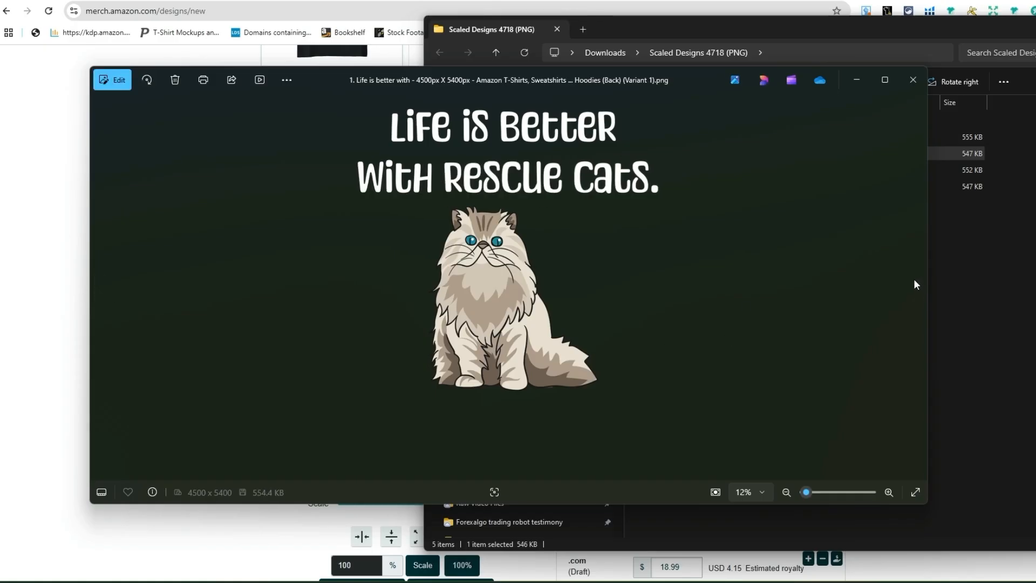
- Preview the Fluffy Cats and Lazy Cats variants in Photos, then close the viewer
click(99, 287)
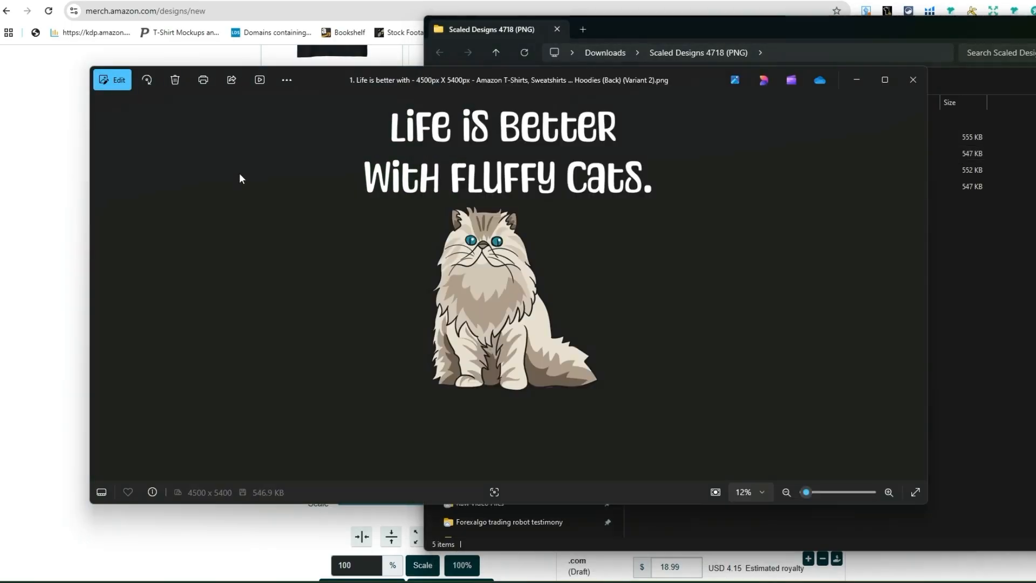
click(99, 287)
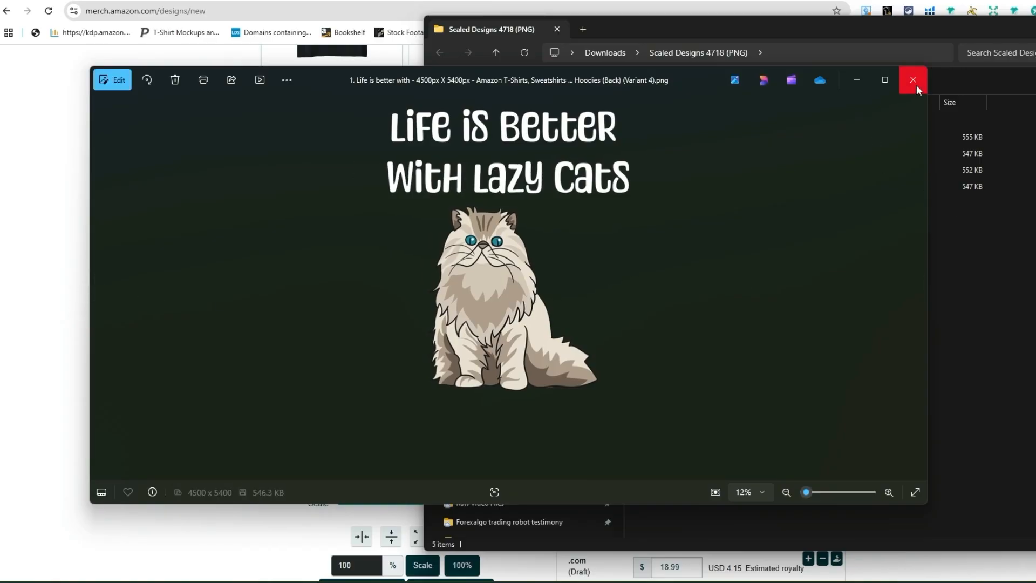
click(913, 79)
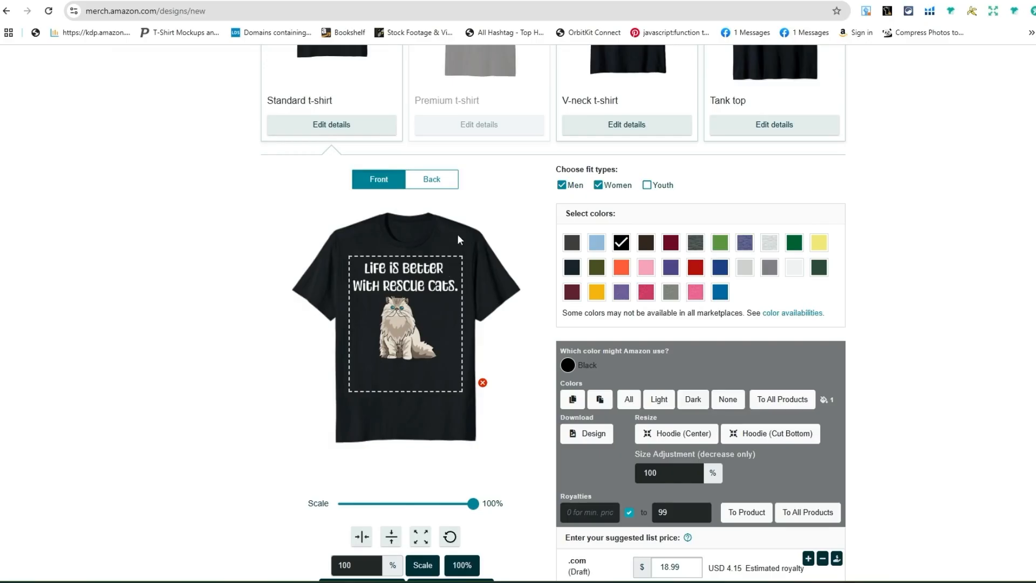
mouse_move(188, 288)
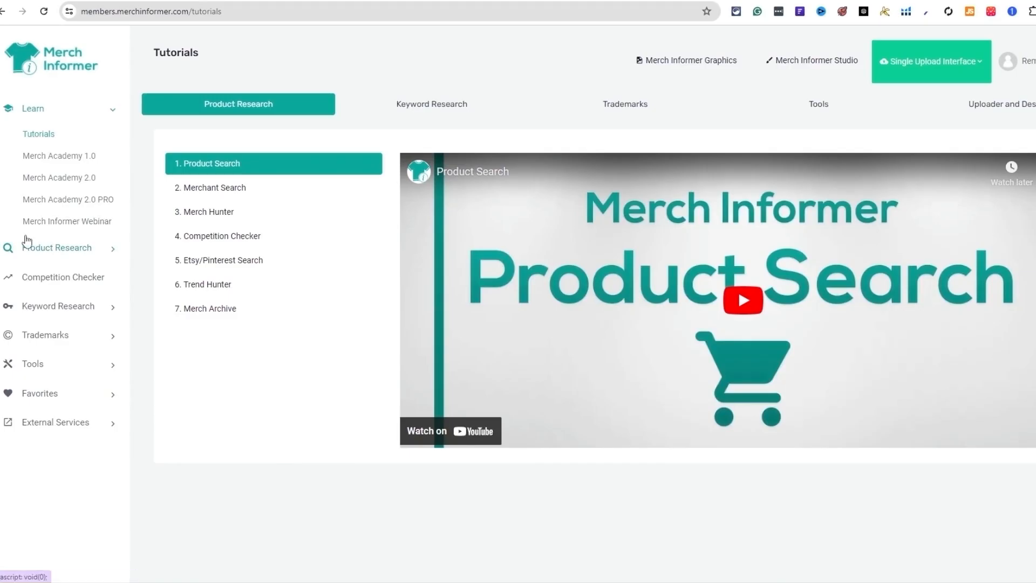
mouse_move(65, 255)
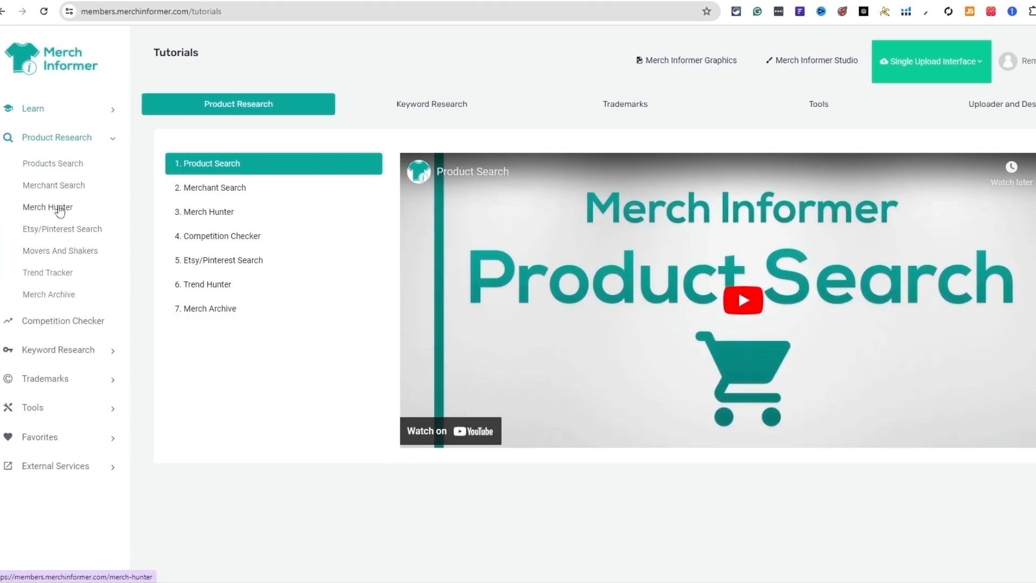
- Run a Merch Hunter search with all brands excluded and Review Number capped at 10
click(47, 207)
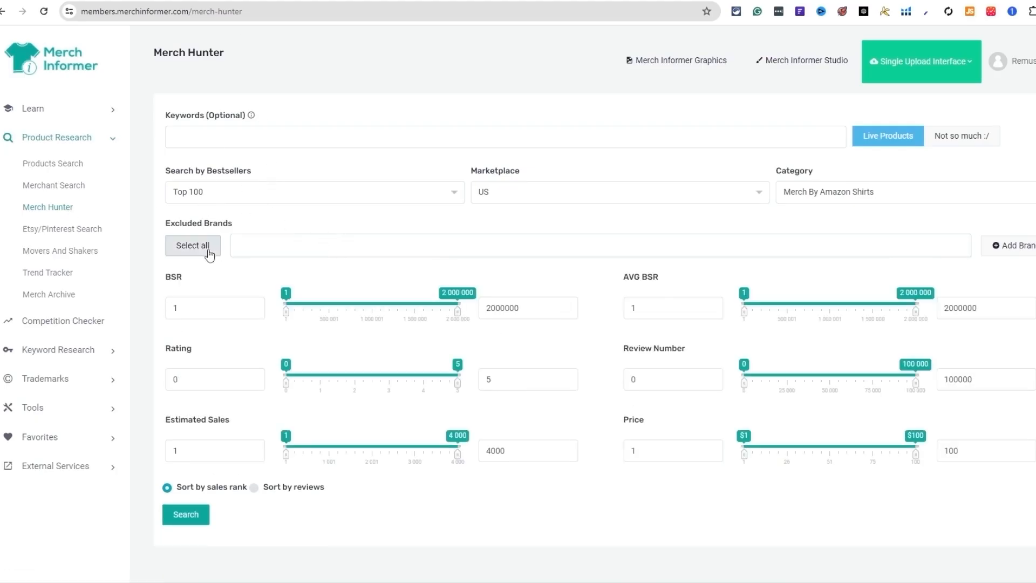
click(192, 246)
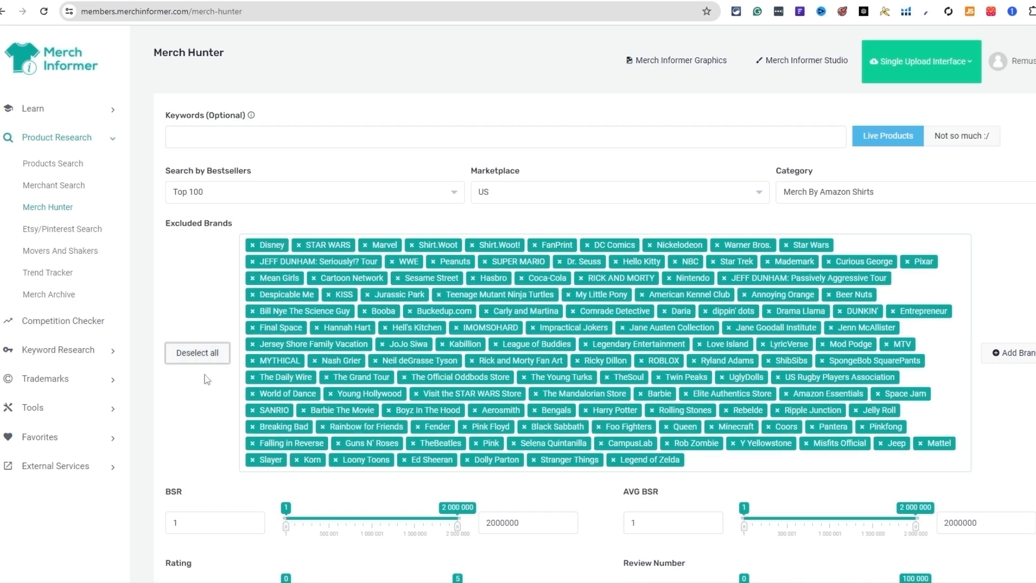
scroll(down, 3)
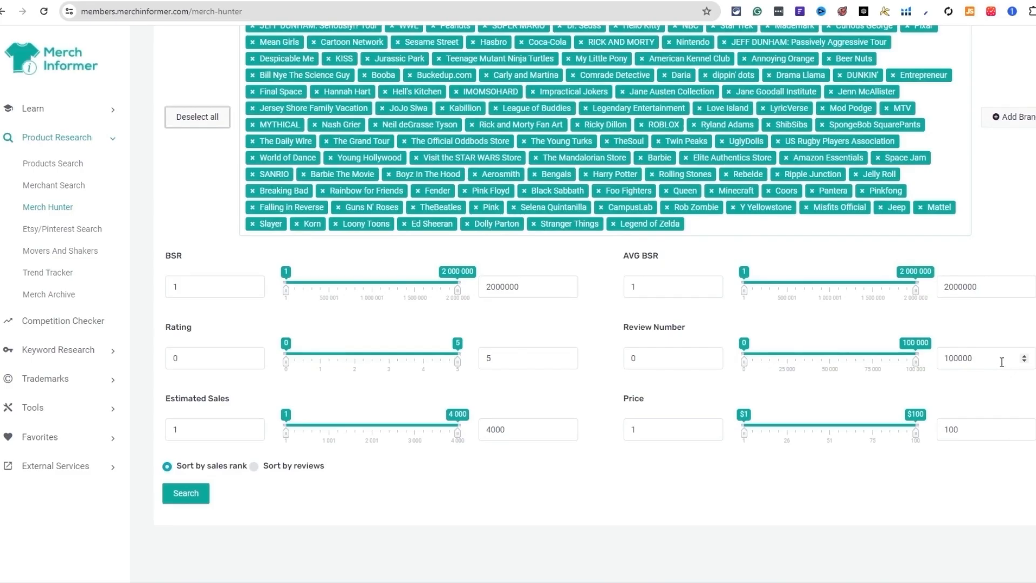
text(10)
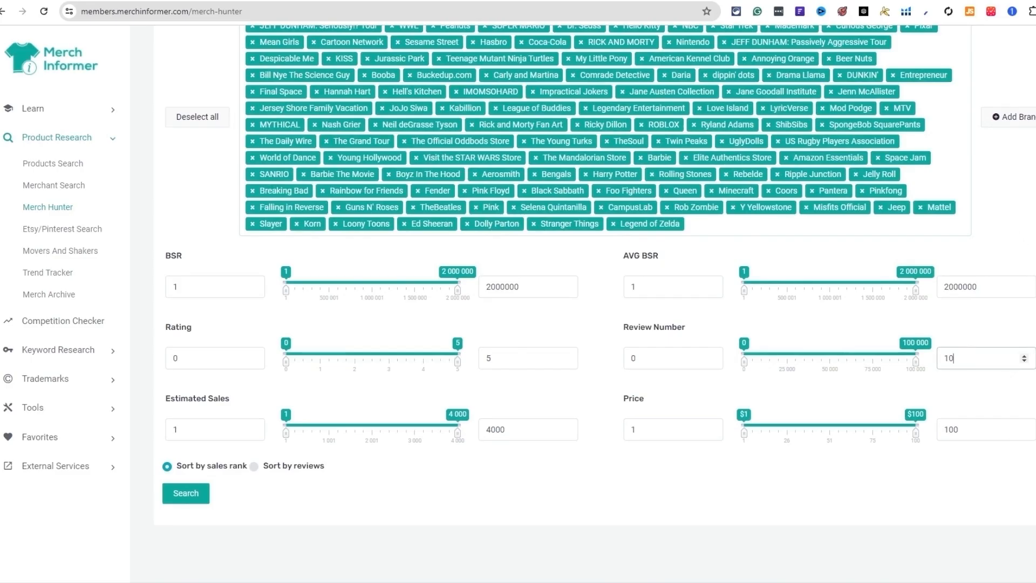
click(186, 493)
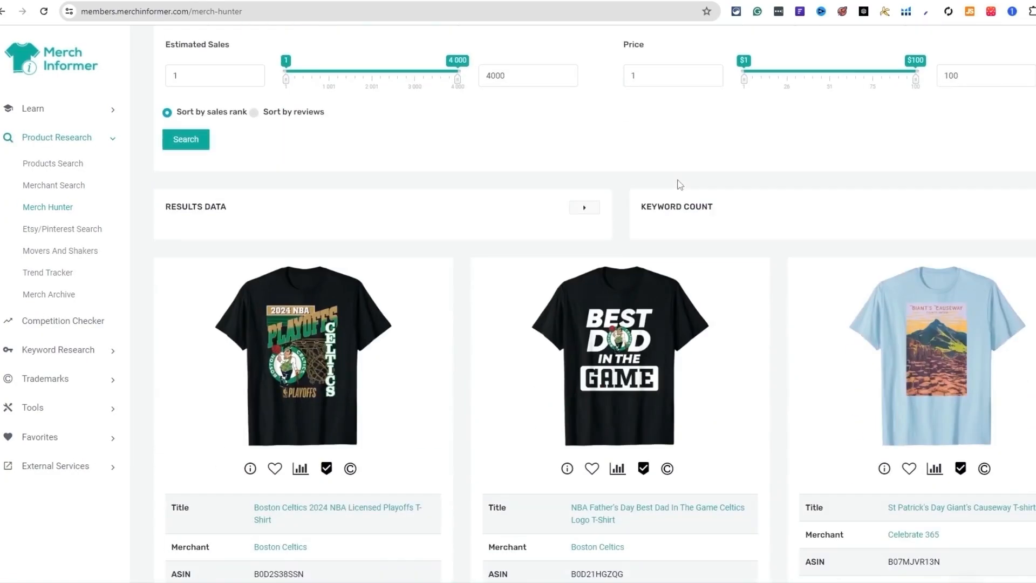
- Scroll the Merch Hunter results, checking titles, reviews, price and BSR down to the flag fighter jets shirt
scroll(down, 3)
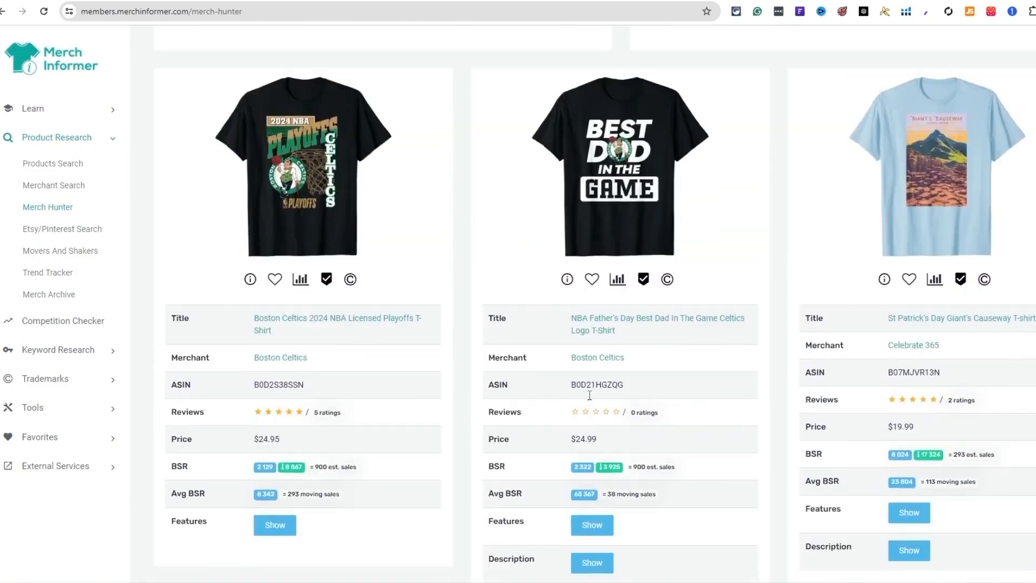
scroll(down, 3)
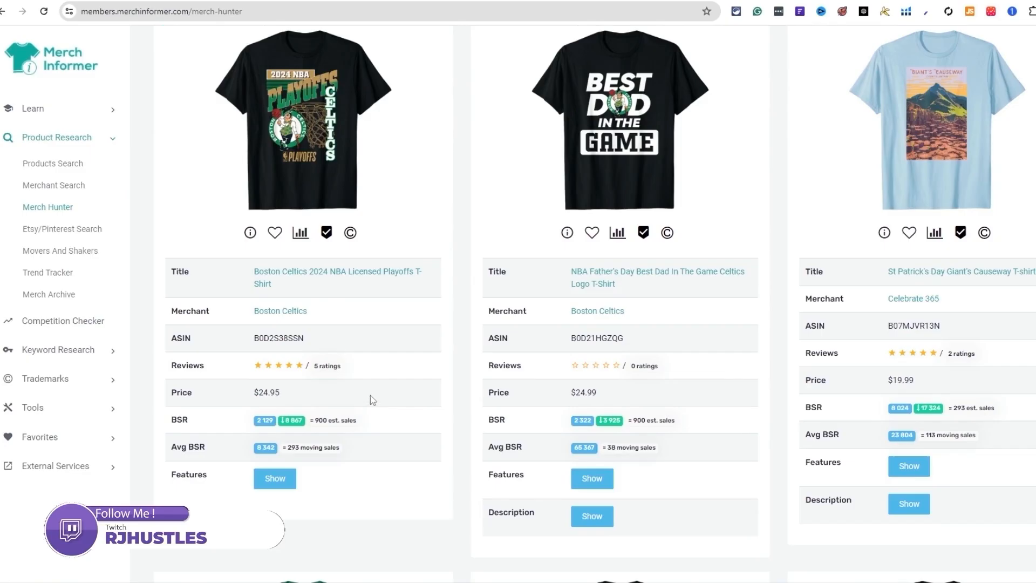
scroll(down, 3)
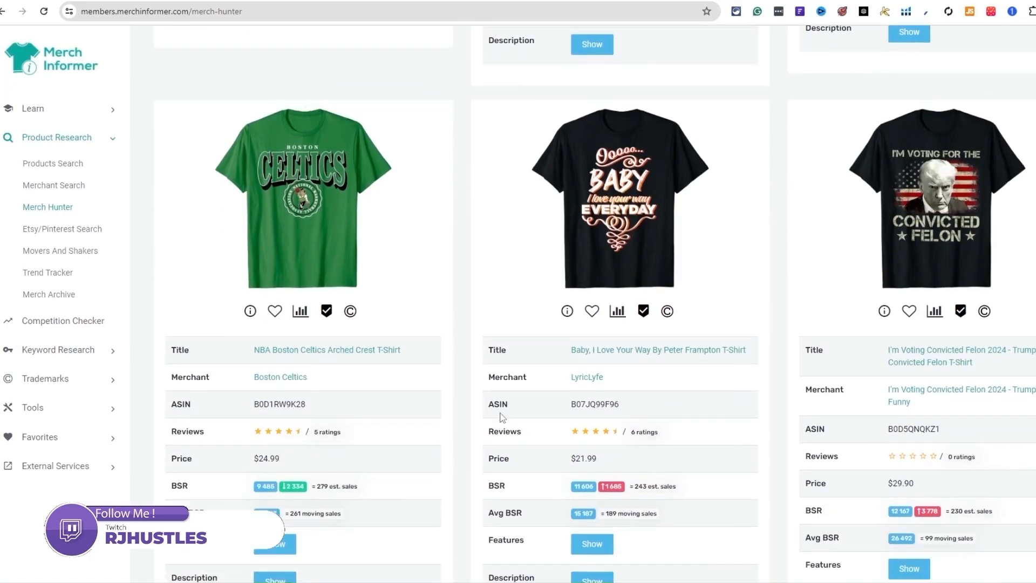
scroll(down, 3)
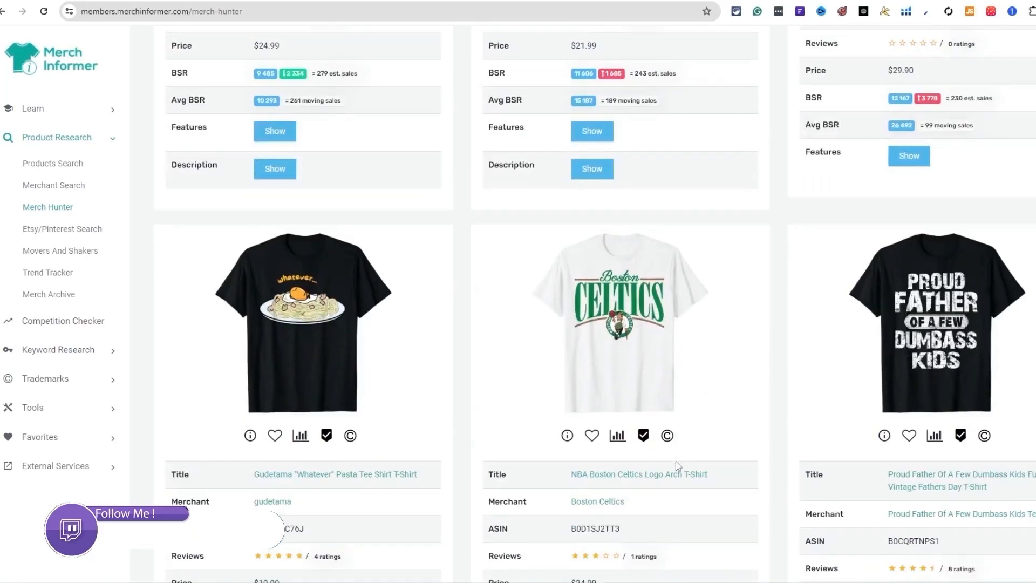
scroll(down, 3)
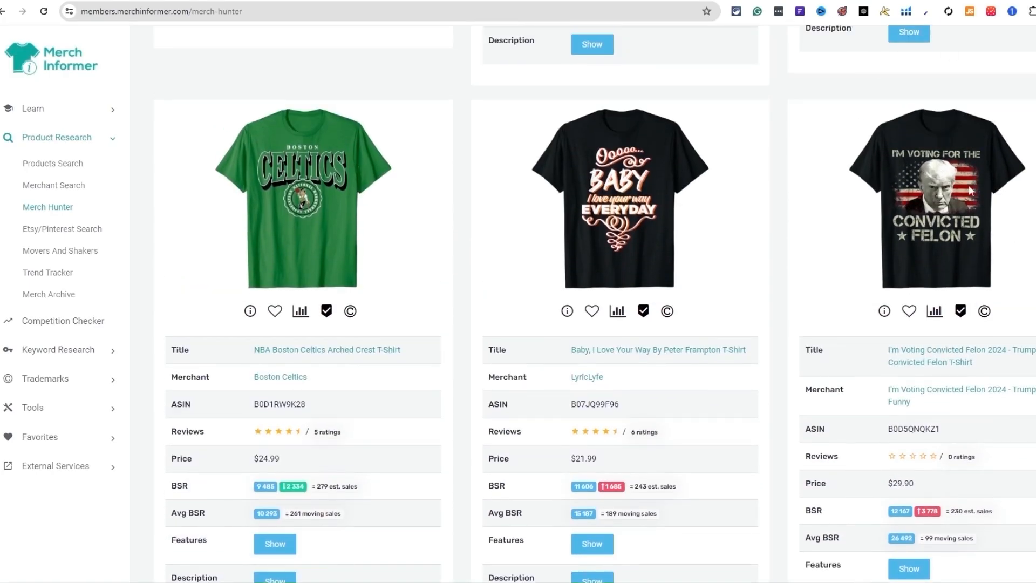
scroll(down, 3)
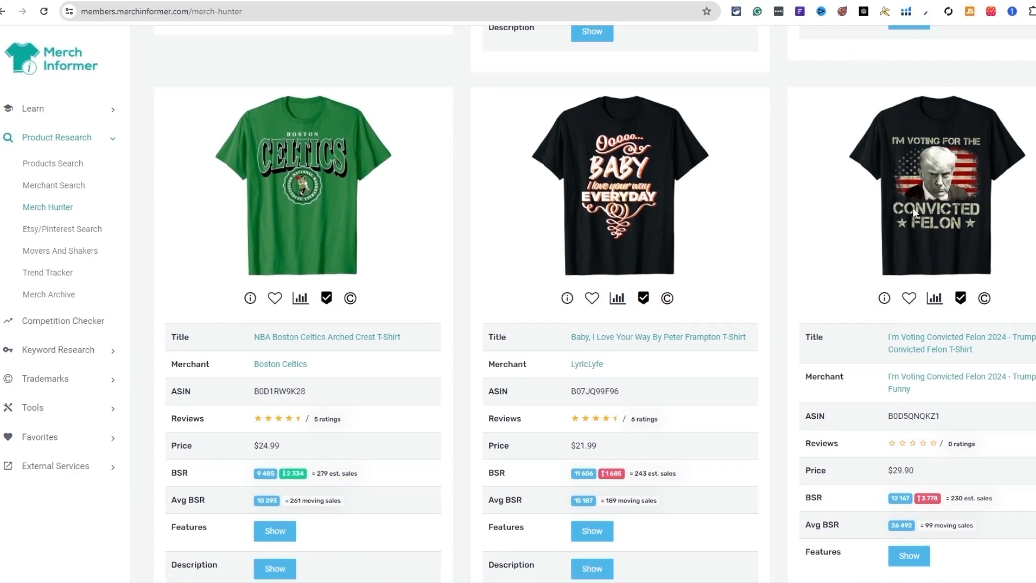
scroll(down, 3)
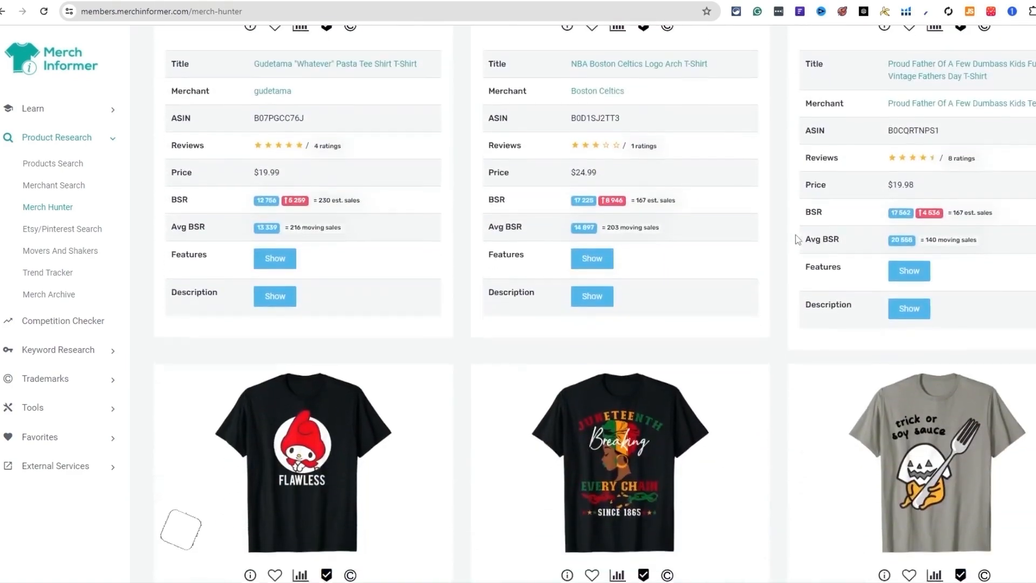
scroll(down, 3)
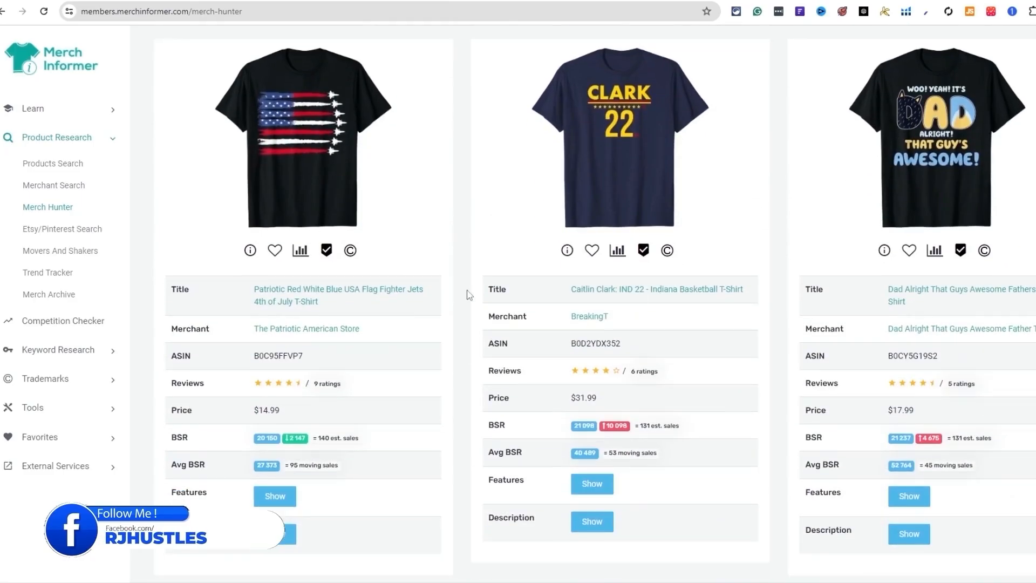
mouse_move(294, 310)
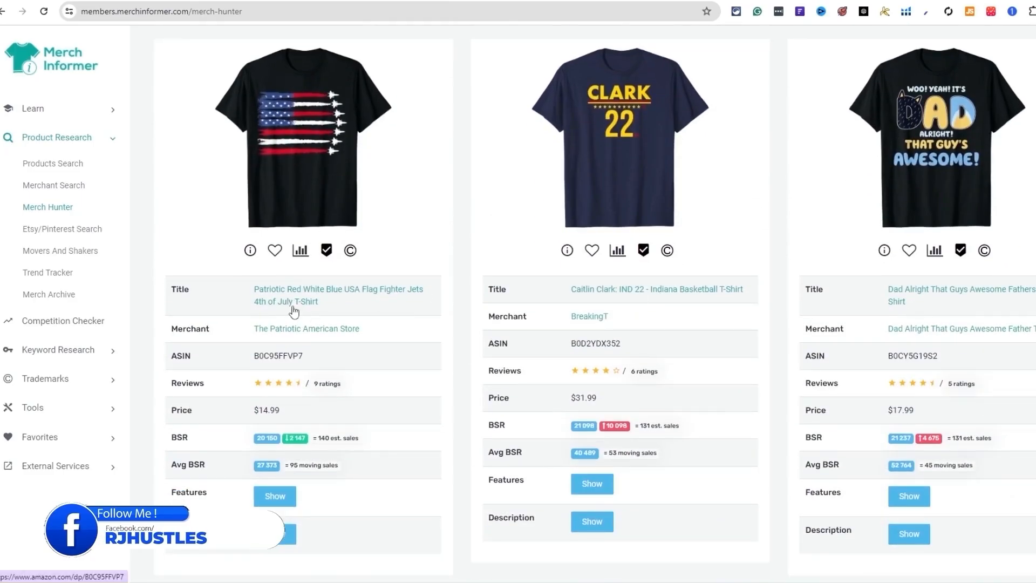
mouse_move(297, 305)
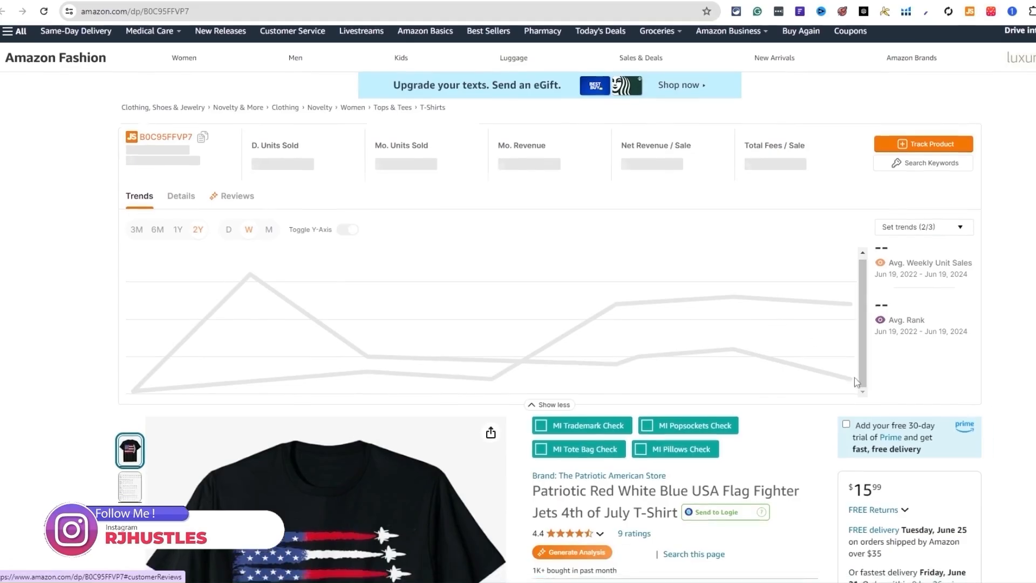
- Show the flag fighter jets shirt's Helium 10 sales-rank chart over All Time
scroll(down, 3)
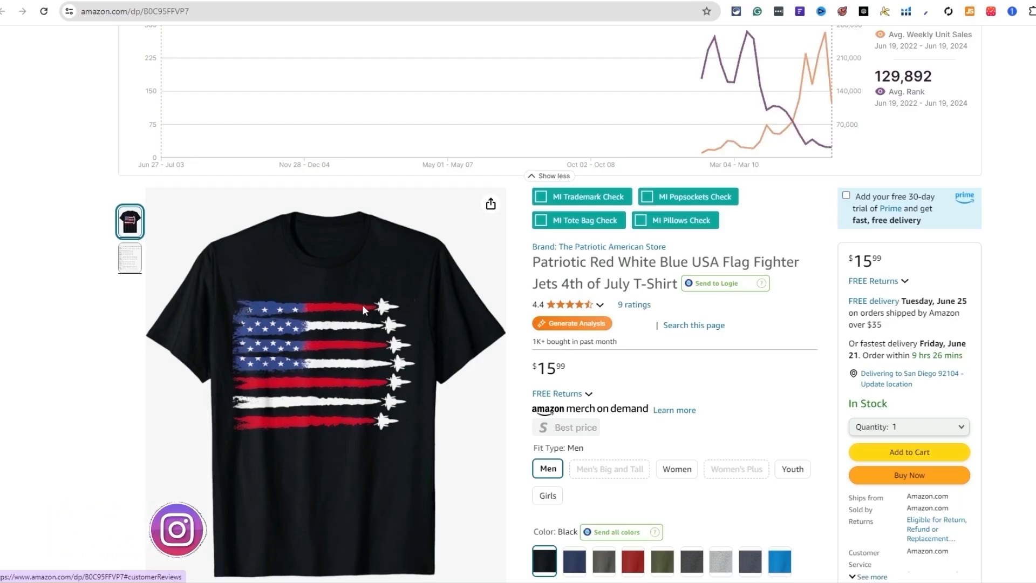
scroll(down, 3)
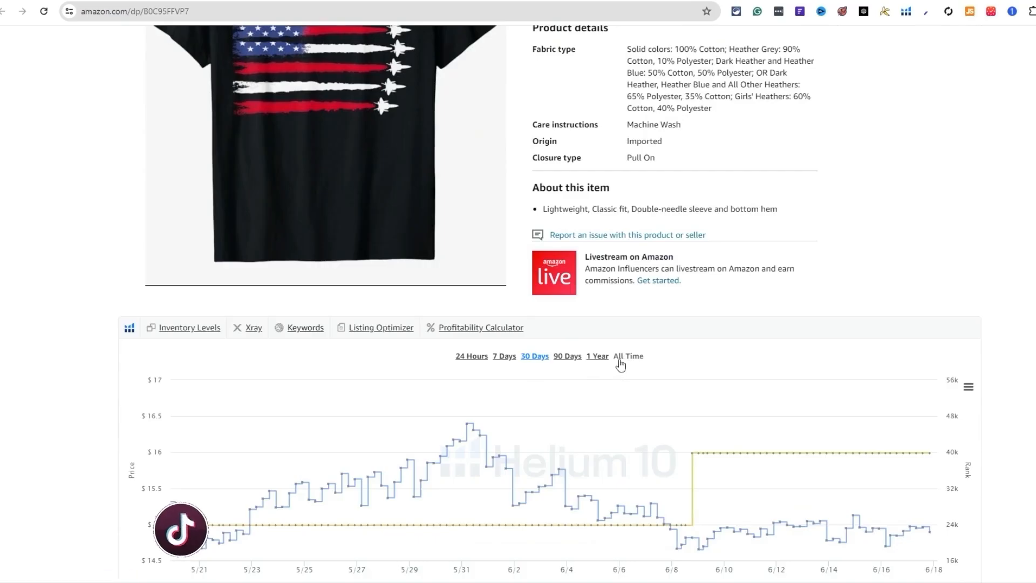
click(628, 356)
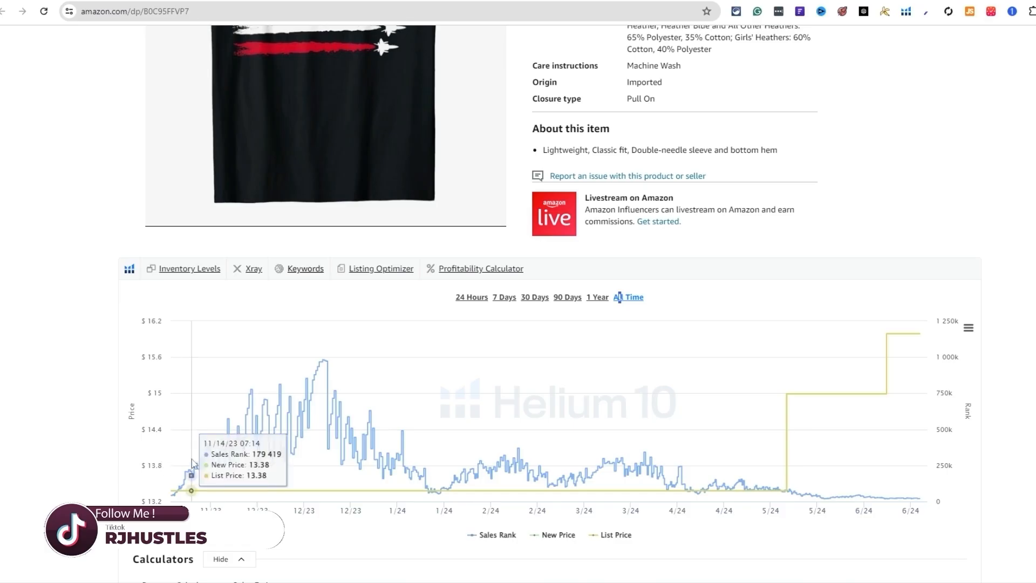
mouse_move(494, 413)
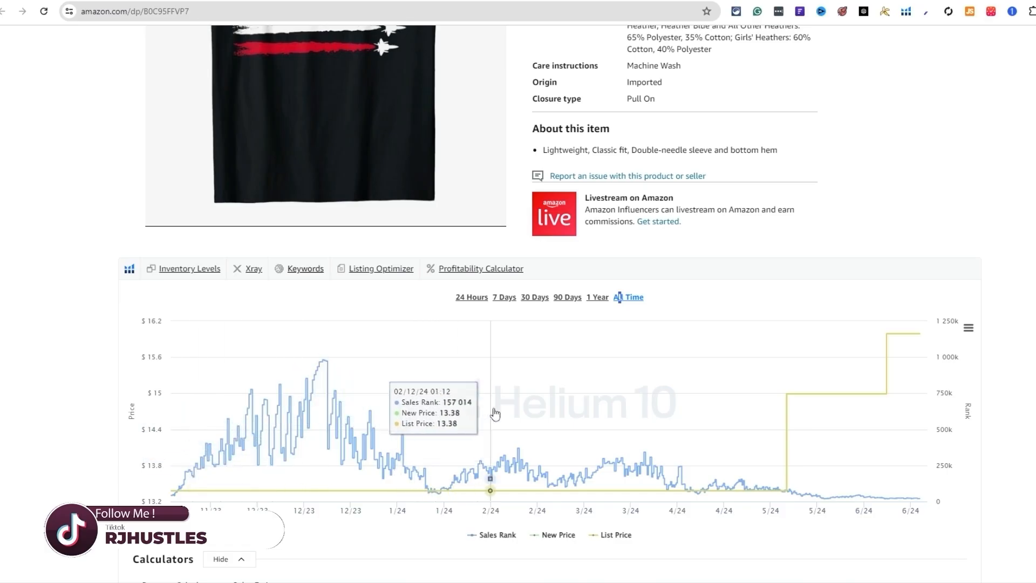
mouse_move(708, 440)
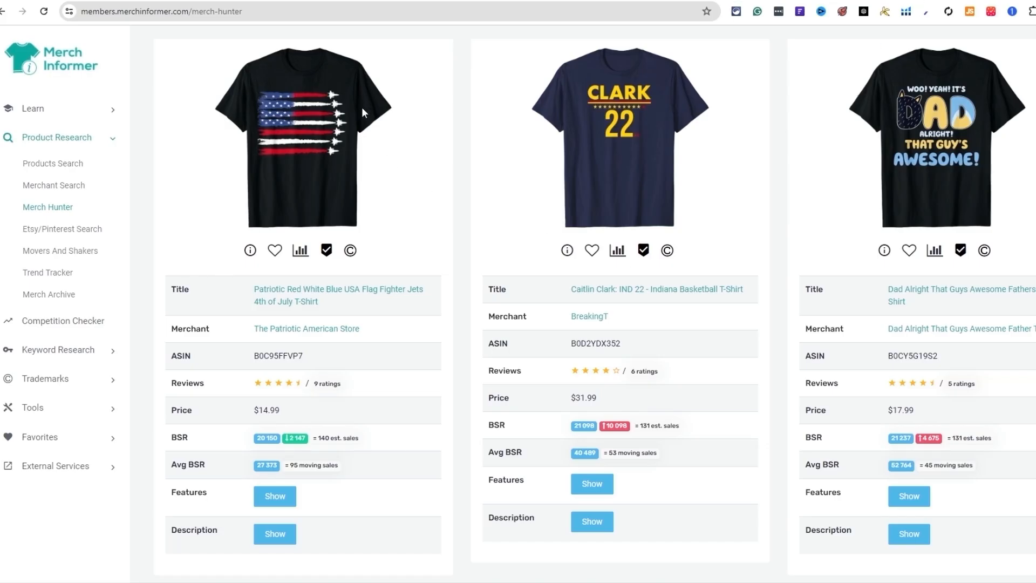
mouse_move(273, 156)
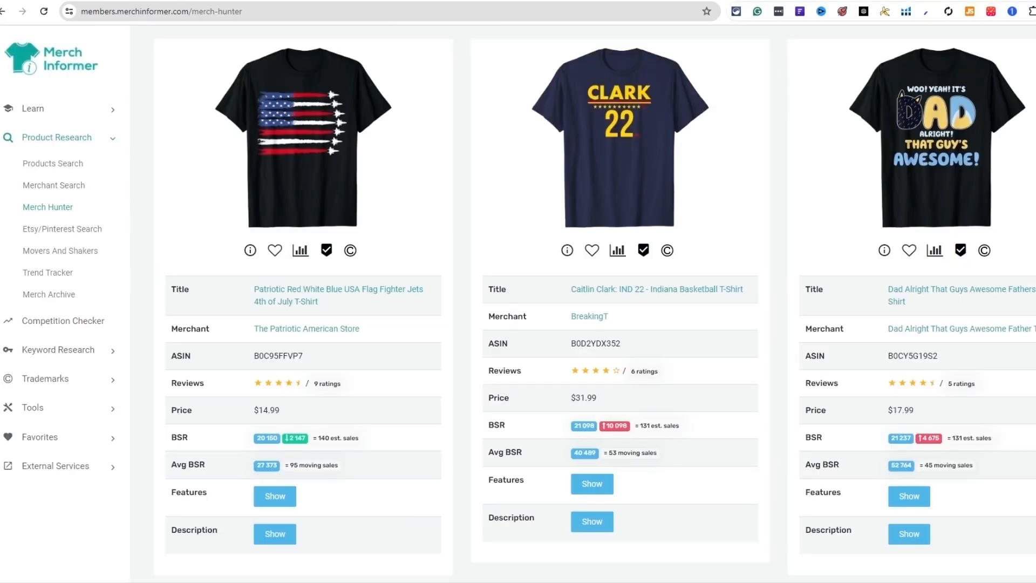
mouse_move(285, 310)
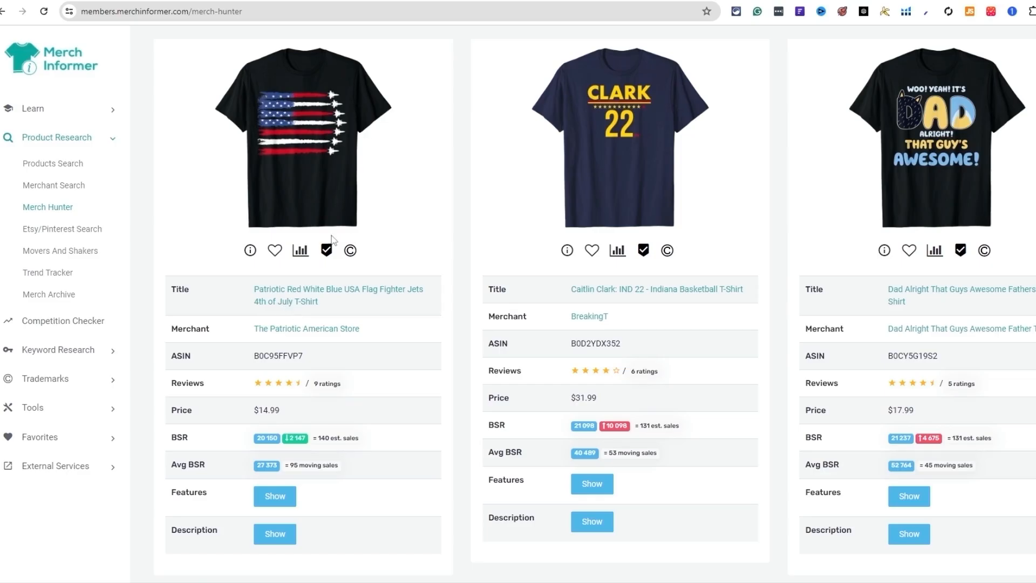
click(300, 251)
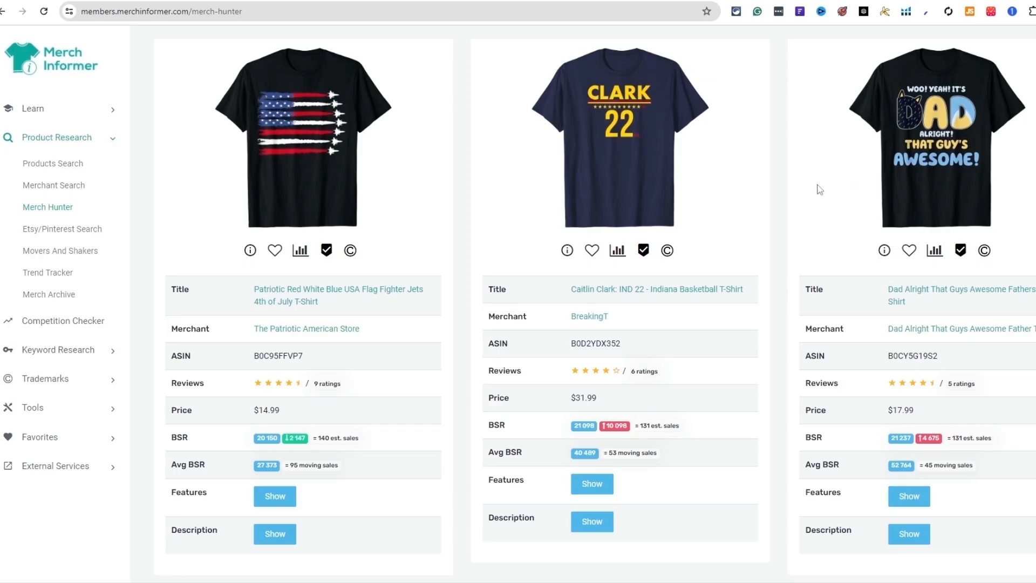
scroll(down, 3)
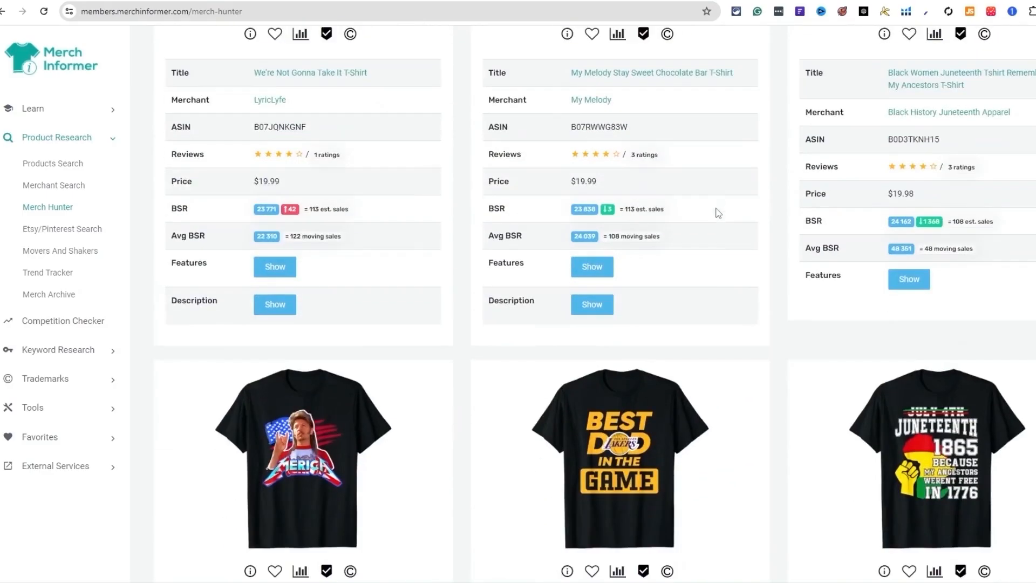
scroll(down, 3)
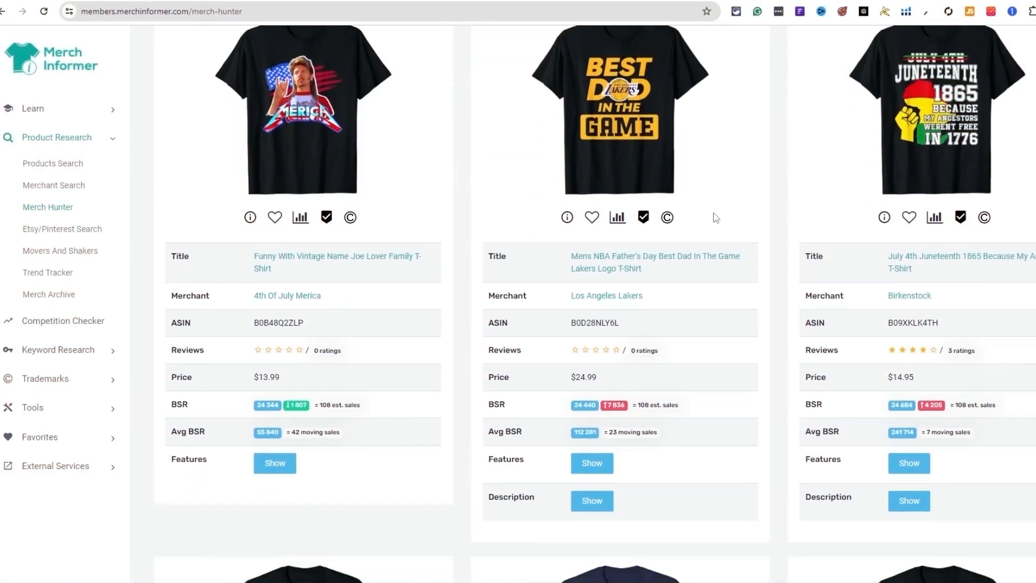
scroll(down, 3)
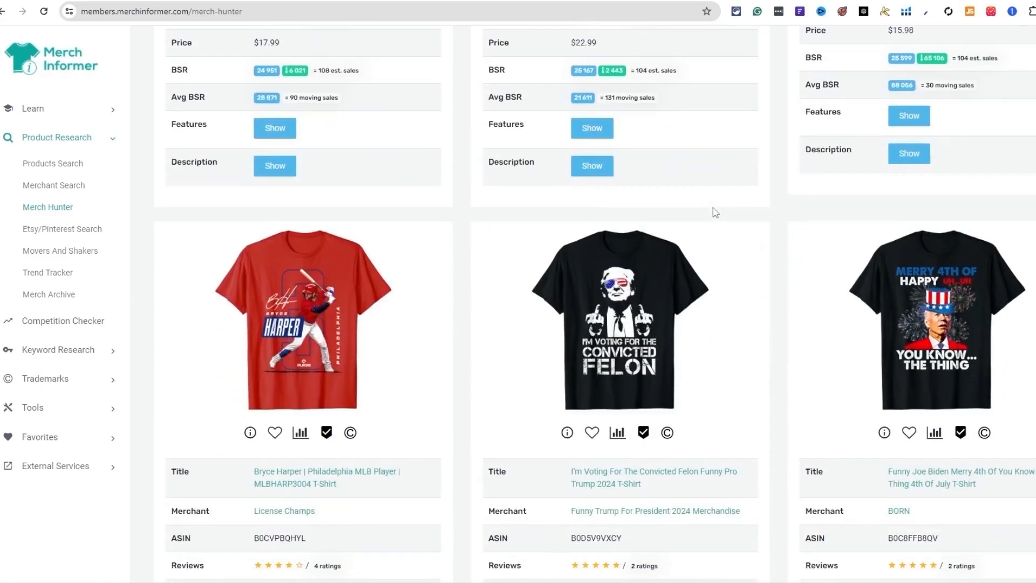
scroll(down, 3)
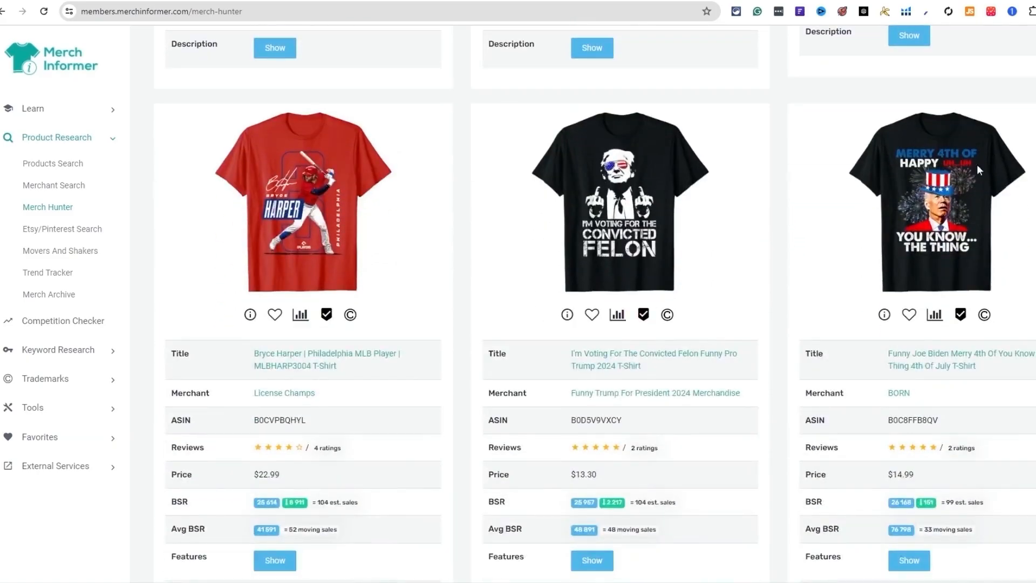
scroll(down, 3)
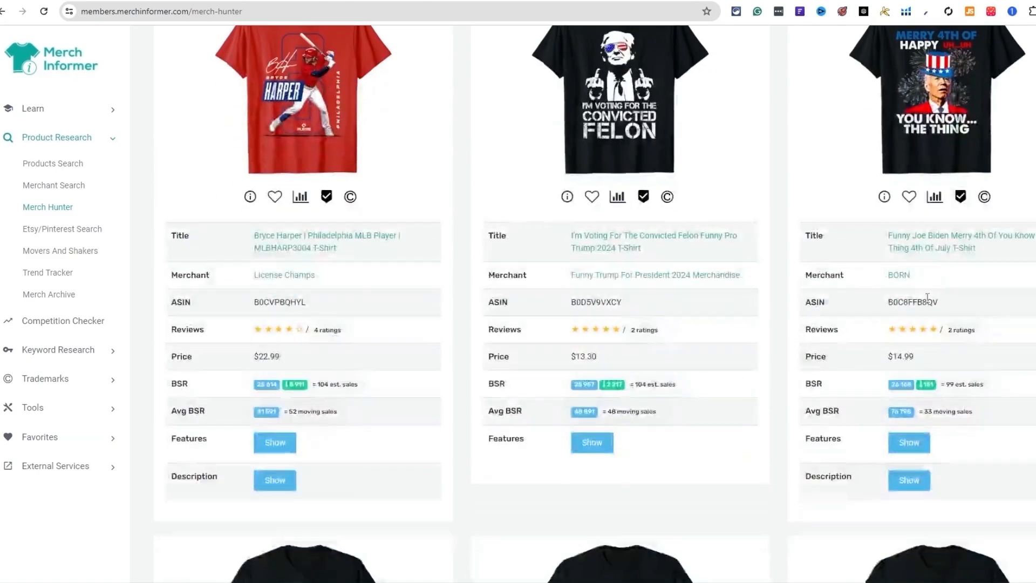
mouse_move(938, 251)
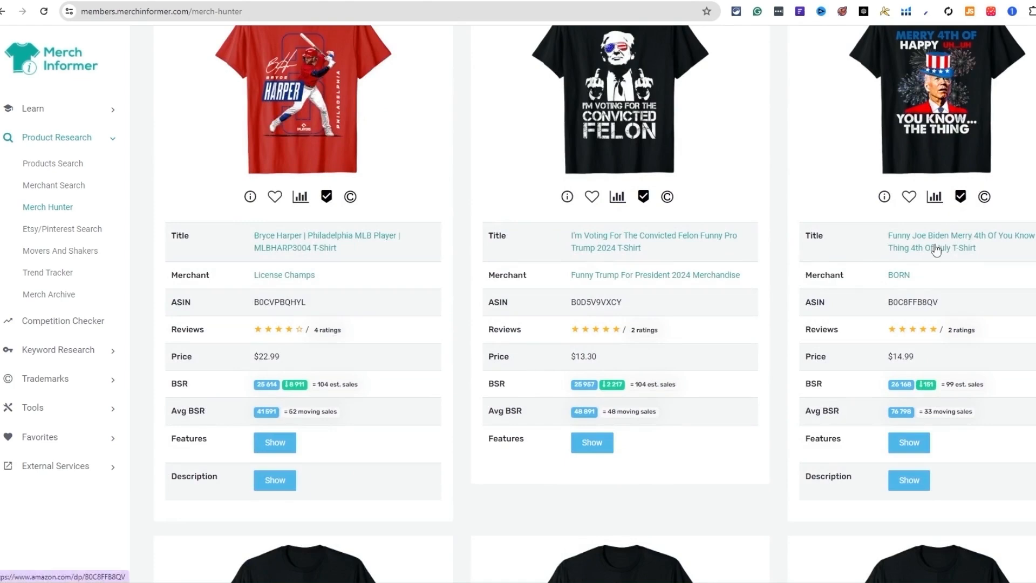
- Open the Joe Biden Merry 4th shirt's Amazon listing and show its All Time sales-rank chart
click(937, 249)
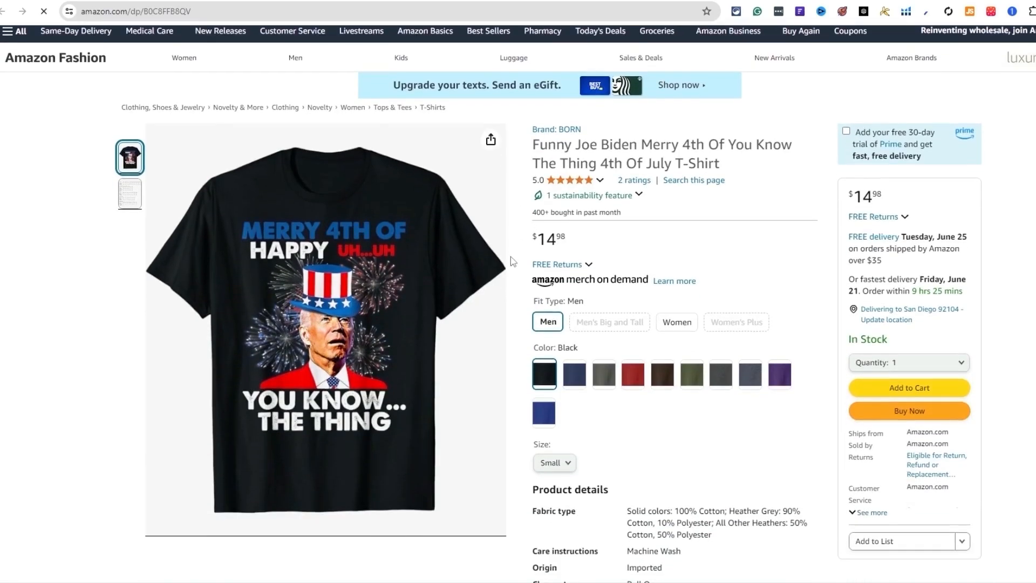
scroll(down, 3)
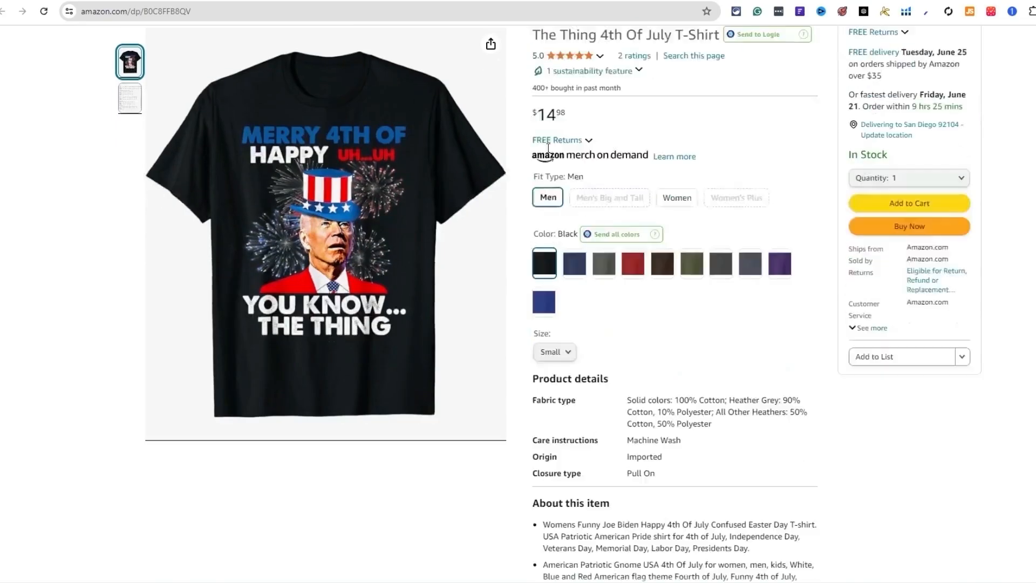
scroll(down, 3)
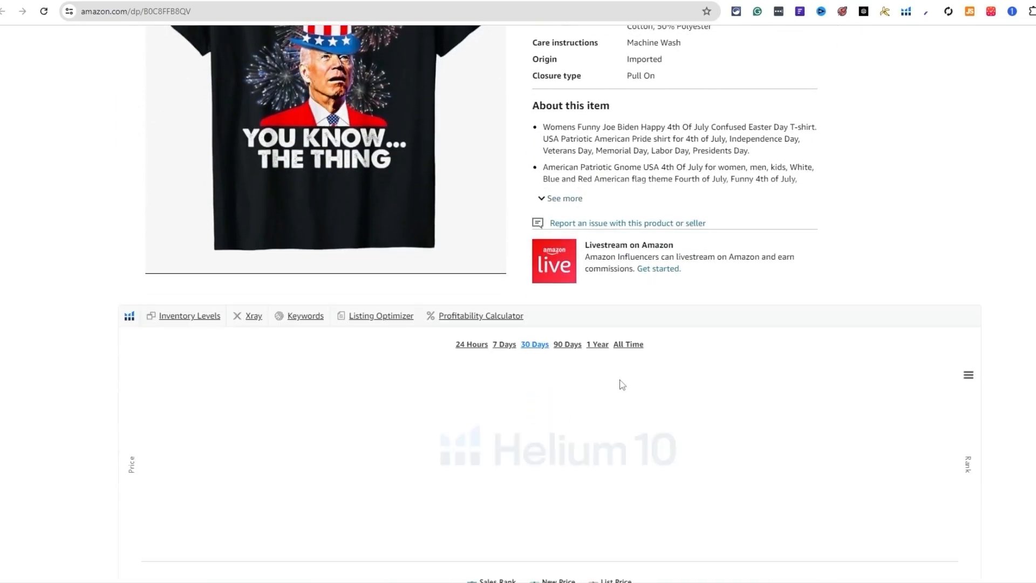
click(628, 344)
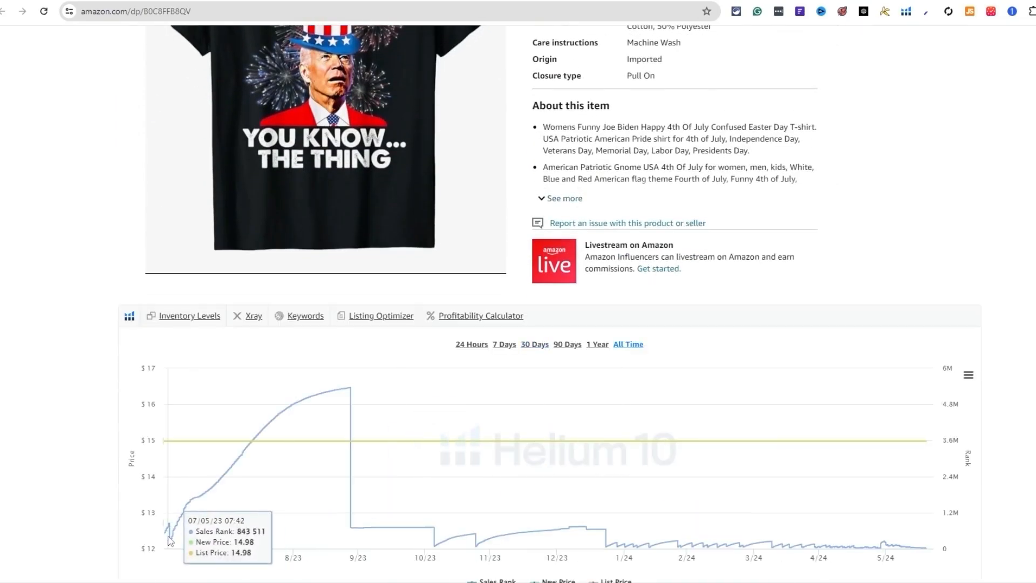
mouse_move(662, 507)
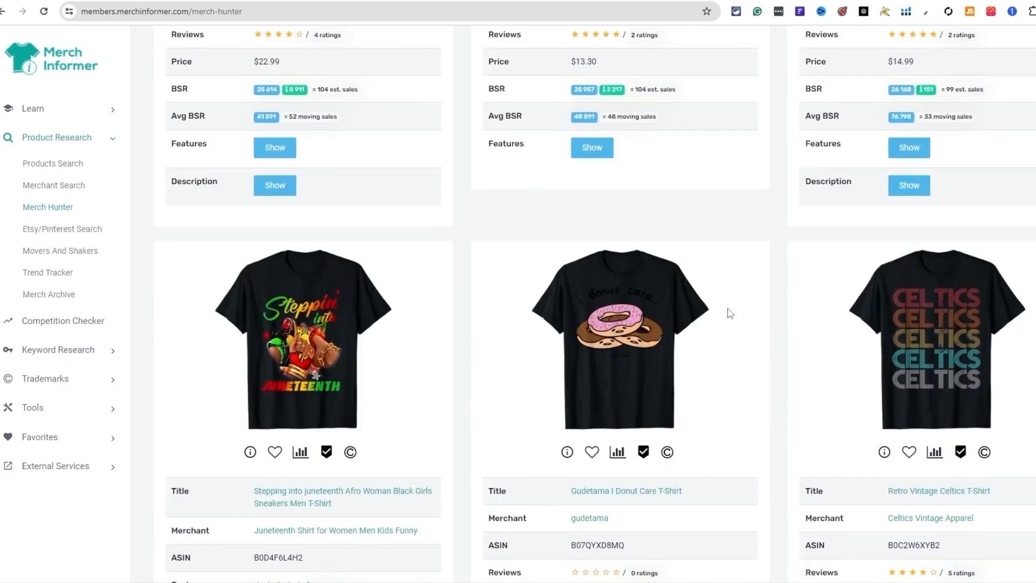
scroll(down, 3)
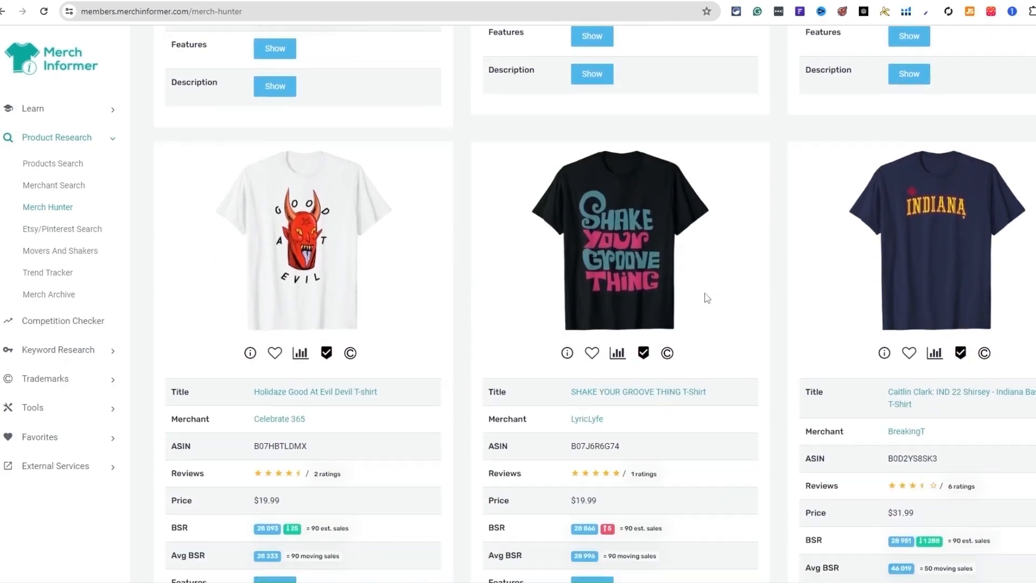
scroll(down, 3)
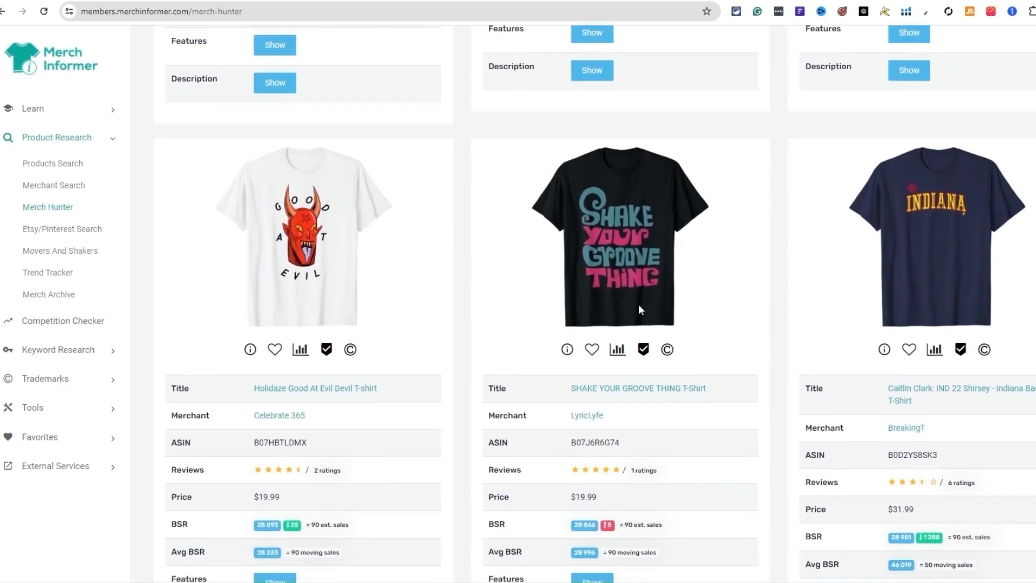
scroll(down, 3)
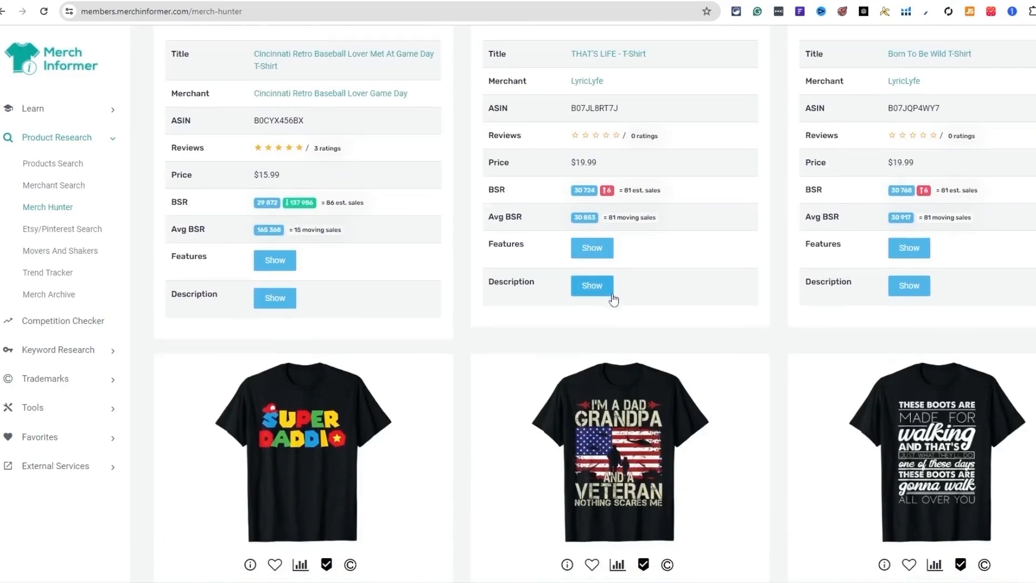
scroll(down, 3)
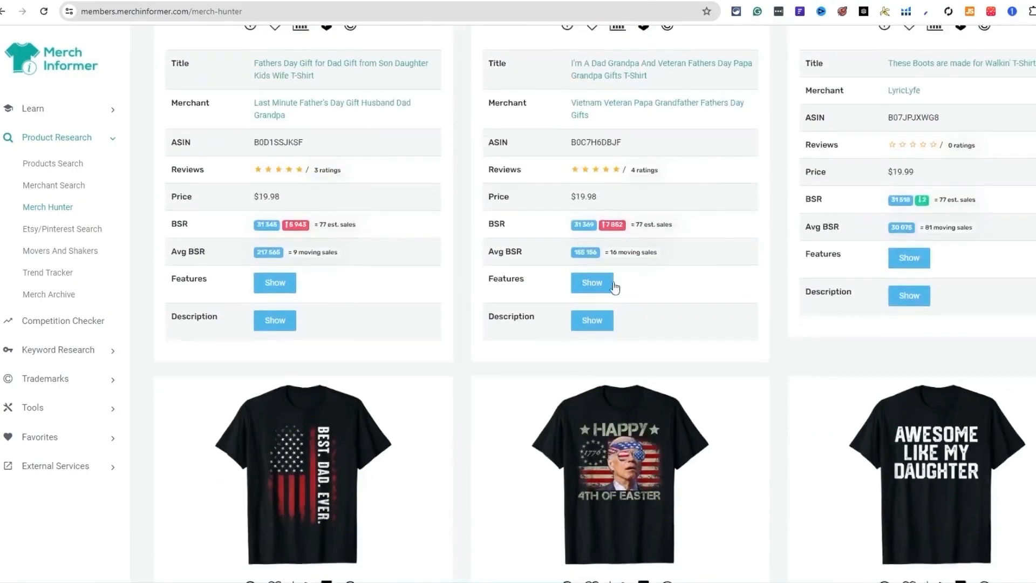
scroll(down, 3)
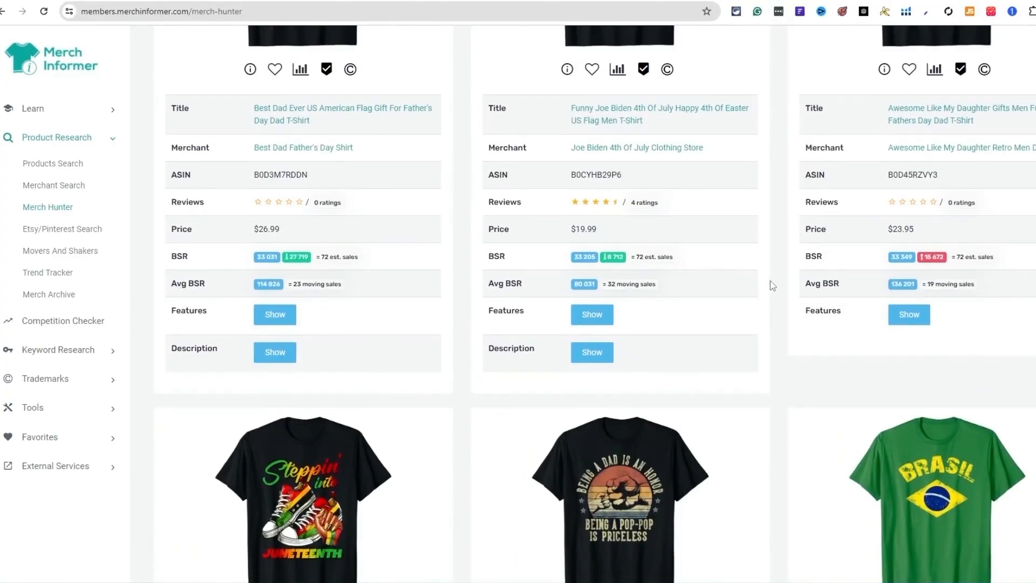
scroll(down, 3)
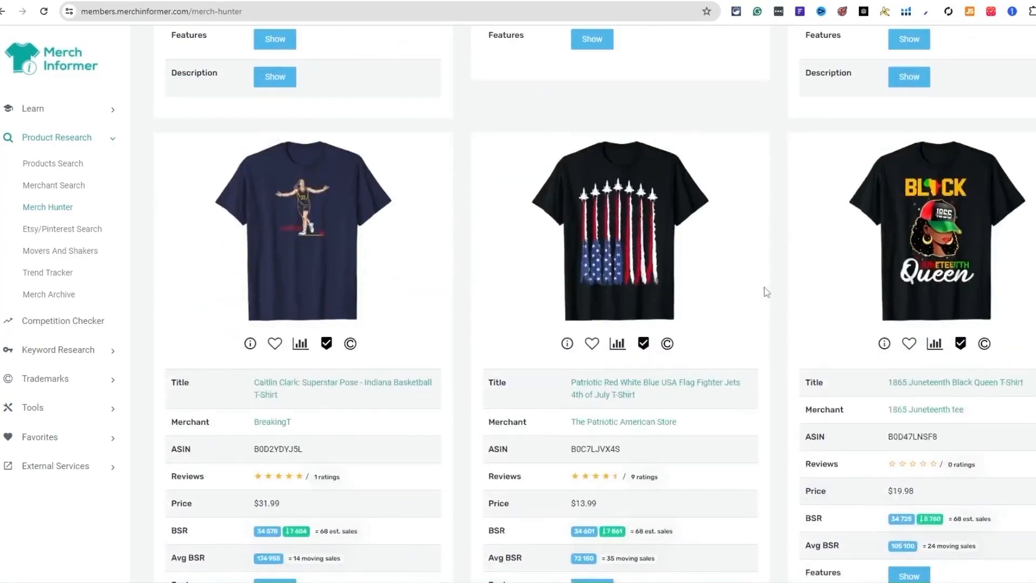
scroll(down, 3)
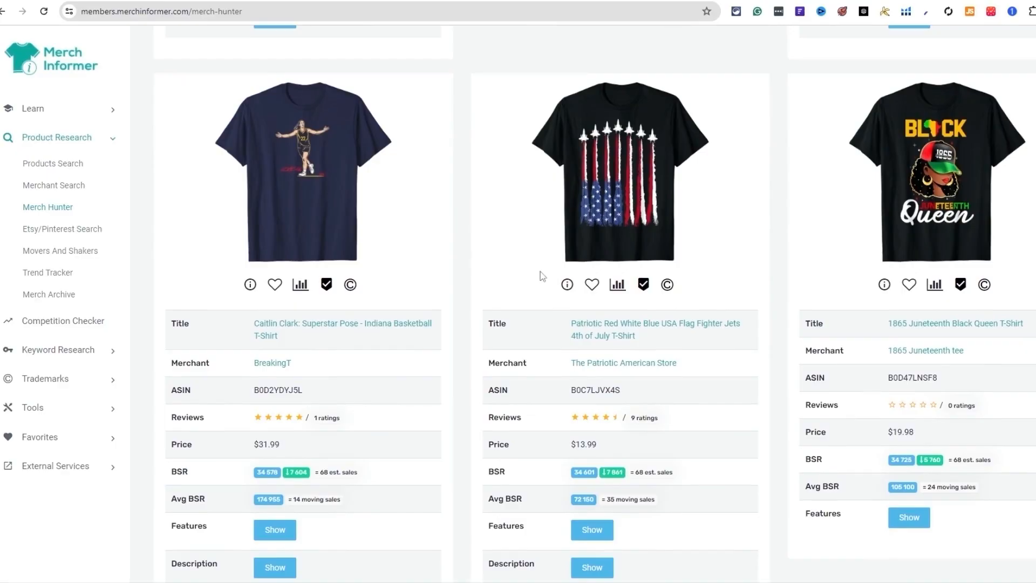
mouse_move(621, 174)
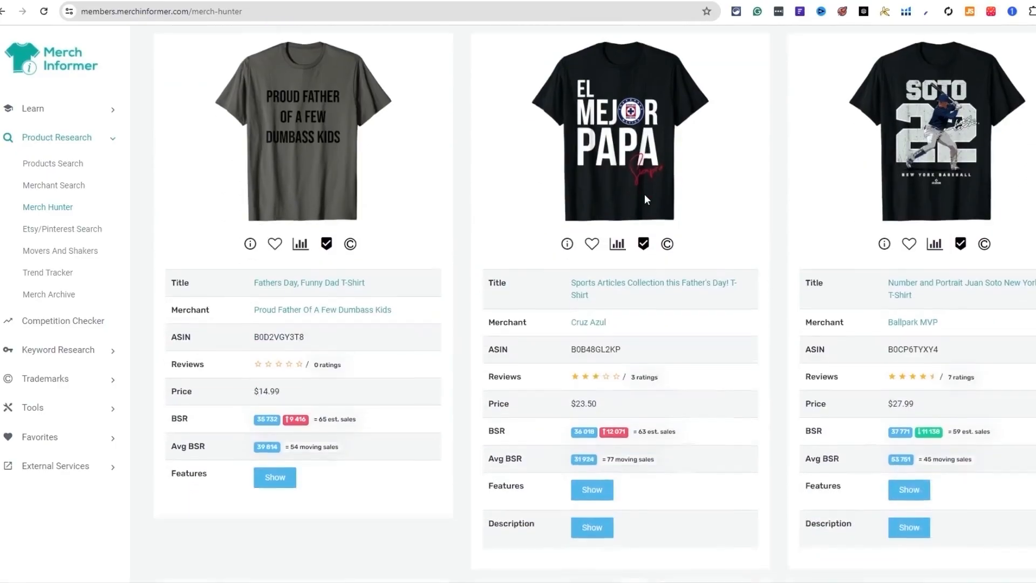
scroll(down, 3)
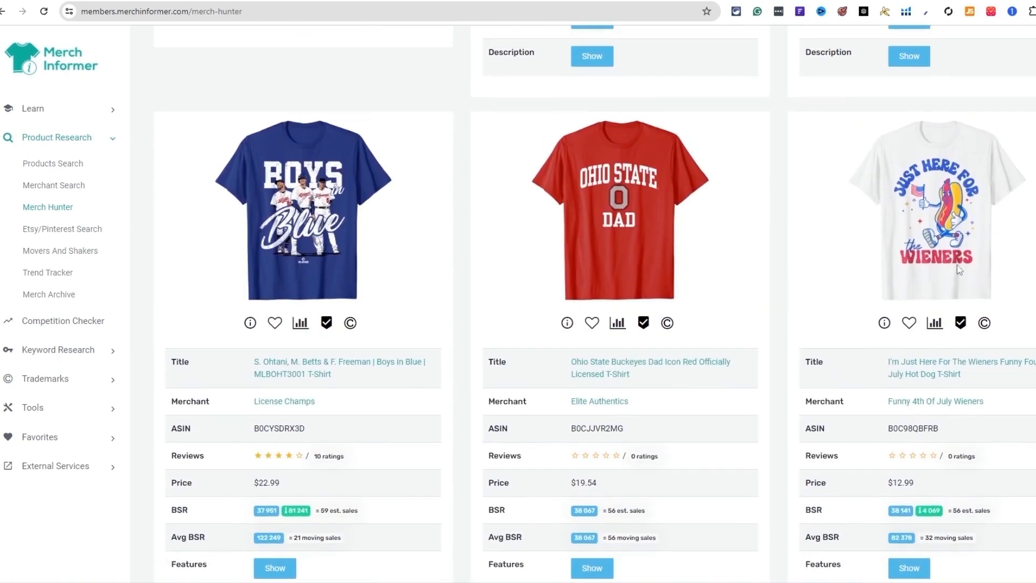
scroll(down, 3)
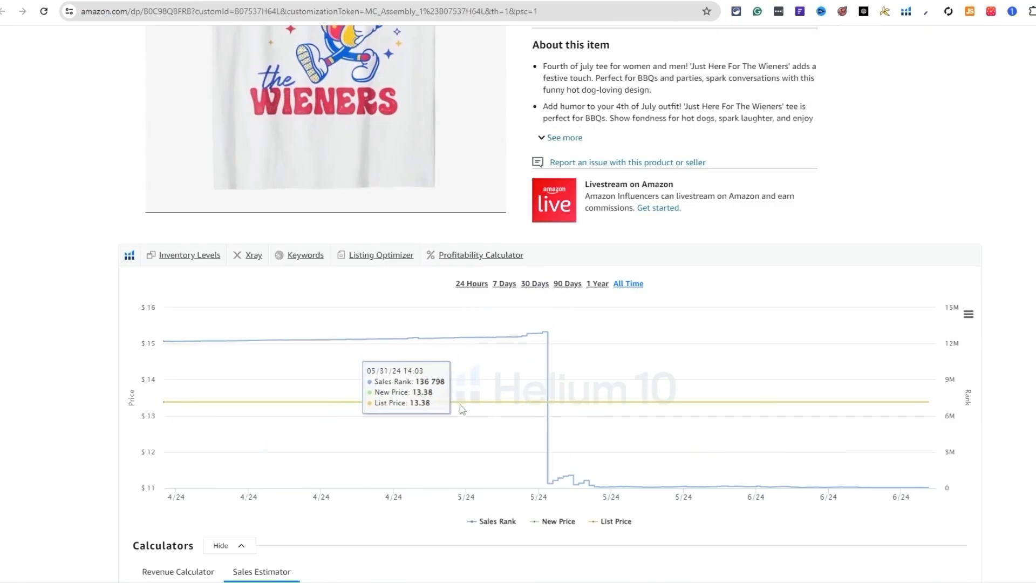
mouse_move(167, 347)
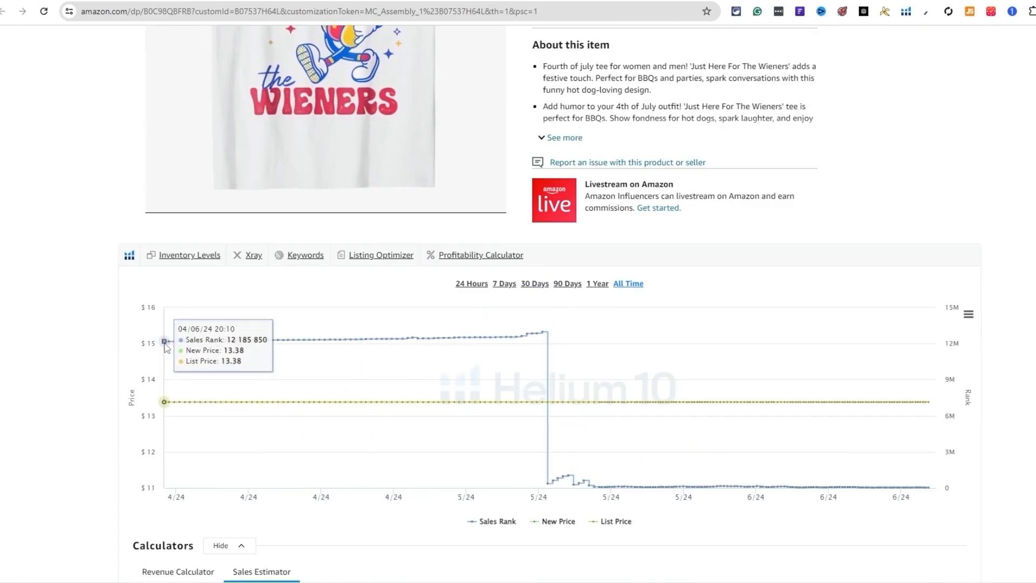
mouse_move(524, 353)
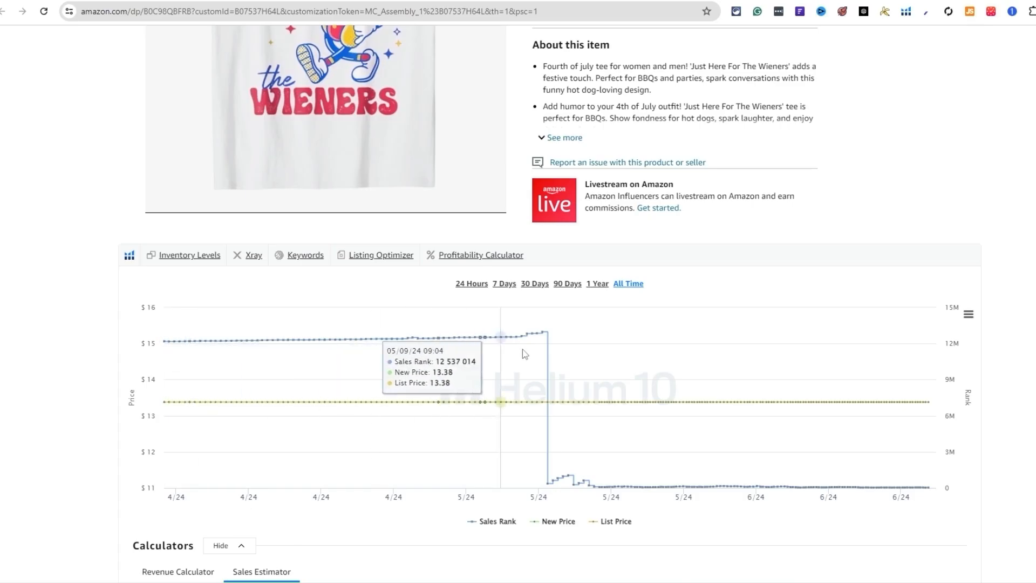
mouse_move(819, 367)
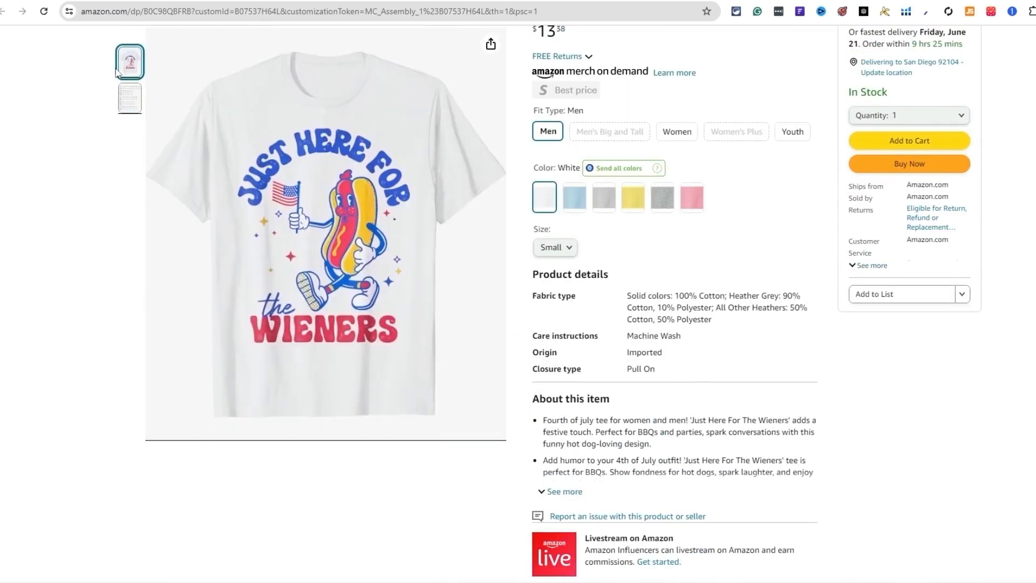
mouse_move(589, 239)
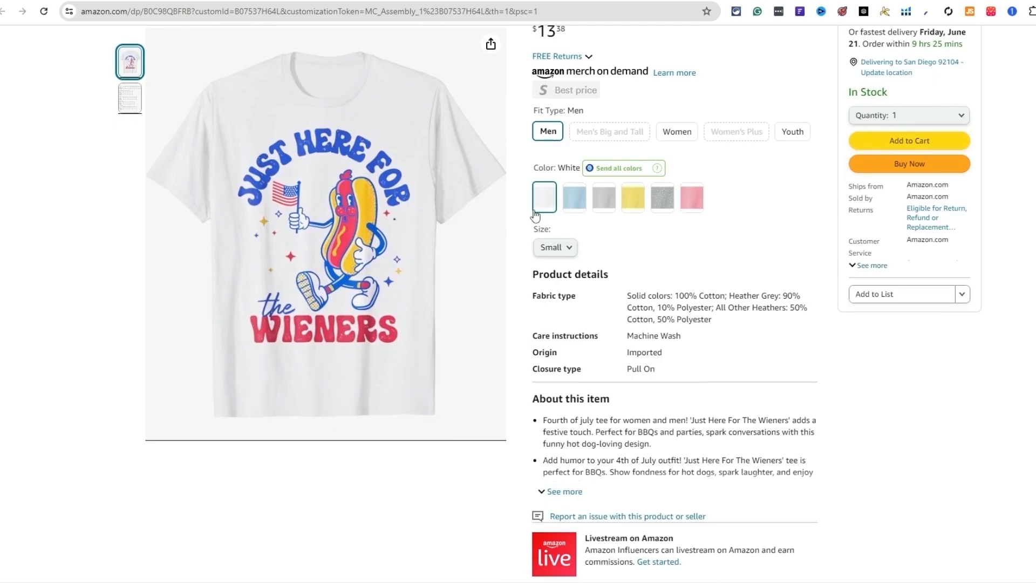
mouse_move(445, 241)
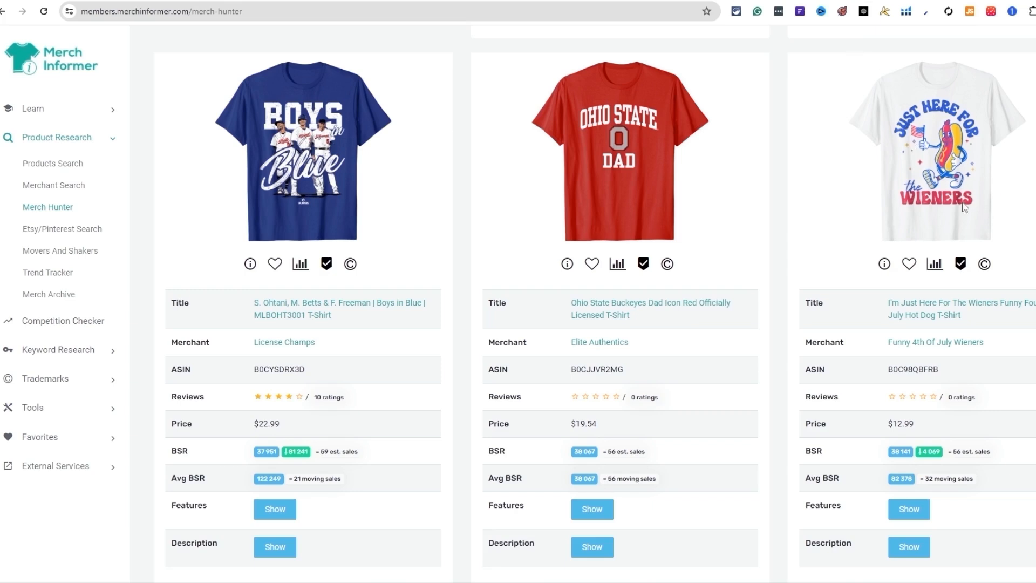
mouse_move(834, 198)
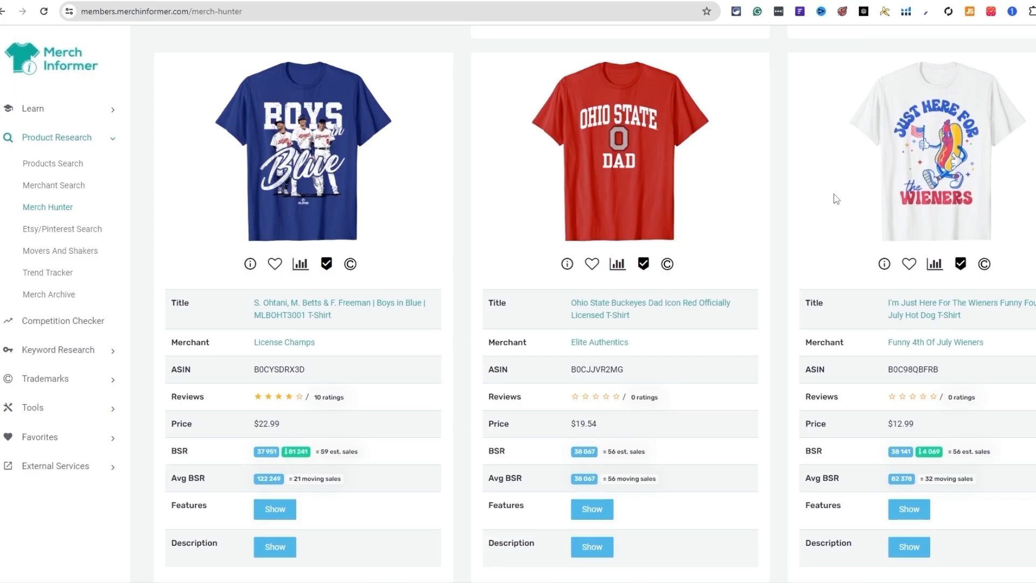
mouse_move(357, 369)
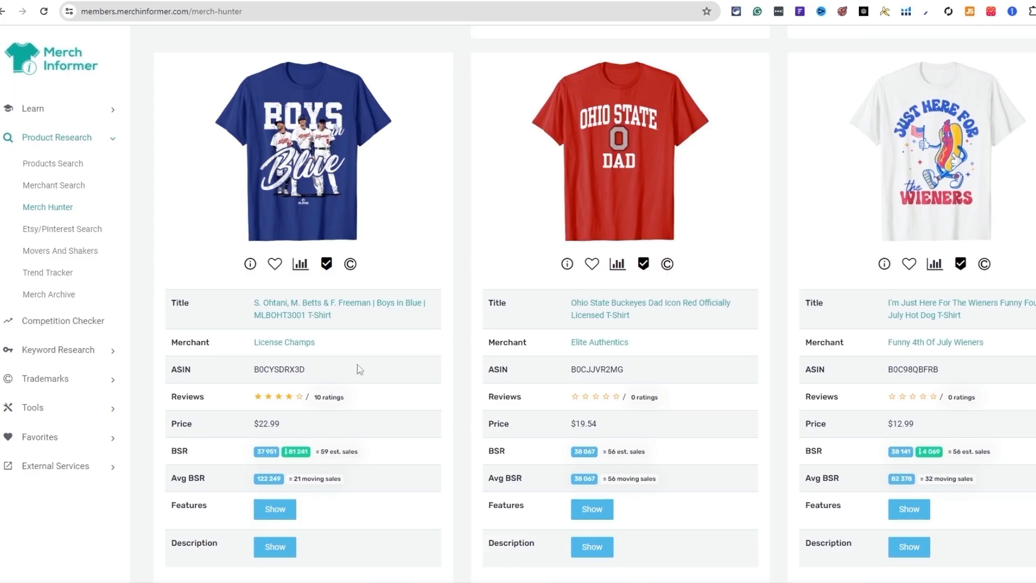